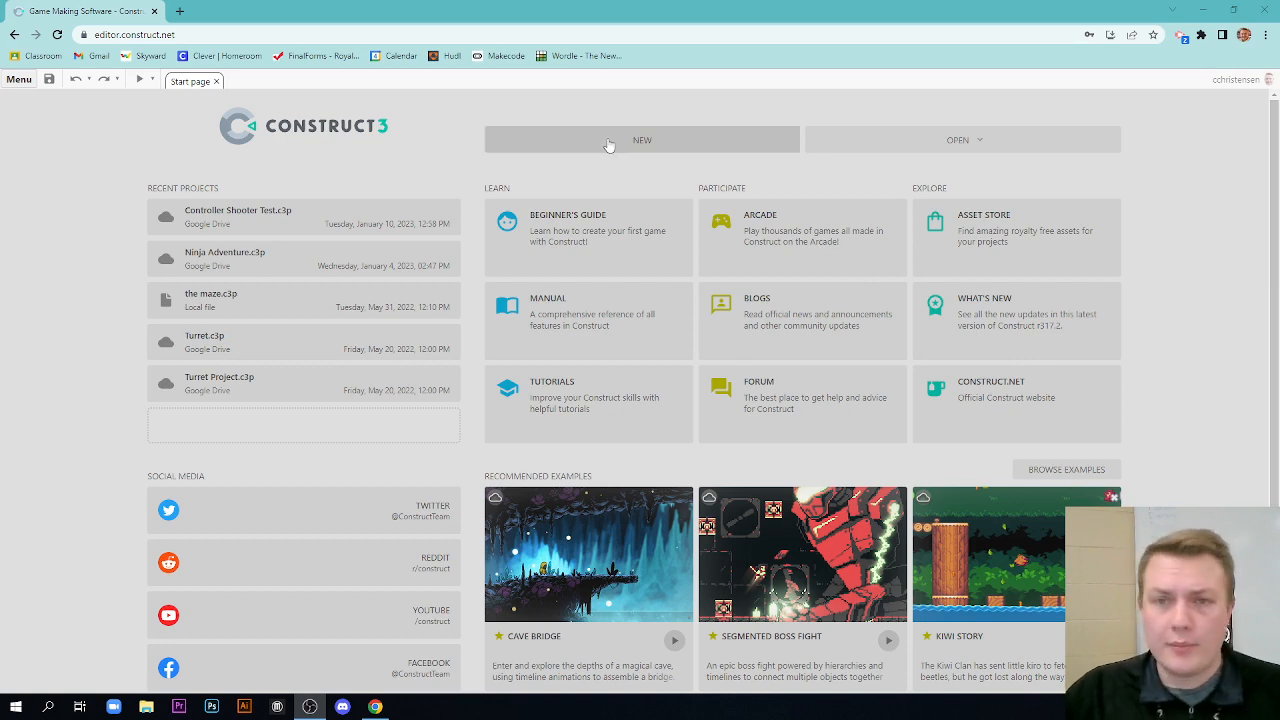
- Create a new 1920×1080 project named 'Controller'
{"action": "left_click", "coordinate": [641, 139]}
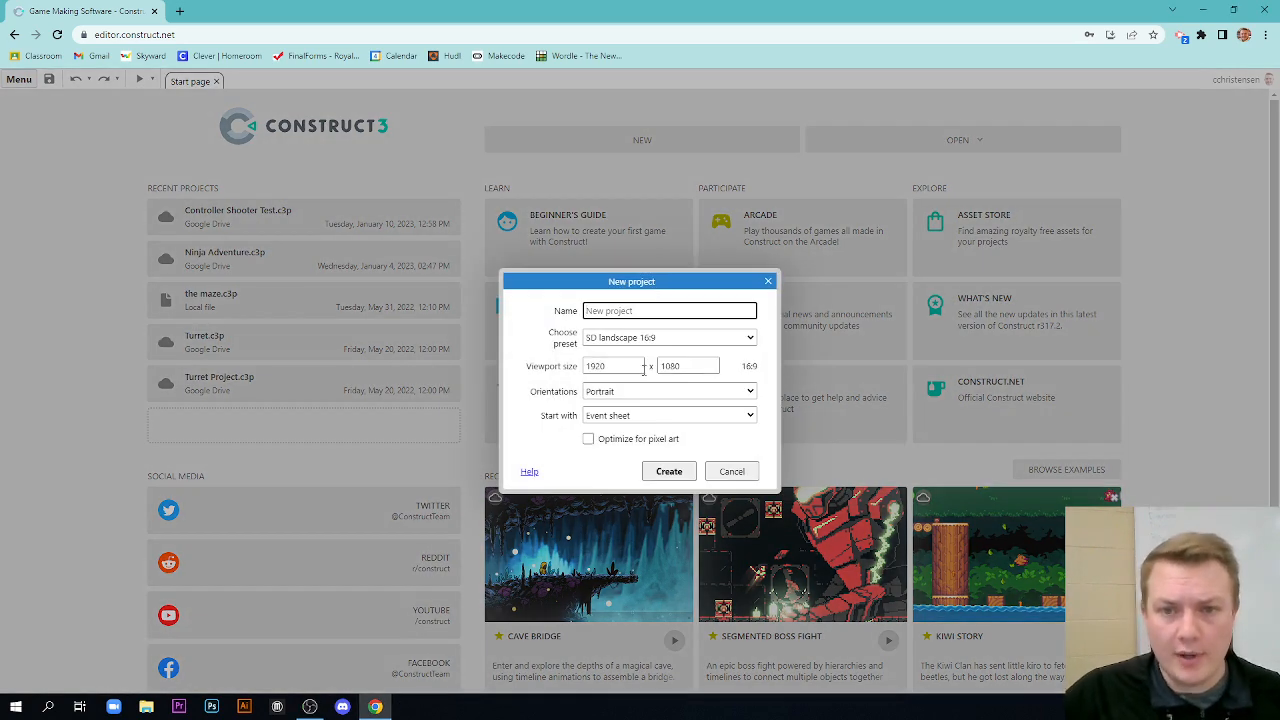
{"action": "type", "text": "Controller"}
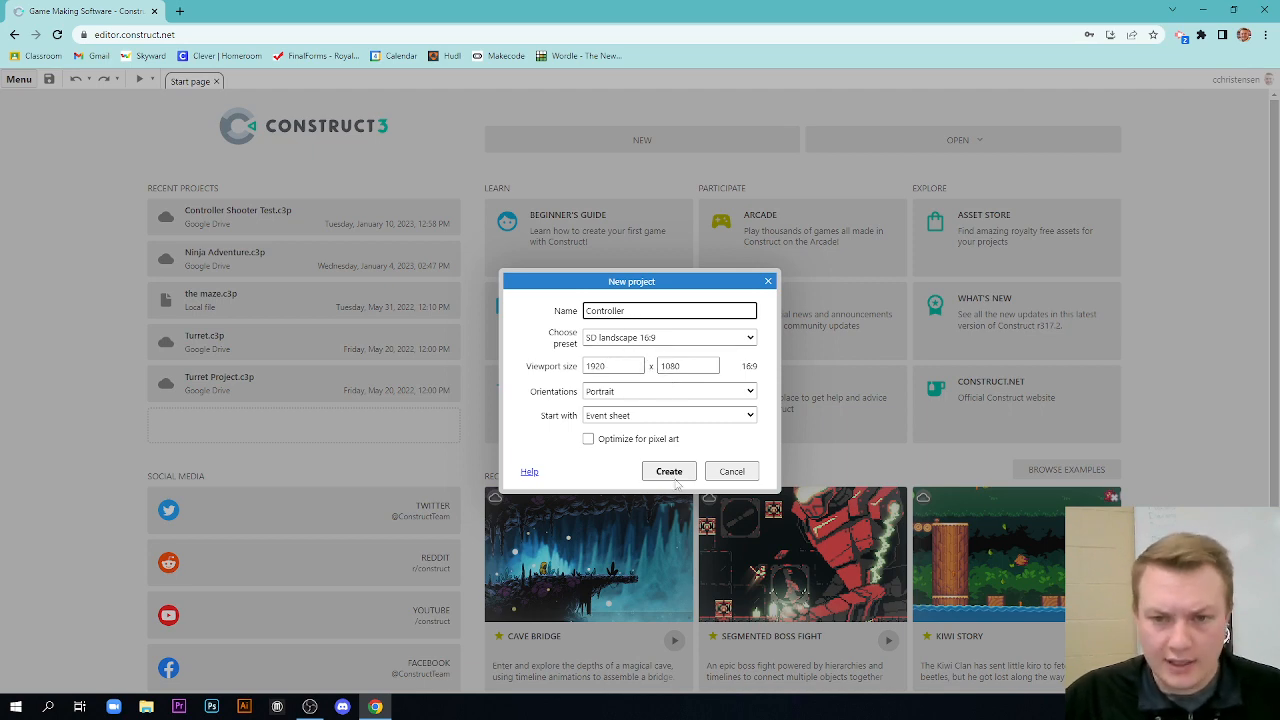
{"action": "left_click", "coordinate": [669, 471]}
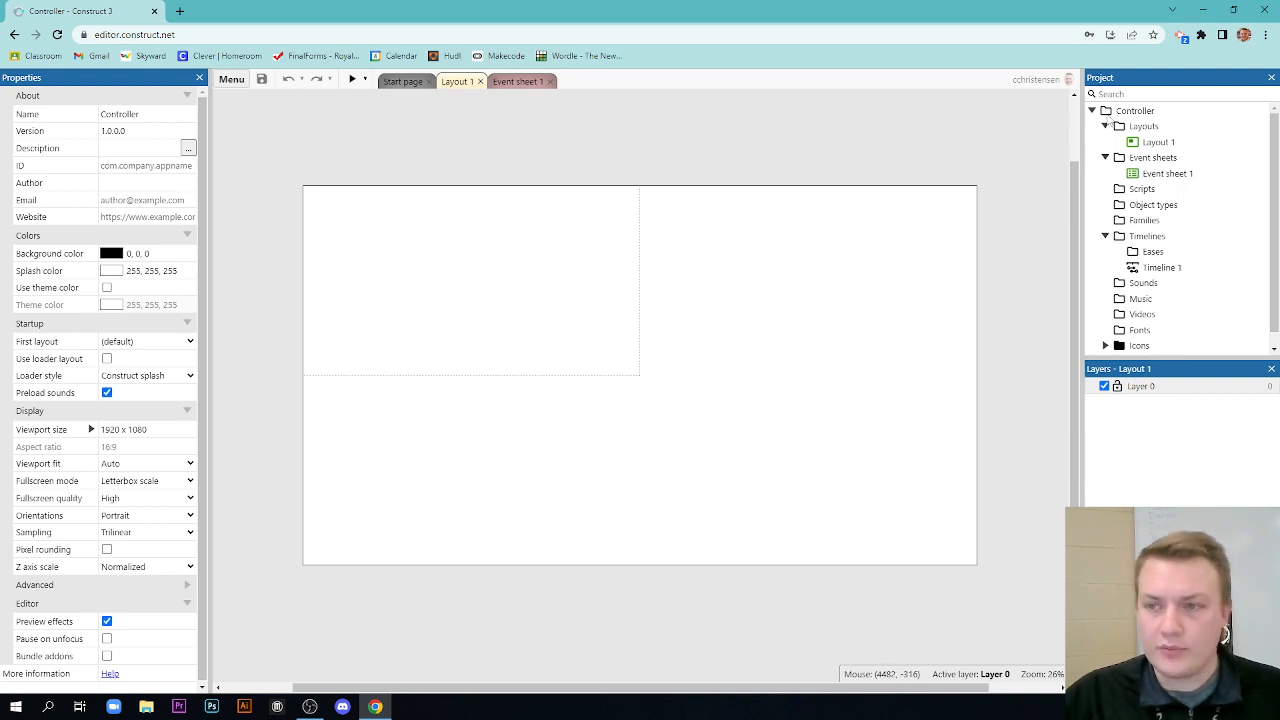
- Rename Layer 0 to 'Background'
{"action": "left_click", "coordinate": [1141, 386]}
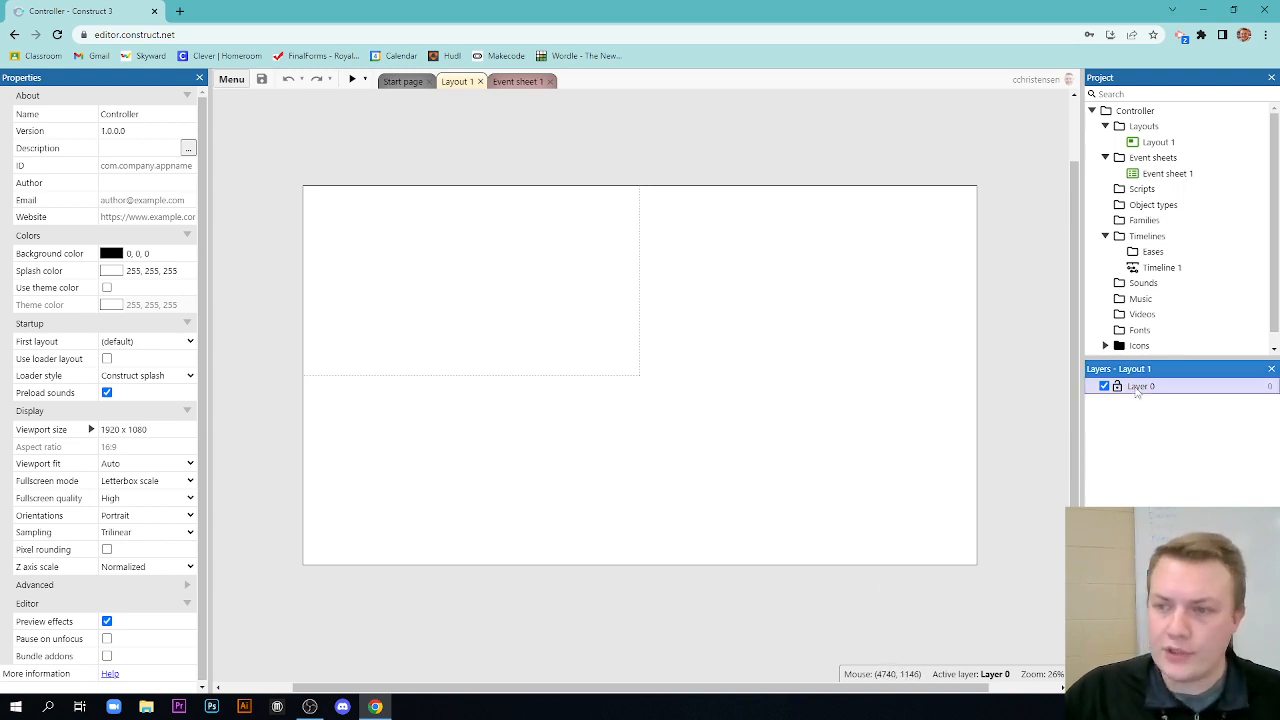
{"action": "double_click", "coordinate": [1141, 386]}
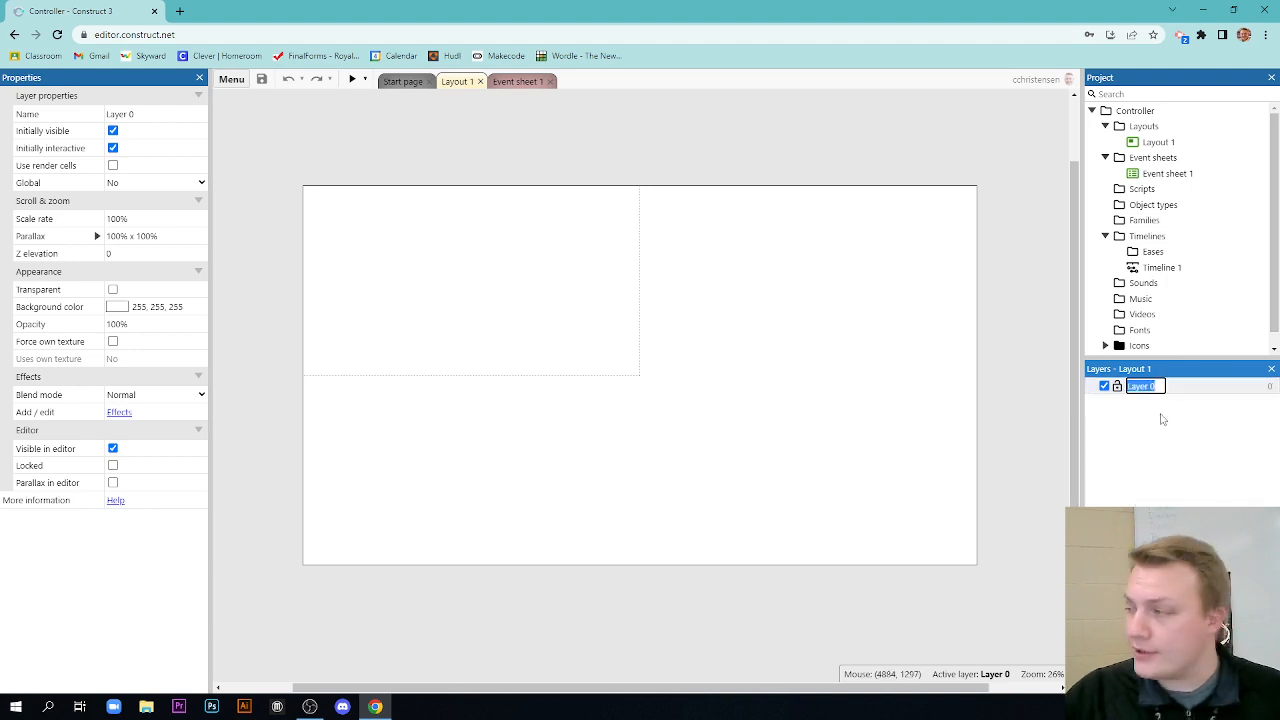
{"action": "type", "text": "Background"}
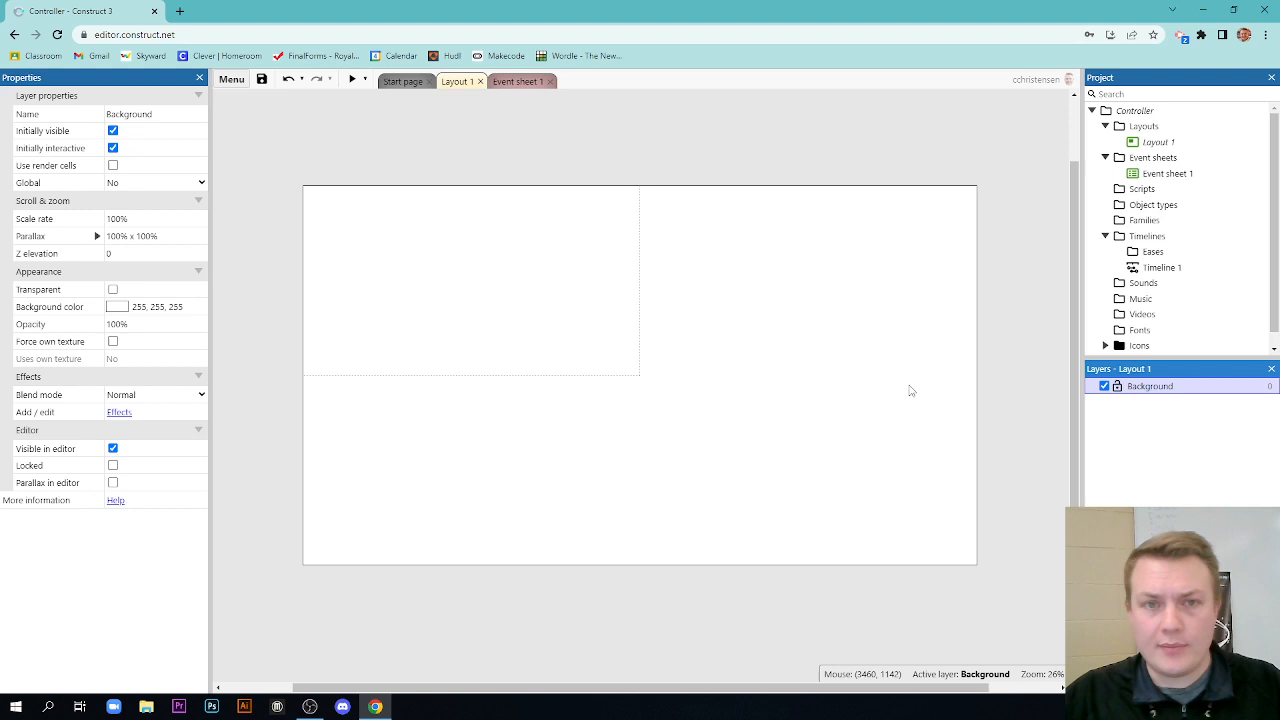
{"action": "mouse_move", "coordinate": [909, 389]}
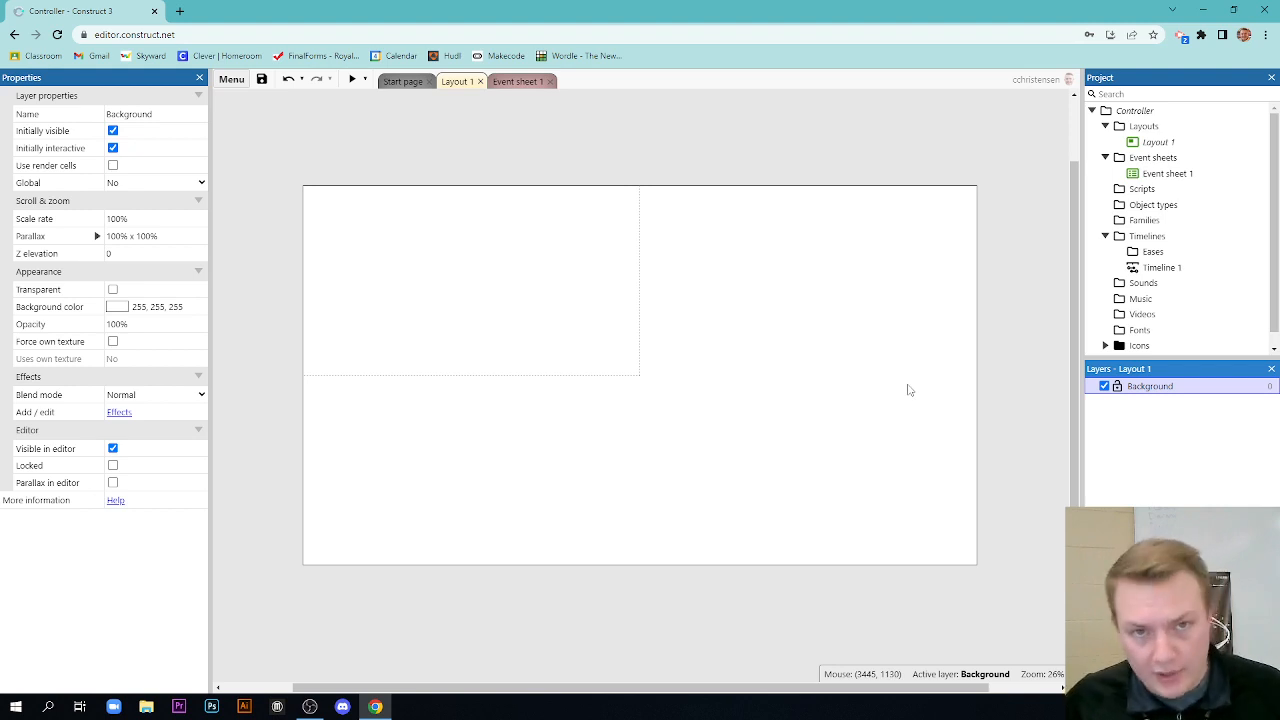
{"action": "mouse_move", "coordinate": [588, 283]}
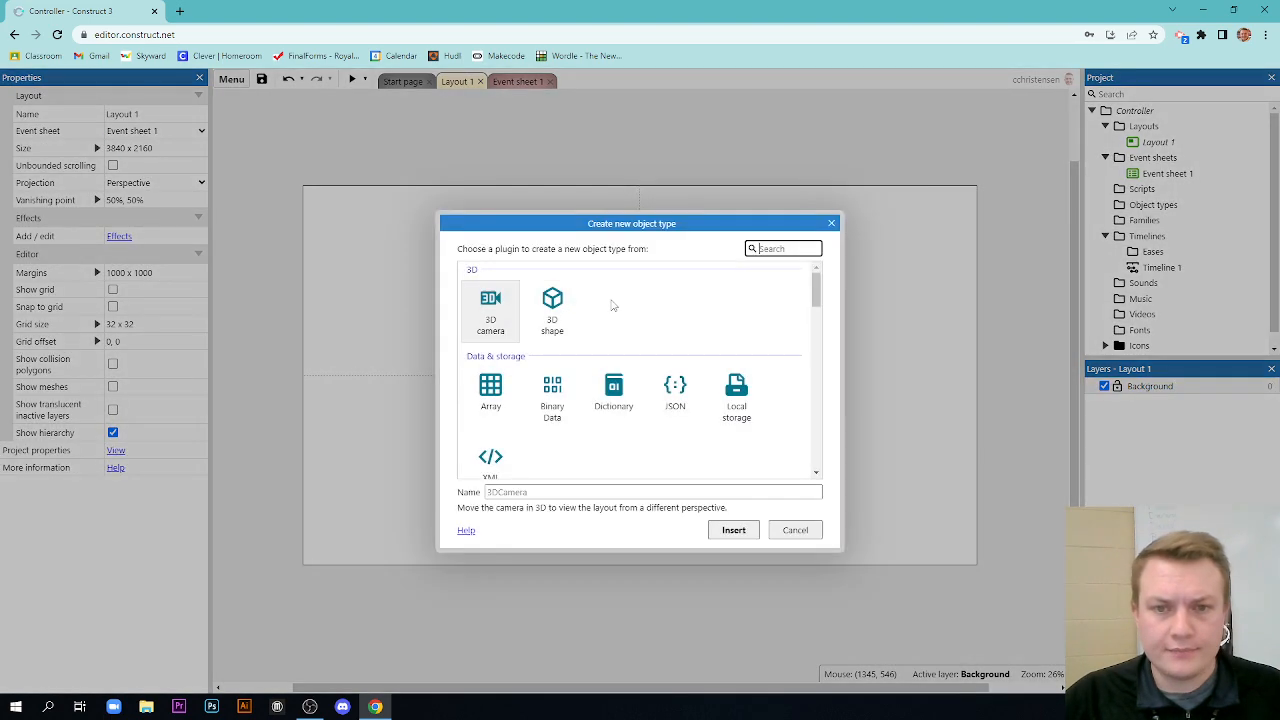
- Insert a Tiled Background object and fill its image with a dark colour
{"action": "type", "text": "tiled"}
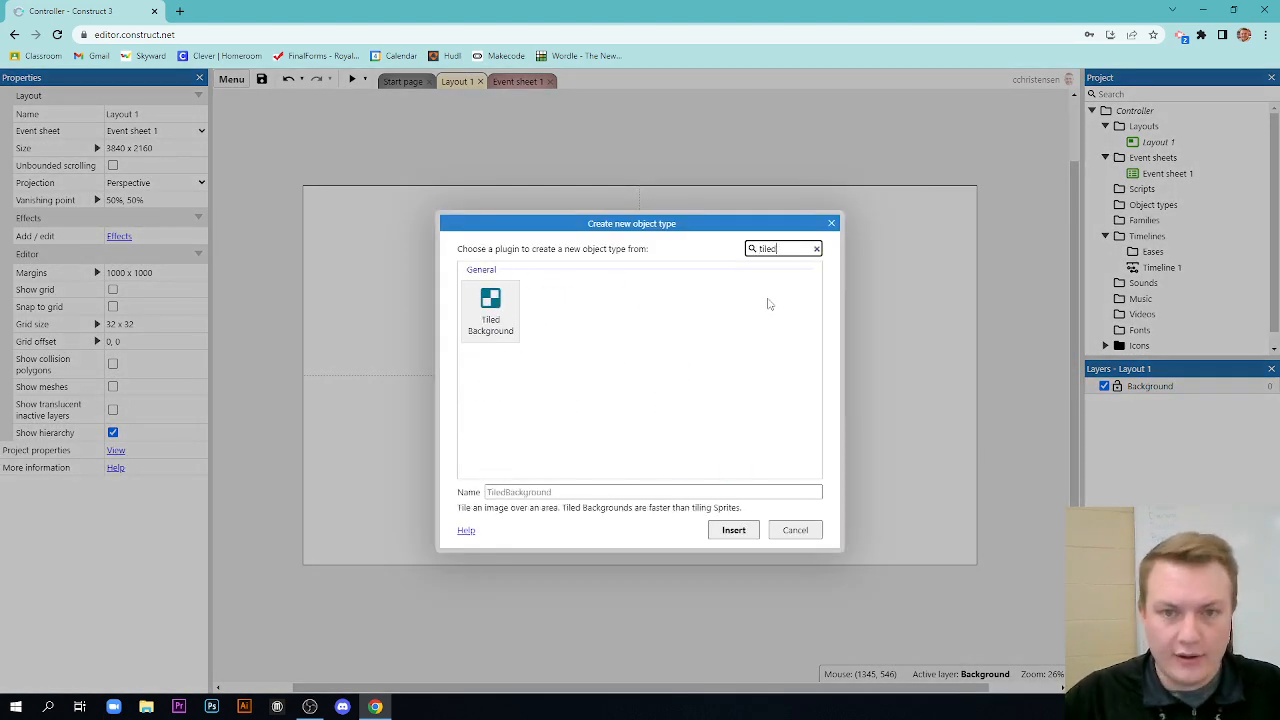
{"action": "left_click", "coordinate": [490, 310]}
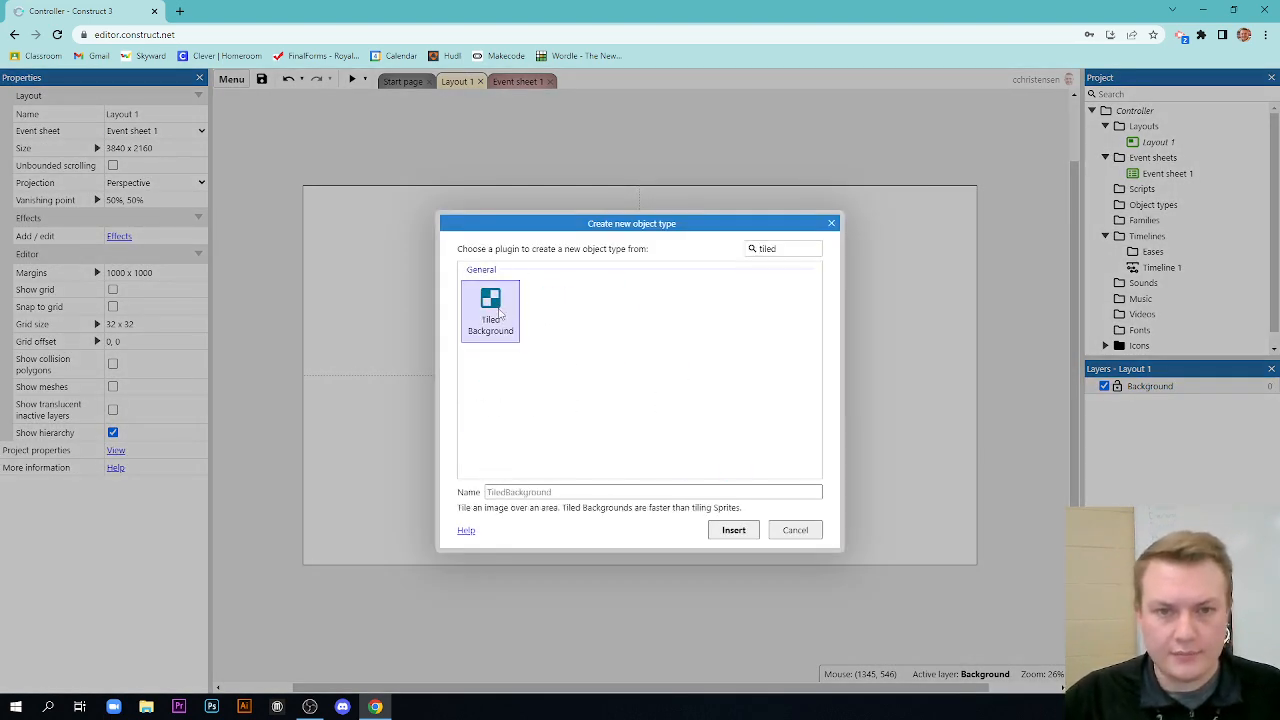
{"action": "left_click", "coordinate": [733, 529]}
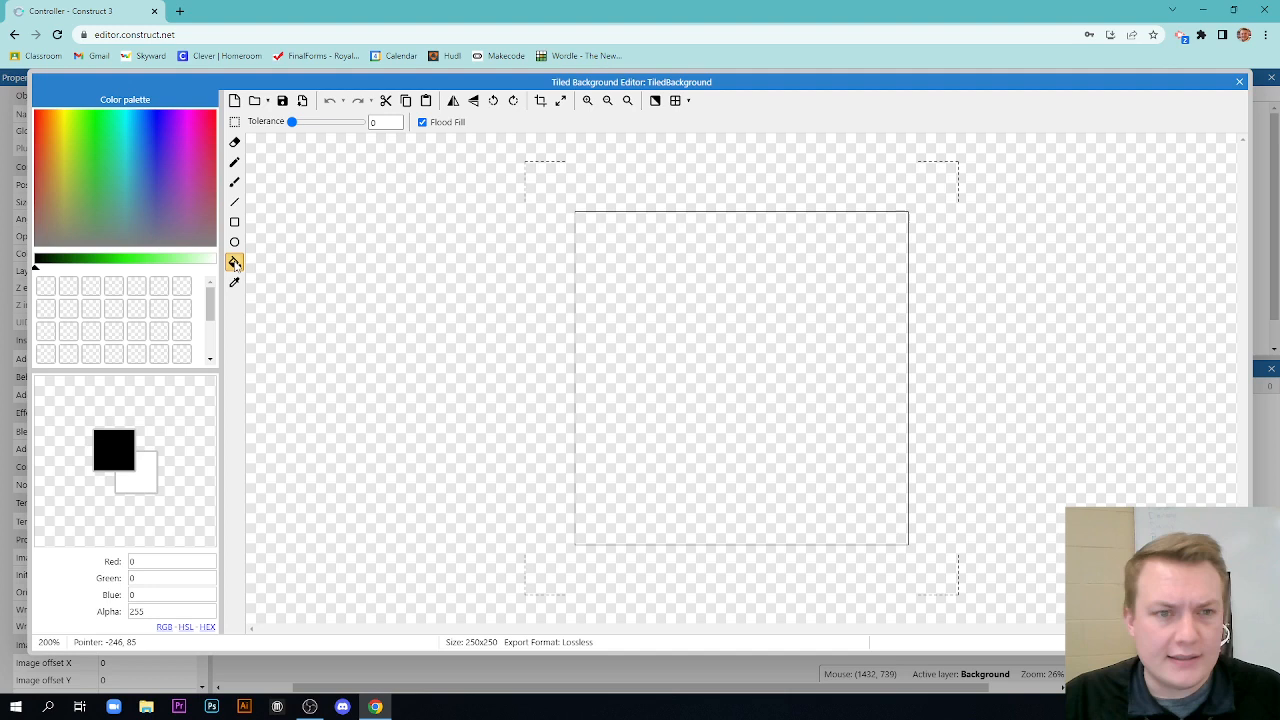
{"action": "left_click", "coordinate": [740, 377]}
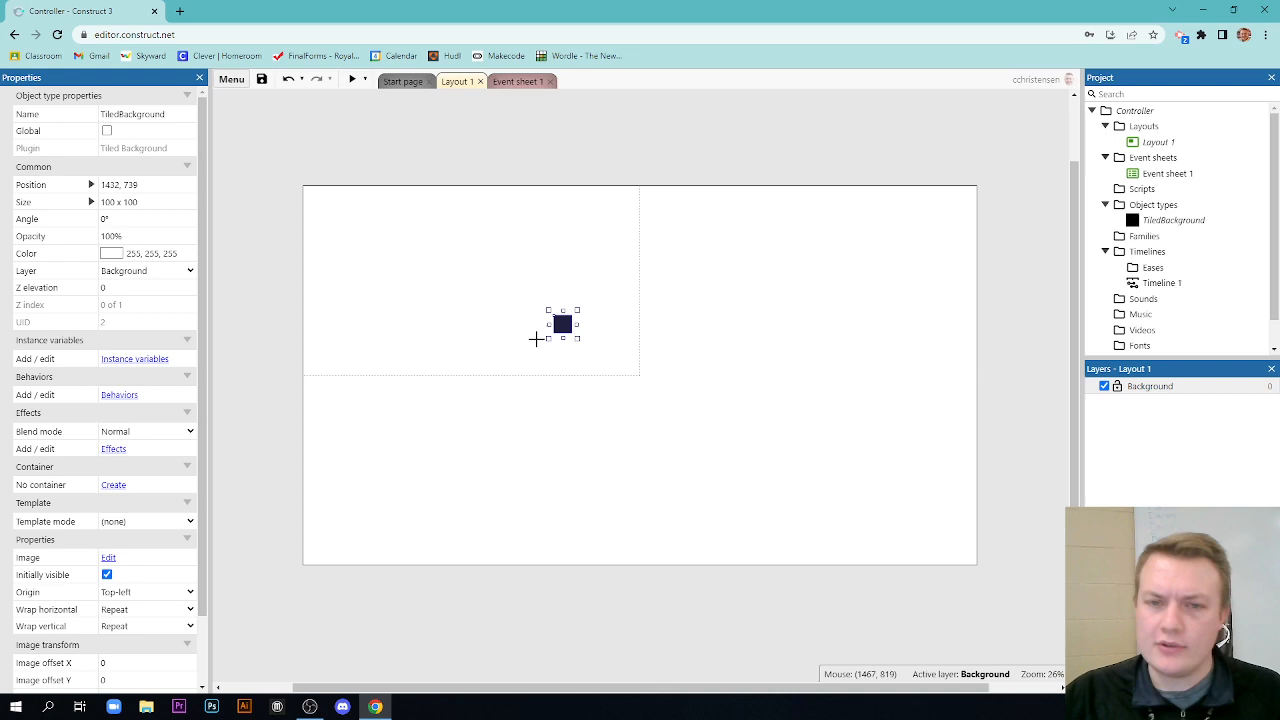
- Stretch the tiled background over the whole 3840×2160 layout and lock its layer
{"action": "right_click", "coordinate": [563, 323]}
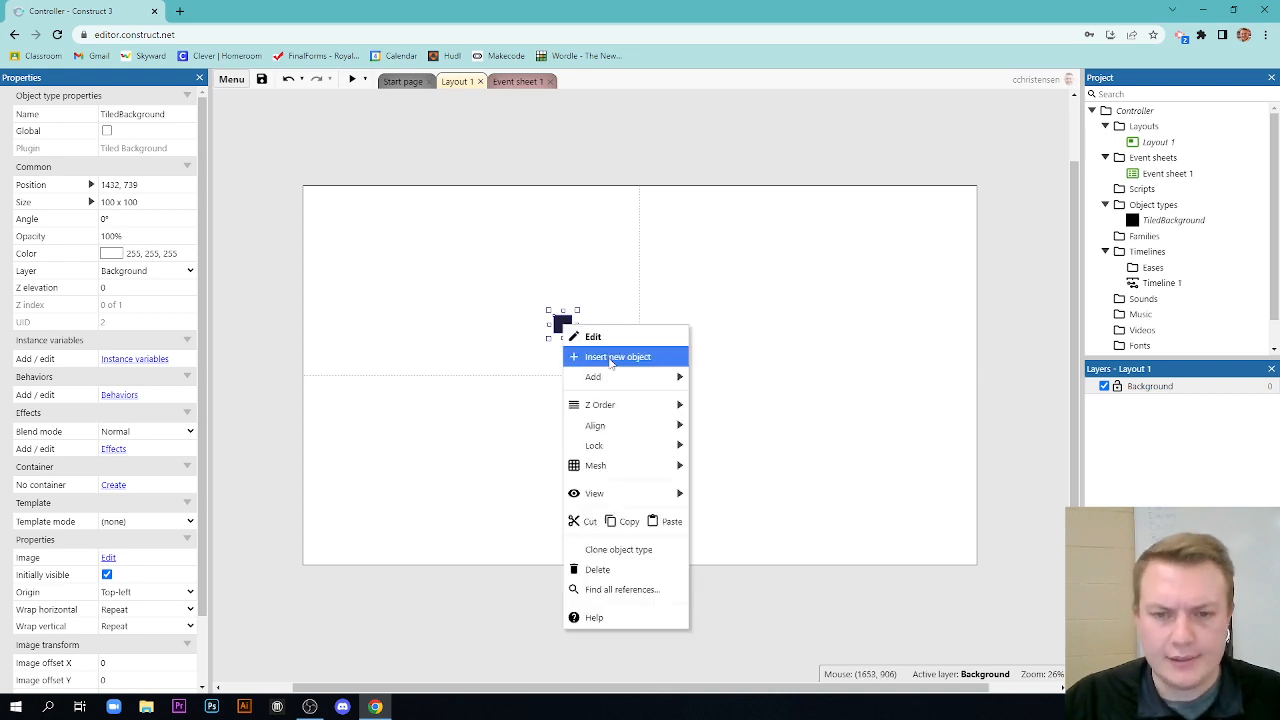
{"action": "mouse_move", "coordinate": [595, 425]}
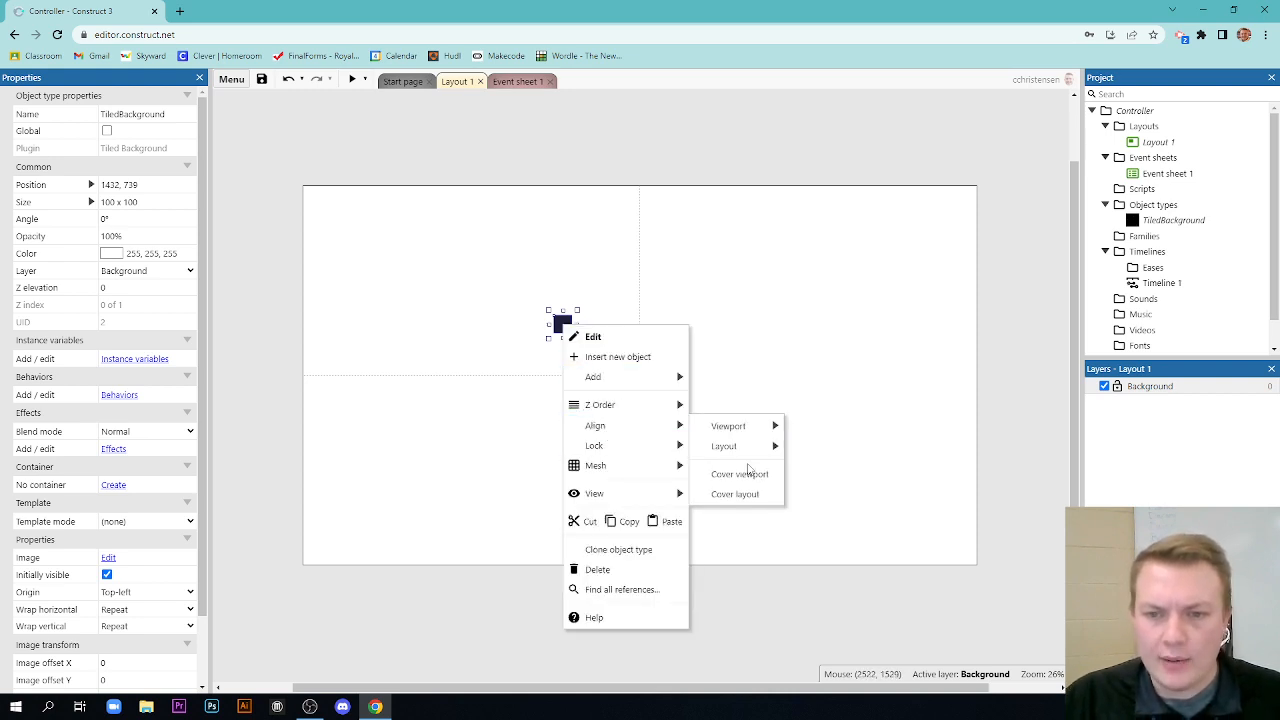
{"action": "left_click", "coordinate": [734, 493]}
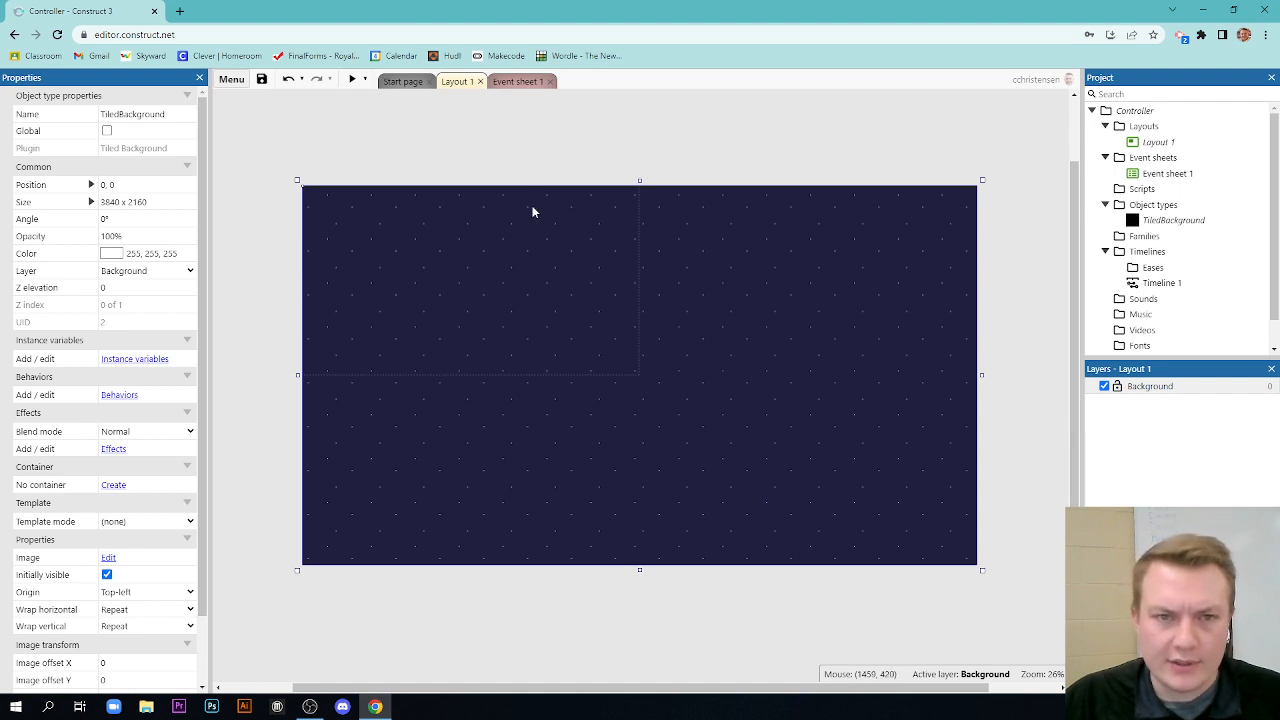
{"action": "mouse_move", "coordinate": [662, 456]}
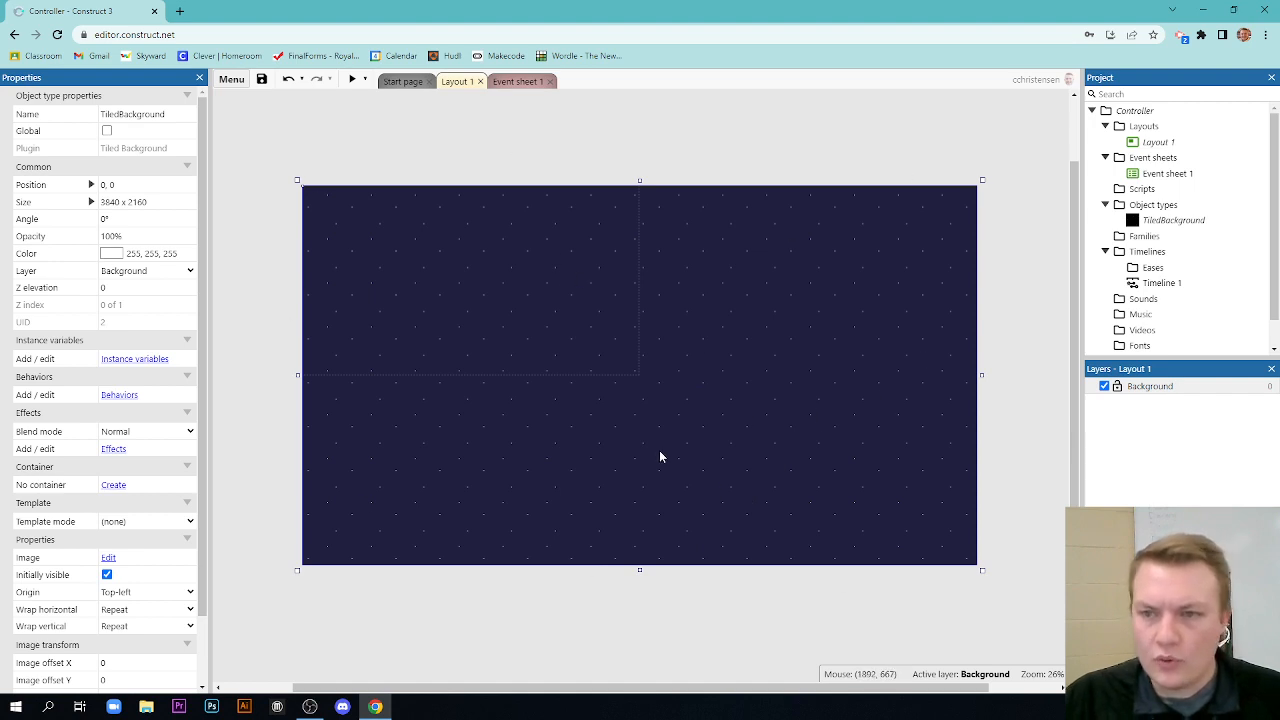
{"action": "mouse_move", "coordinate": [617, 276]}
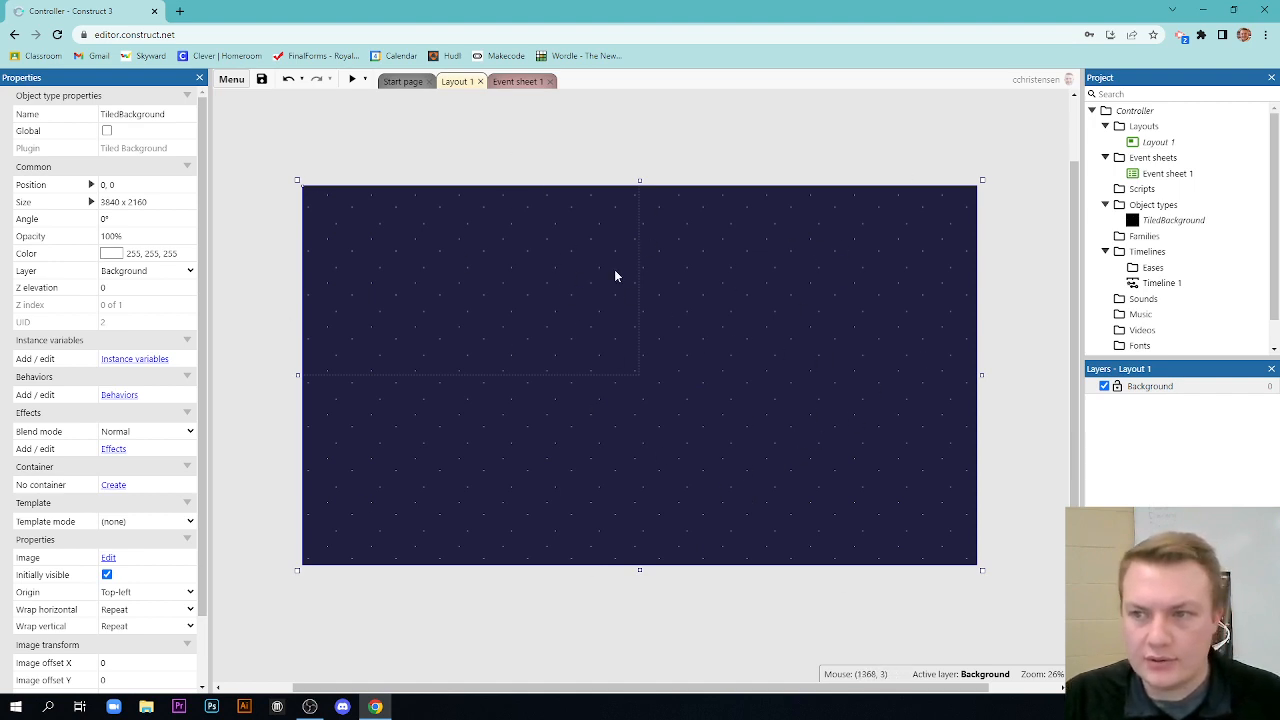
{"action": "right_click", "coordinate": [616, 277]}
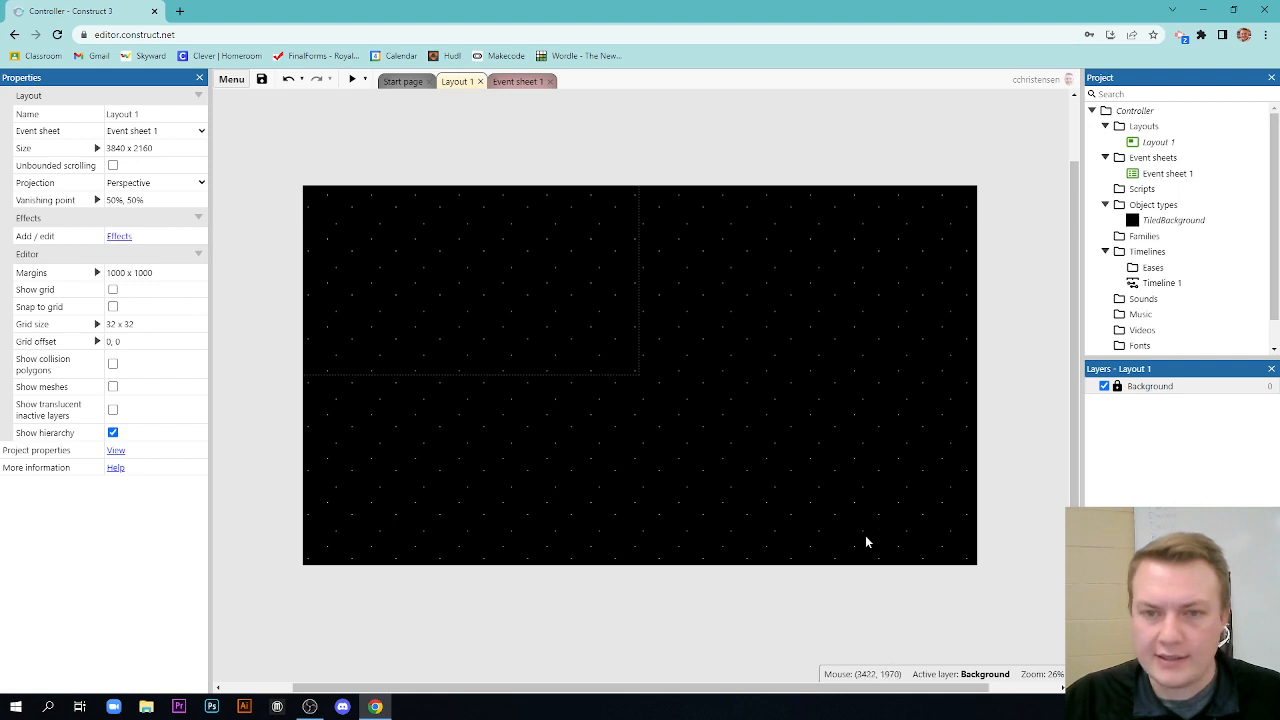
{"action": "mouse_move", "coordinate": [1148, 449]}
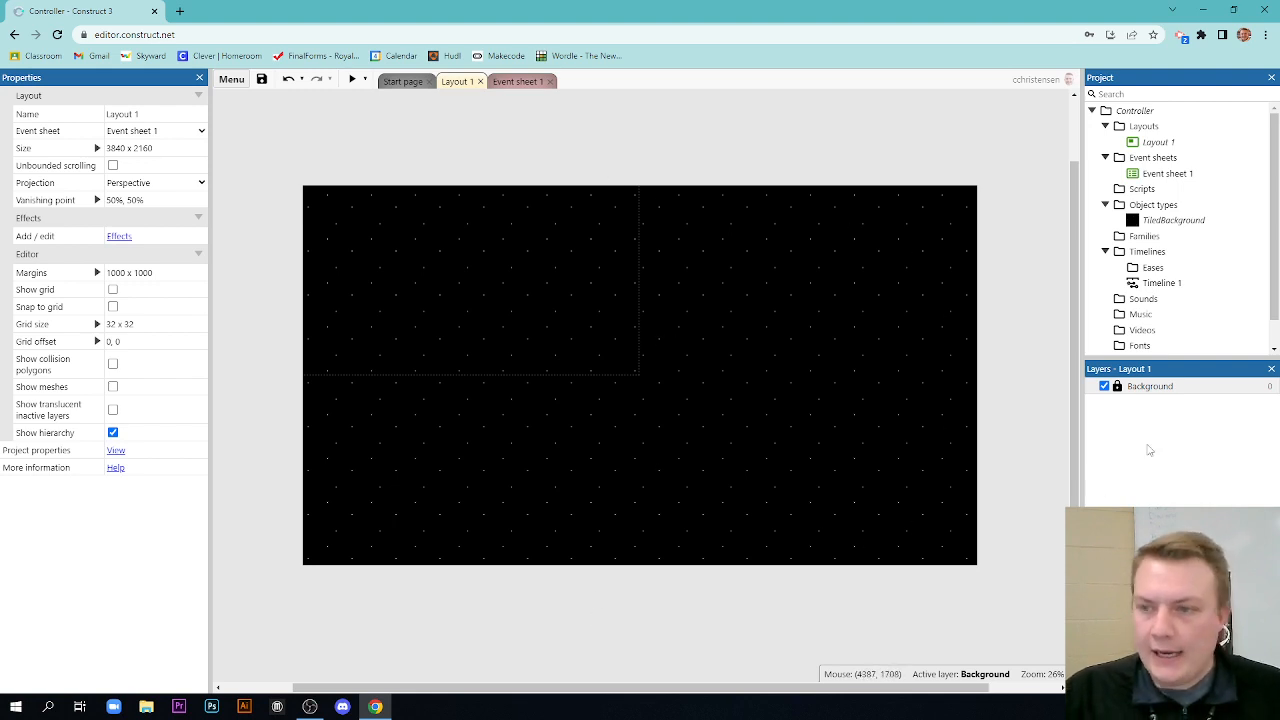
{"action": "mouse_move", "coordinate": [1192, 460]}
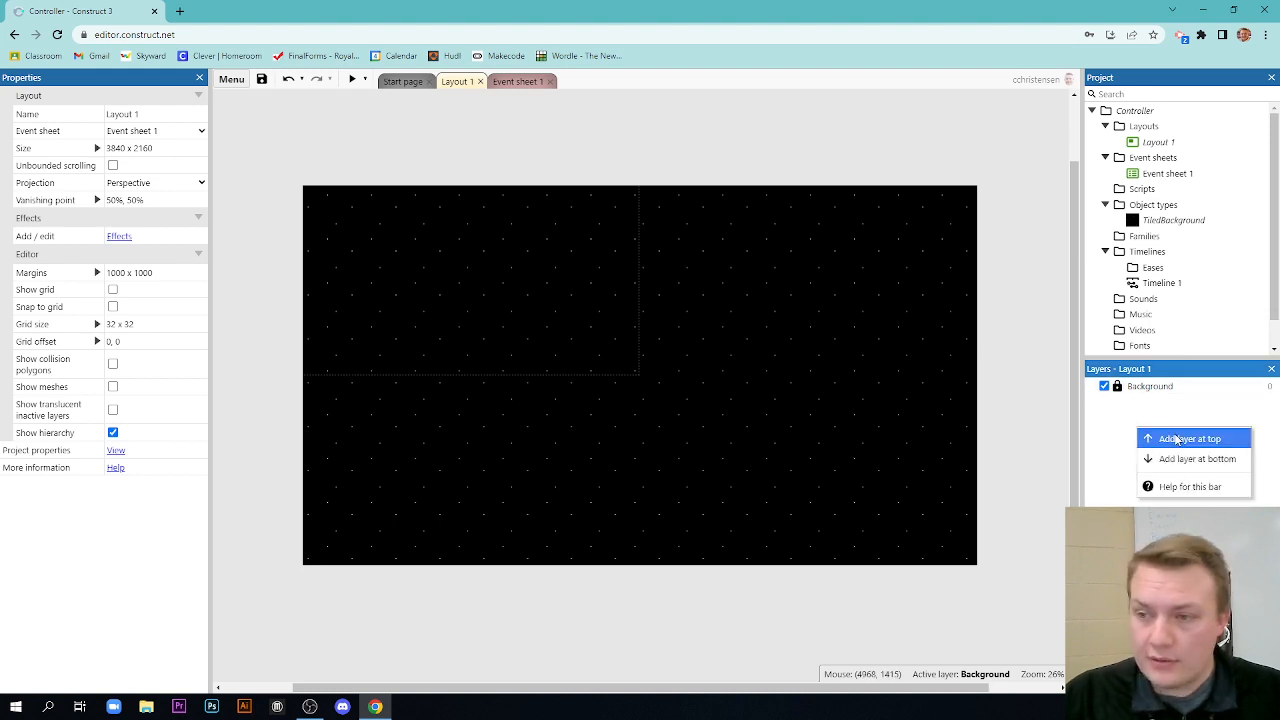
- Add a layer named 'PlayerLayer' at the top, above Background
{"action": "left_click", "coordinate": [1190, 438]}
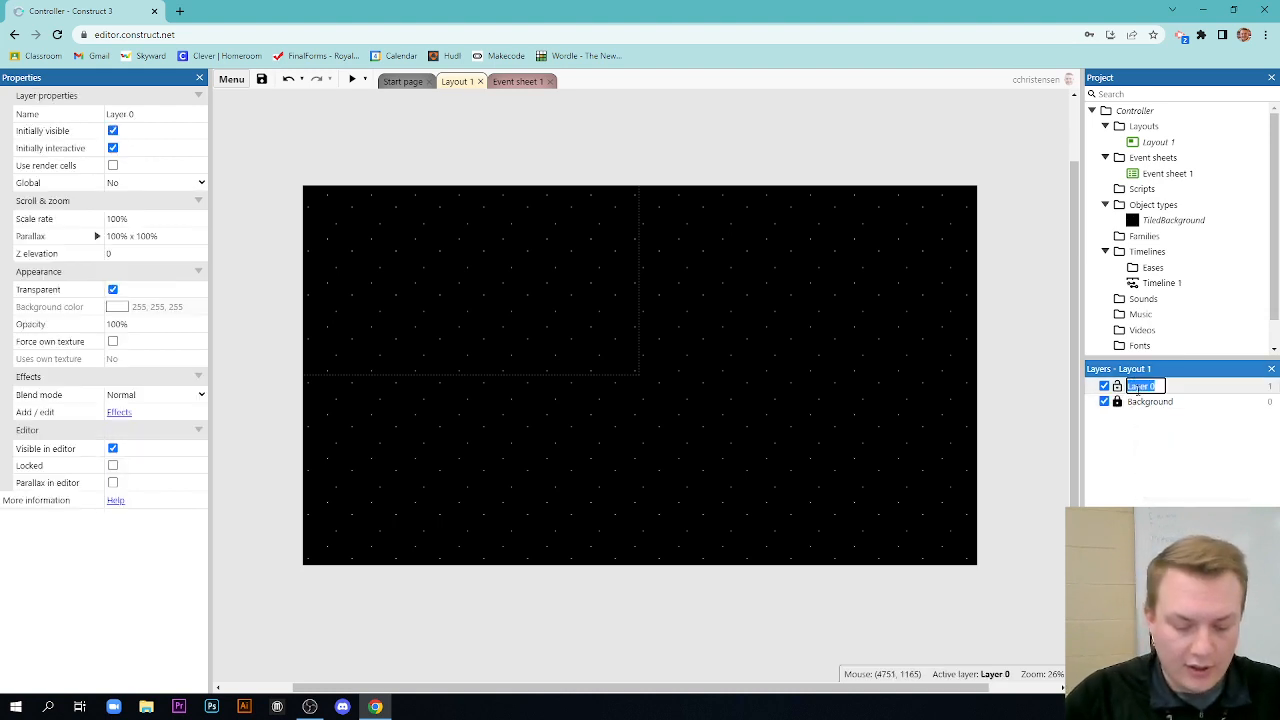
{"action": "type", "text": "PlayerLayer"}
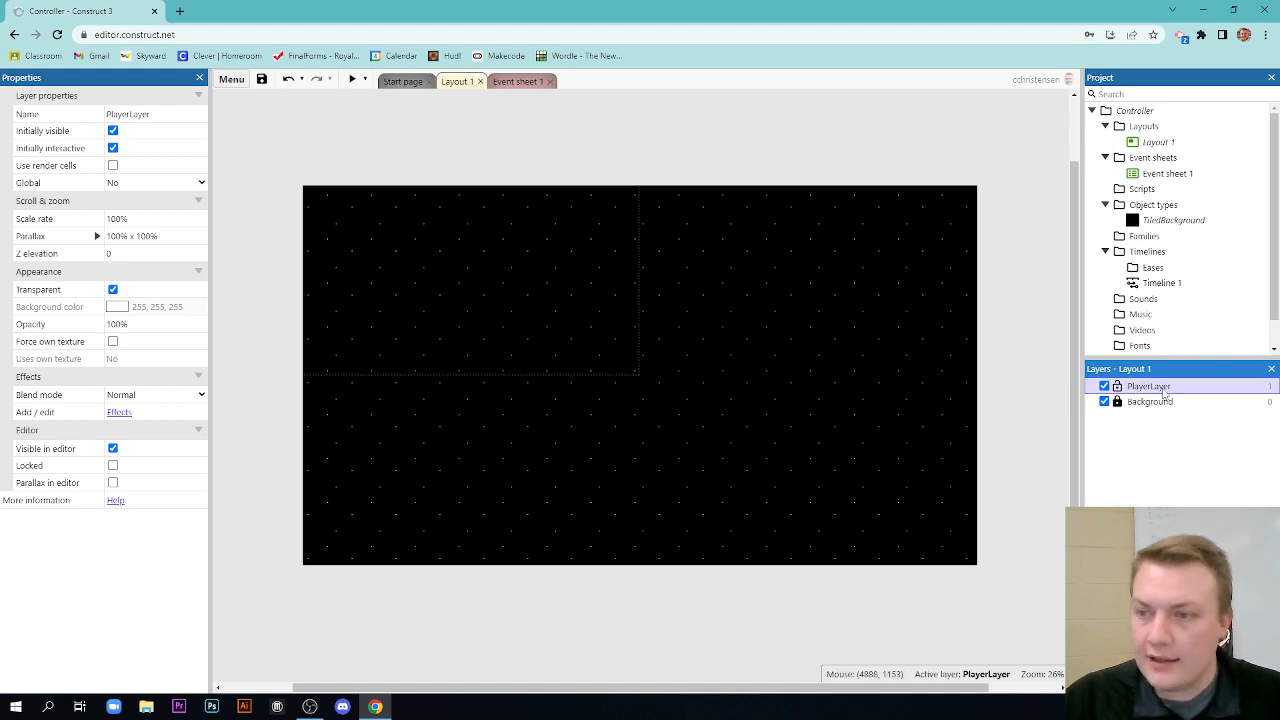
{"action": "mouse_move", "coordinate": [440, 293]}
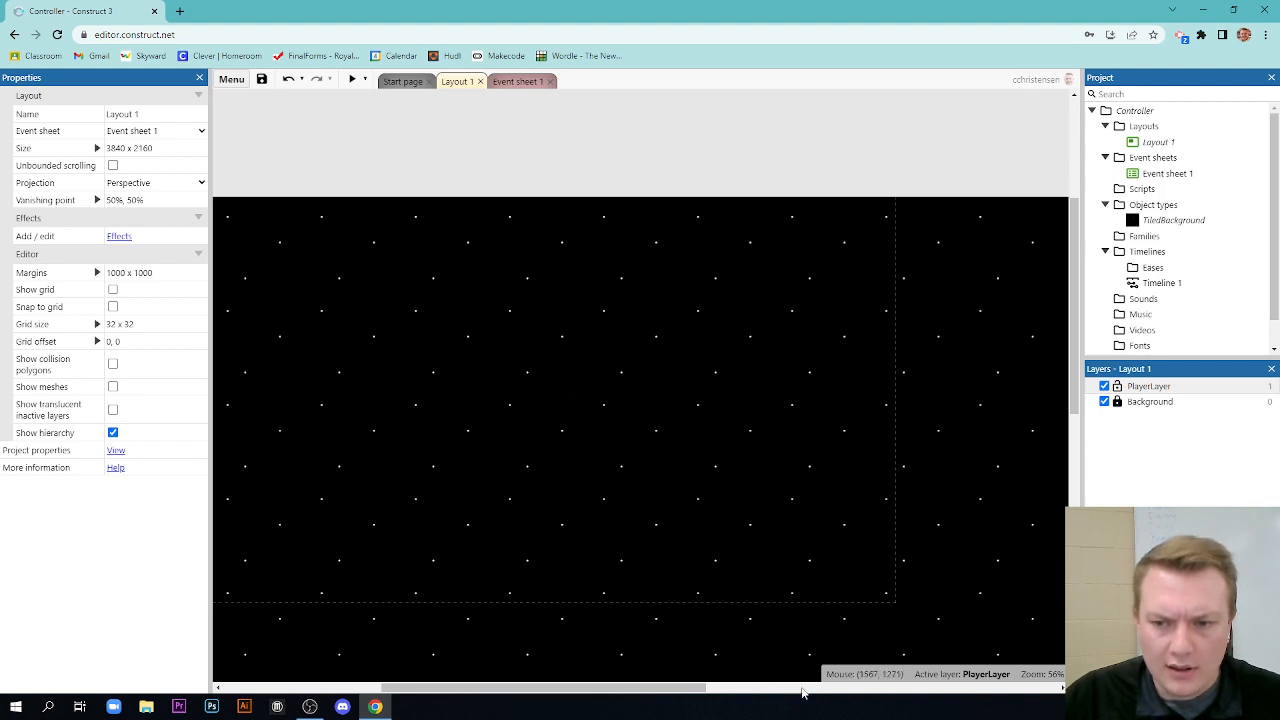
{"action": "left_click_drag", "start_coordinate": [800, 690], "coordinate": [548, 690]}
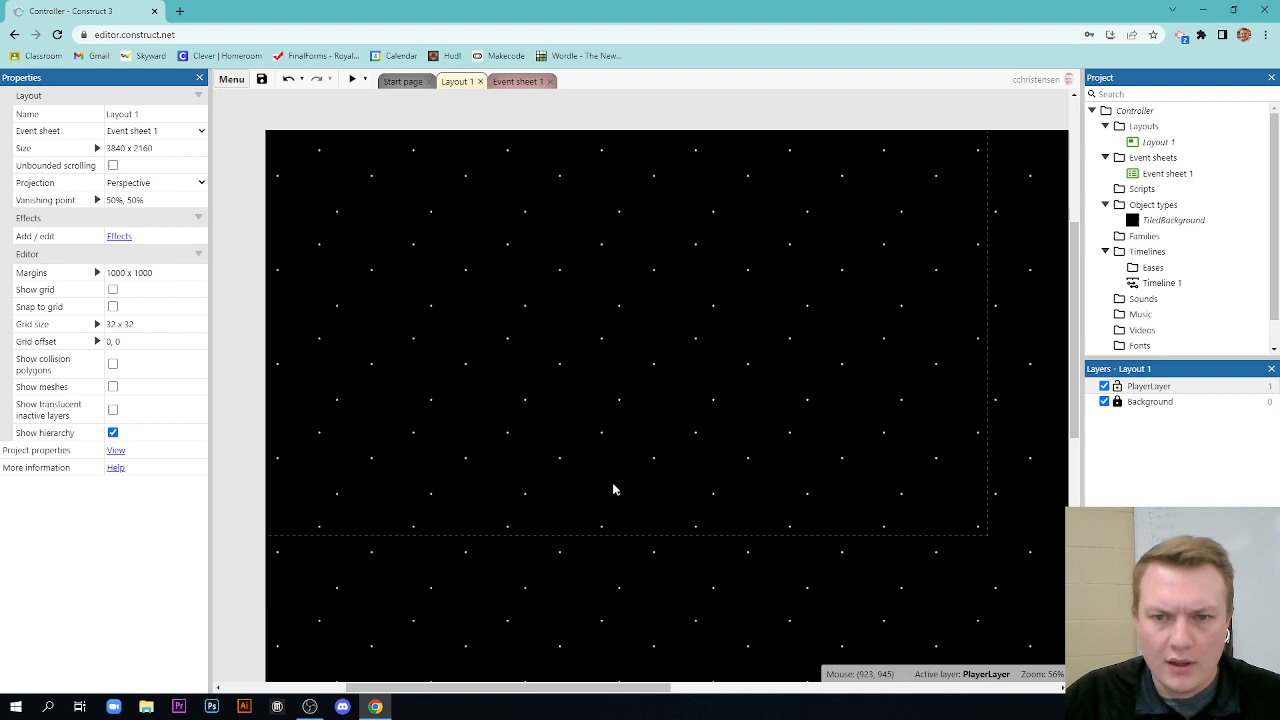
{"action": "mouse_move", "coordinate": [575, 306]}
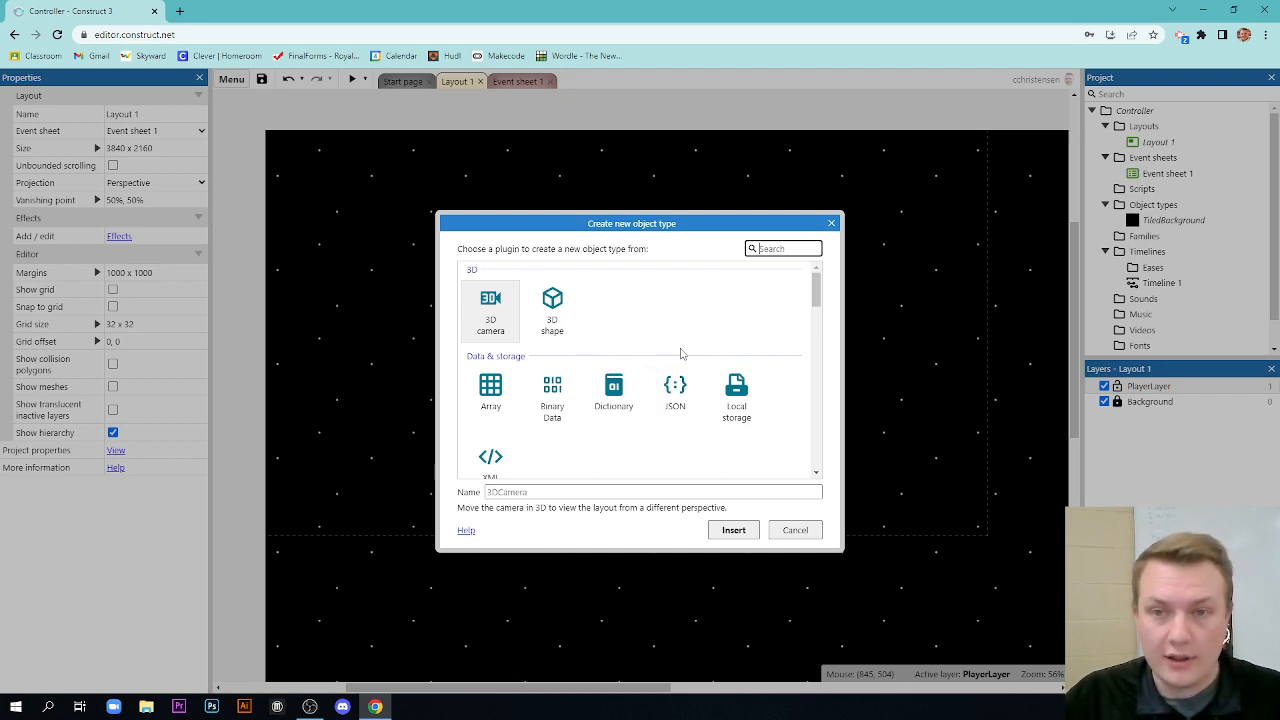
- Insert a Sprite and resize its image canvas from 250×250 to 50×50
{"action": "type", "text": "sprite"}
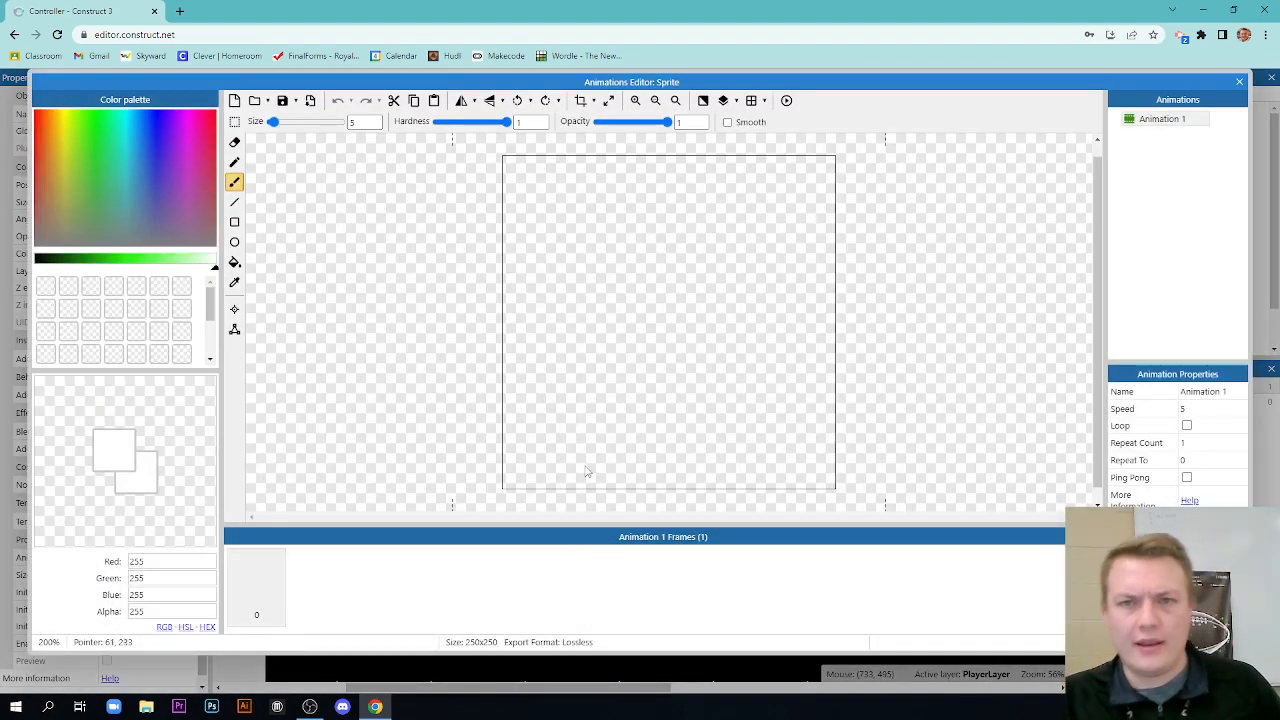
{"action": "left_click", "coordinate": [608, 101]}
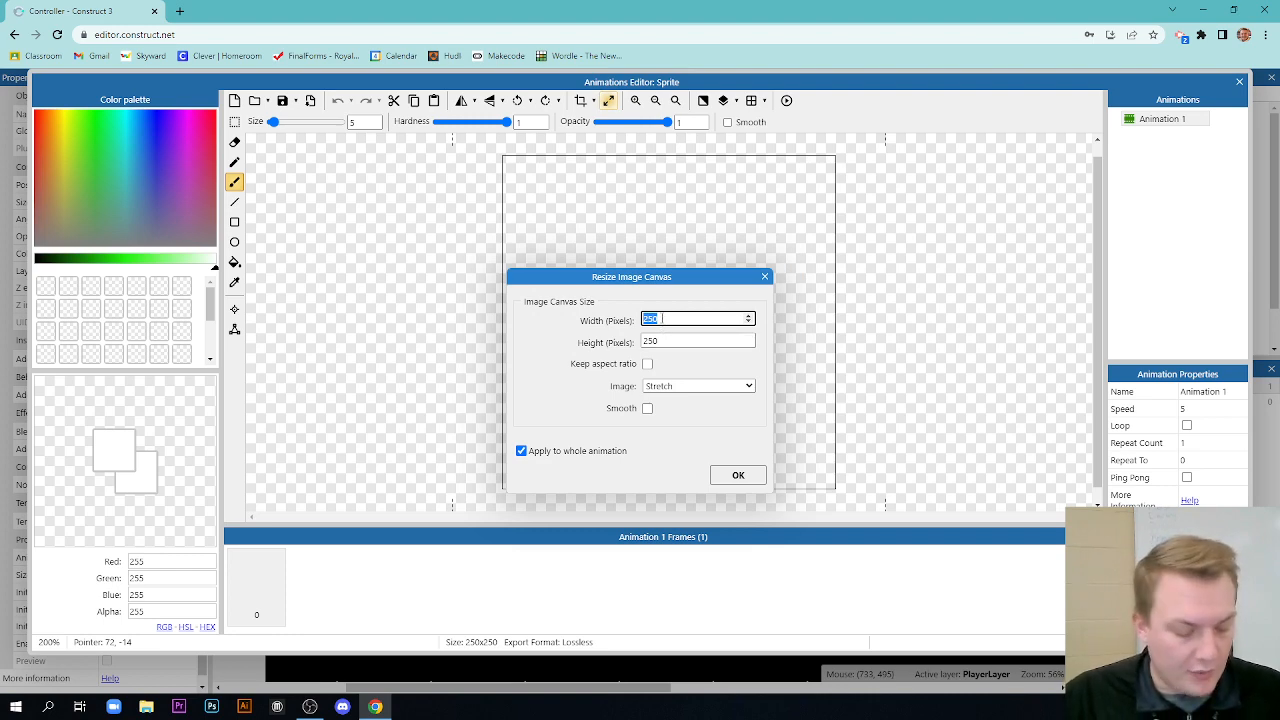
{"action": "left_click", "coordinate": [690, 340]}
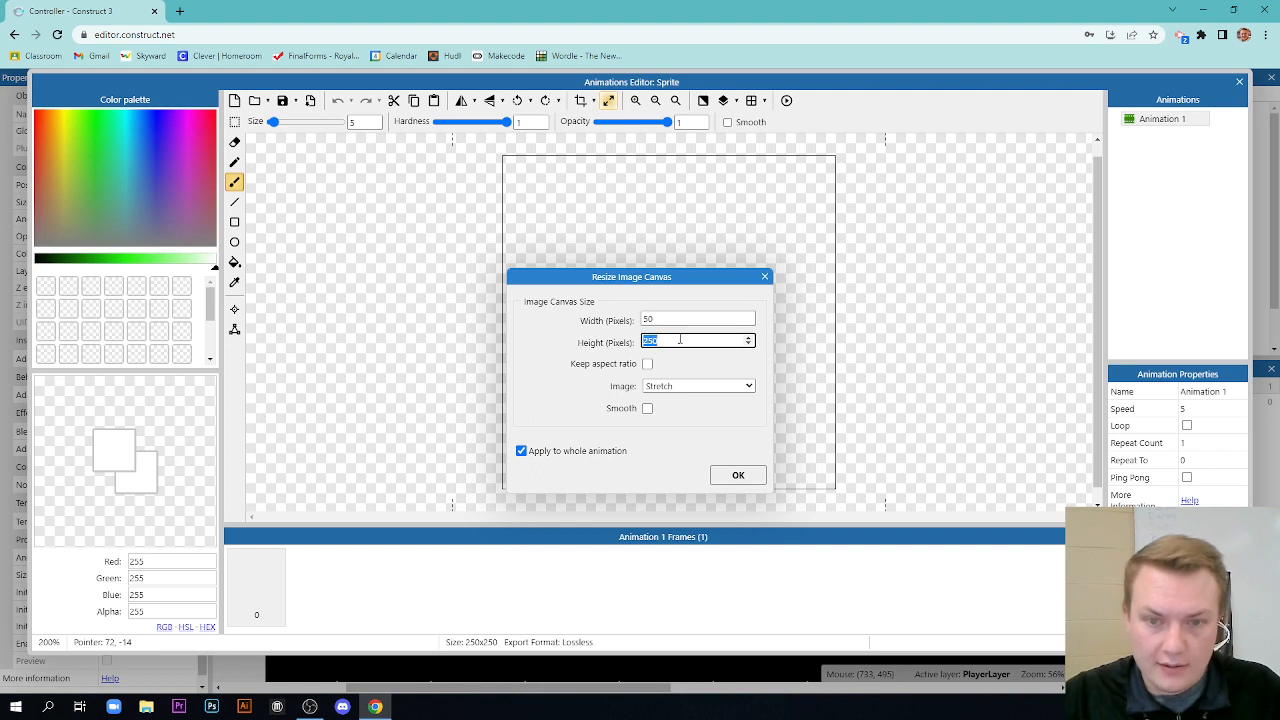
{"action": "type", "text": "50"}
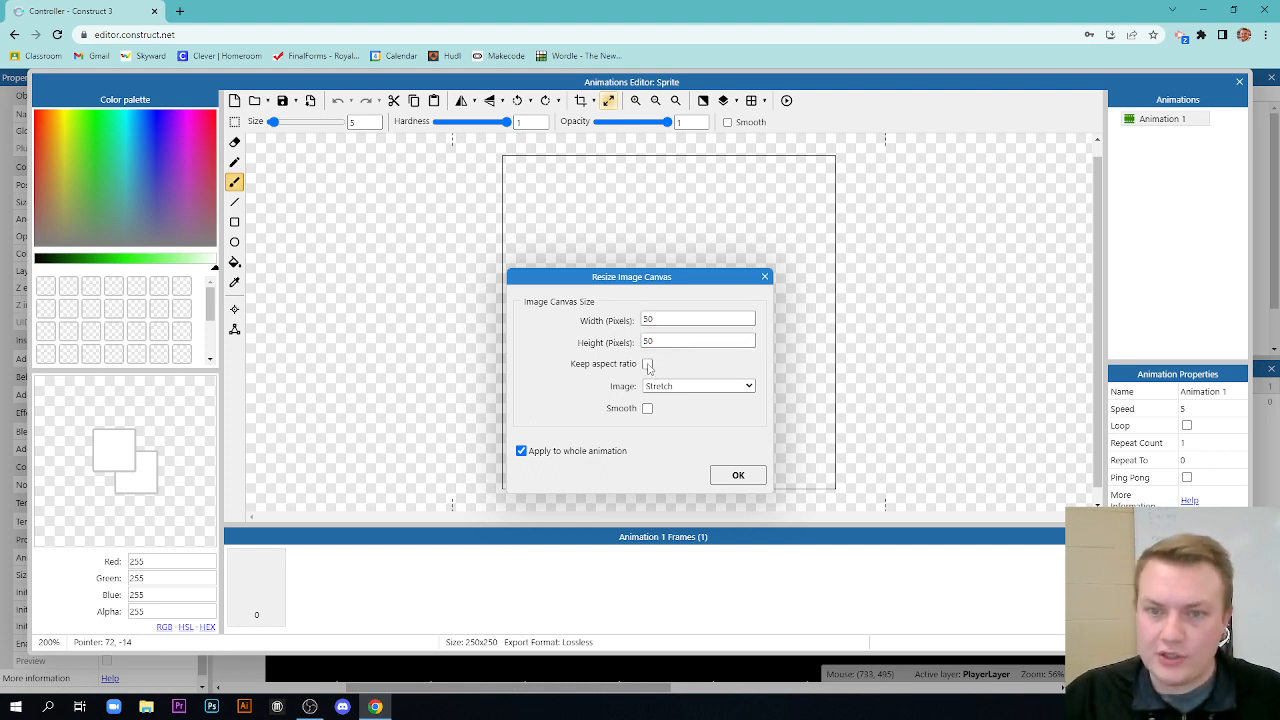
{"action": "left_click", "coordinate": [647, 364]}
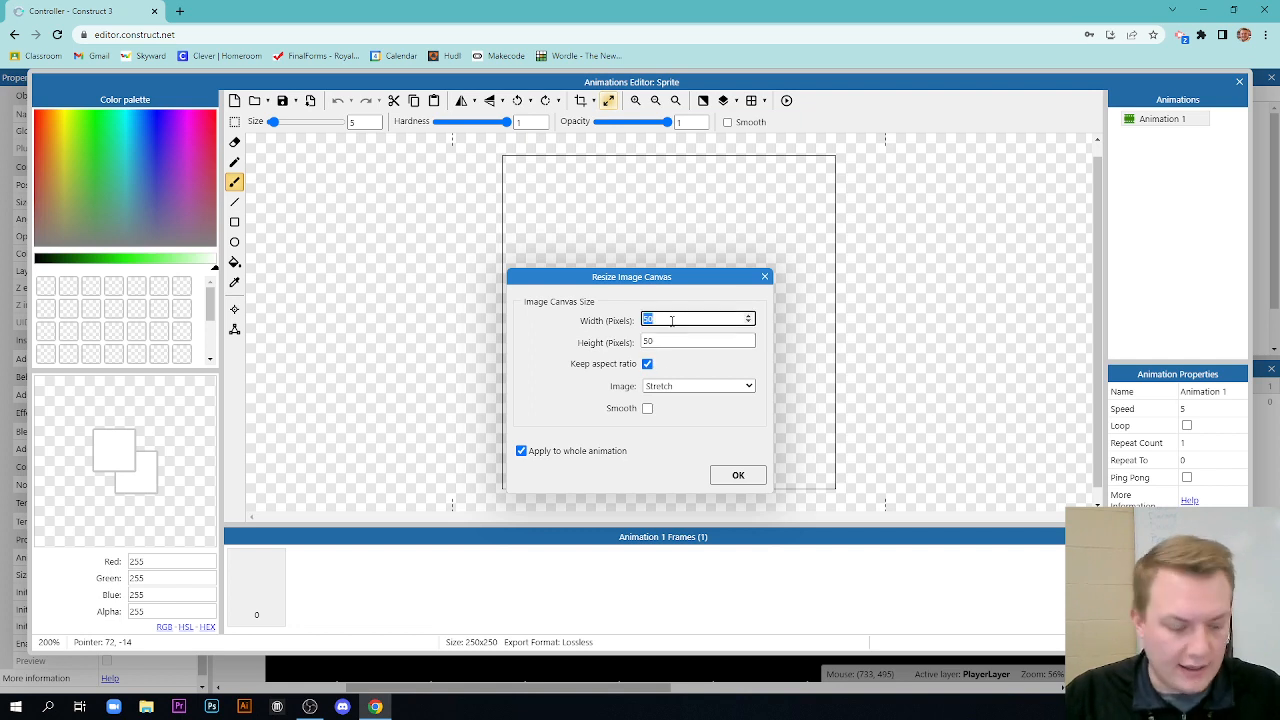
{"action": "type", "text": "200"}
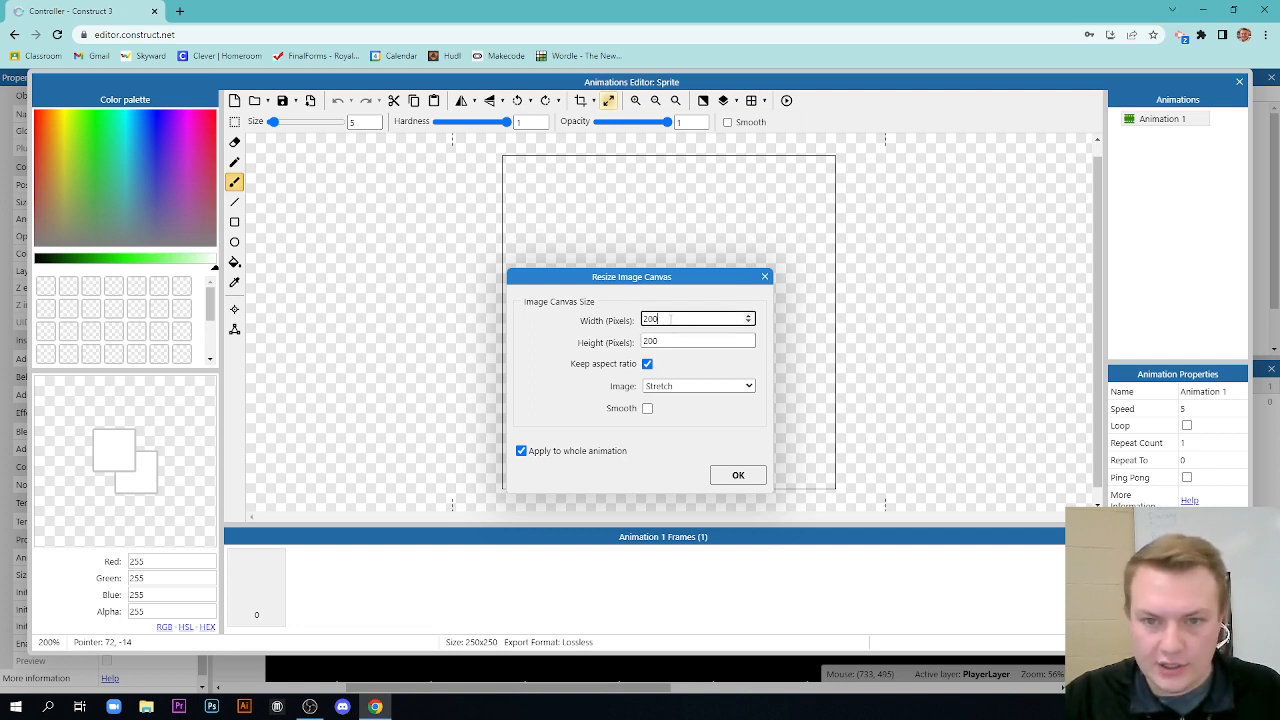
{"action": "type", "text": "50"}
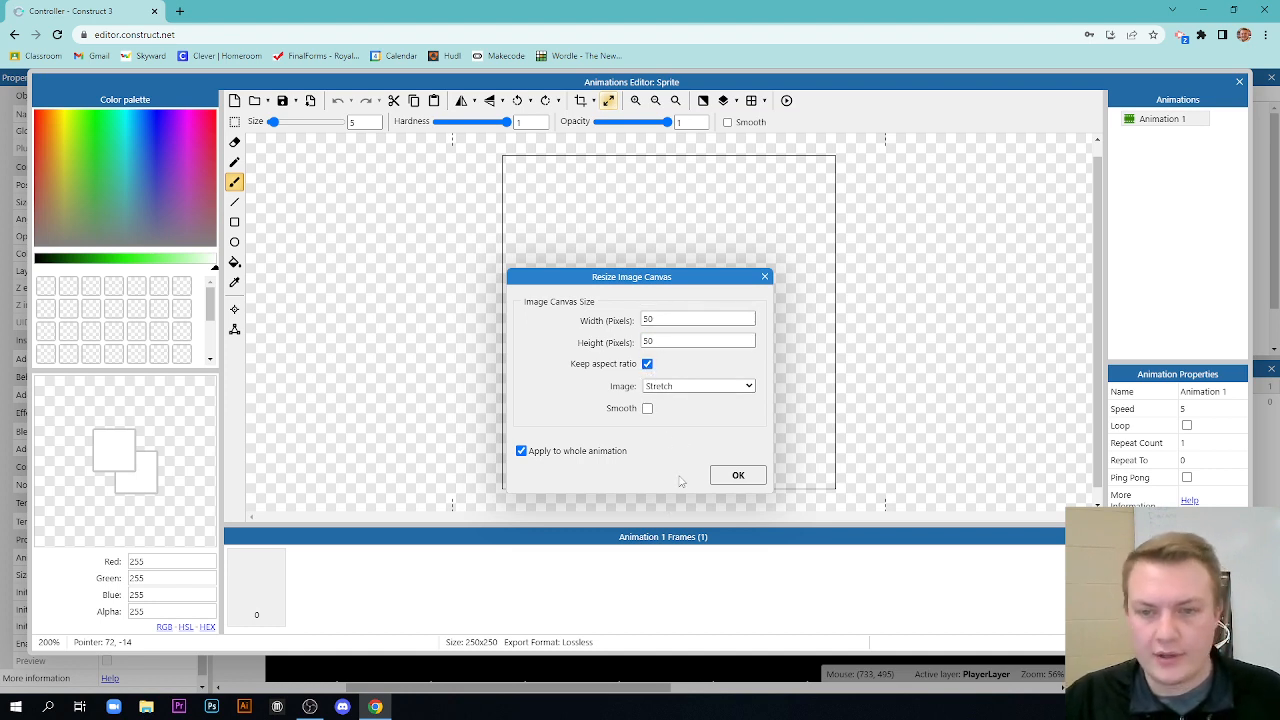
{"action": "left_click", "coordinate": [737, 475]}
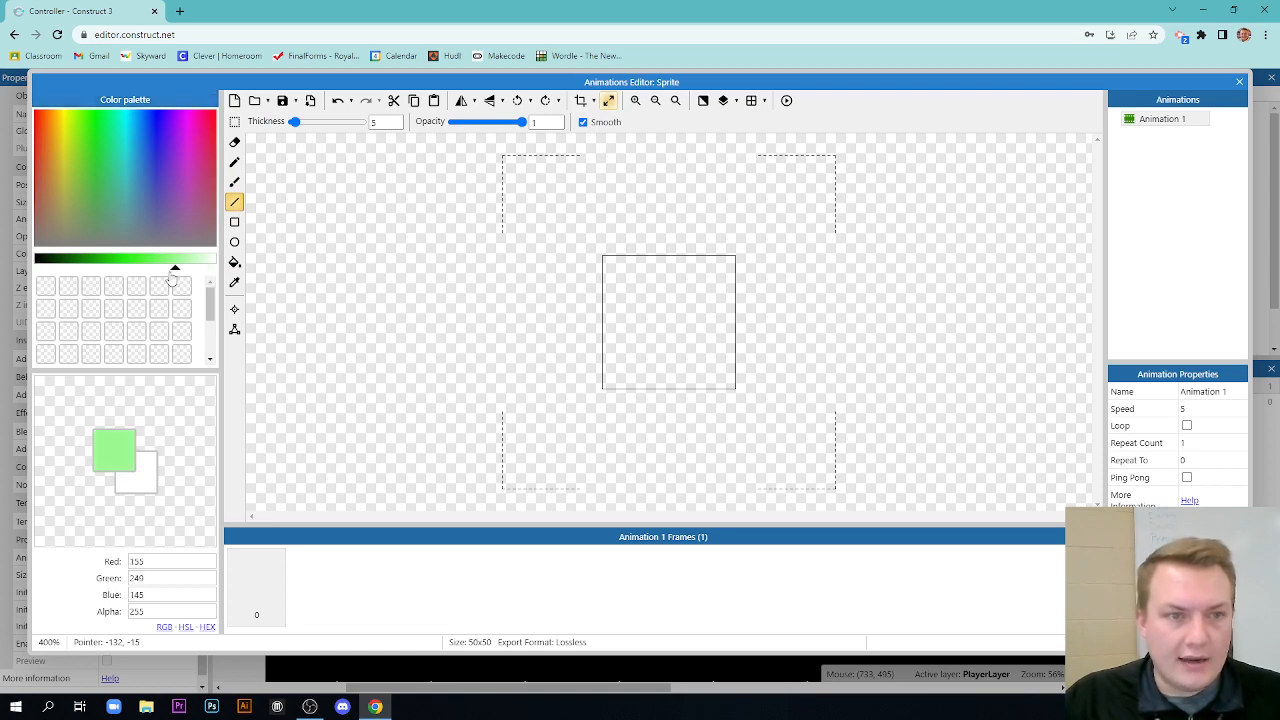
- Outline a right-pointing triangle in blue and fill it solid
{"action": "left_click", "coordinate": [108, 138]}
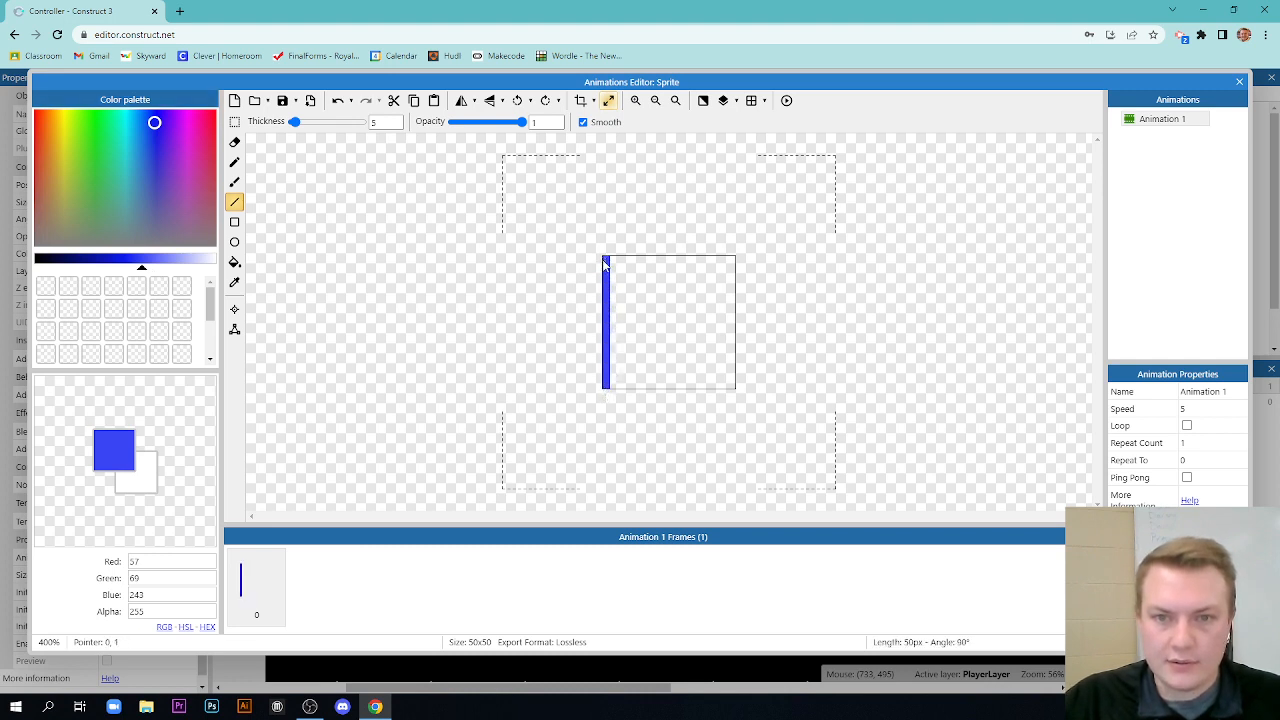
{"action": "left_click_drag", "start_coordinate": [606, 262], "coordinate": [735, 325]}
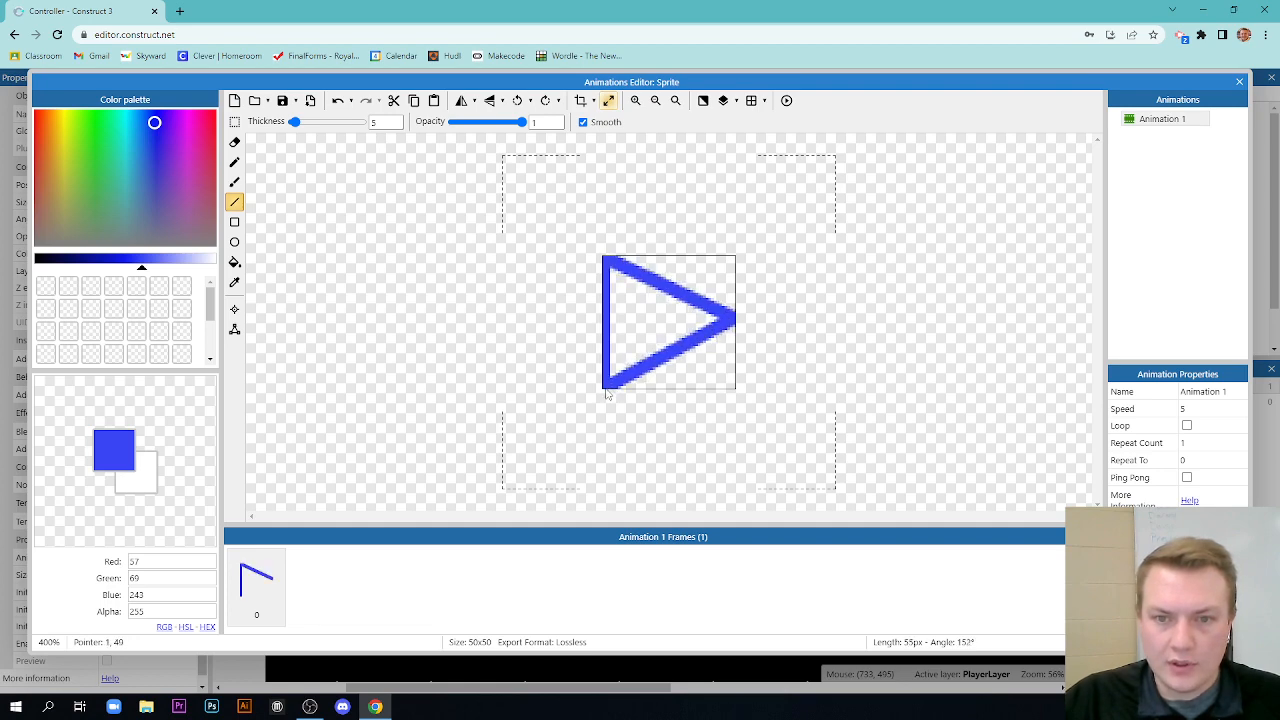
{"action": "left_click", "coordinate": [234, 262]}
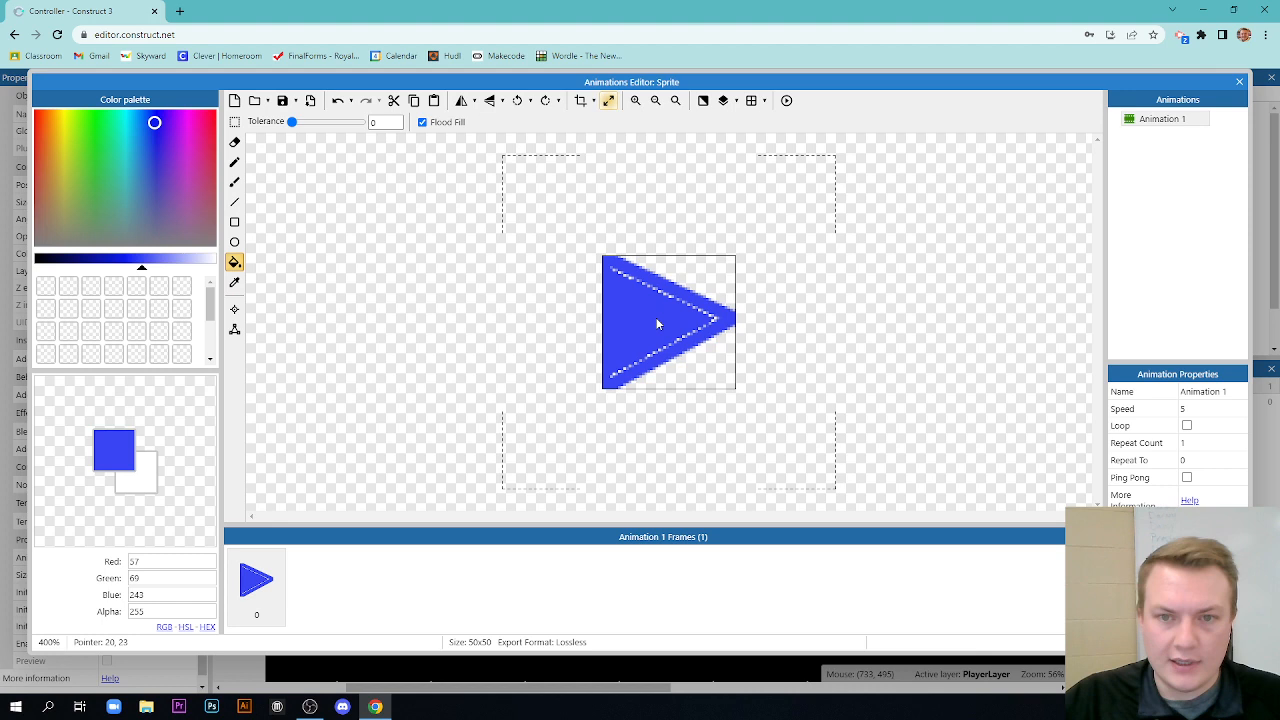
{"action": "left_click", "coordinate": [234, 182]}
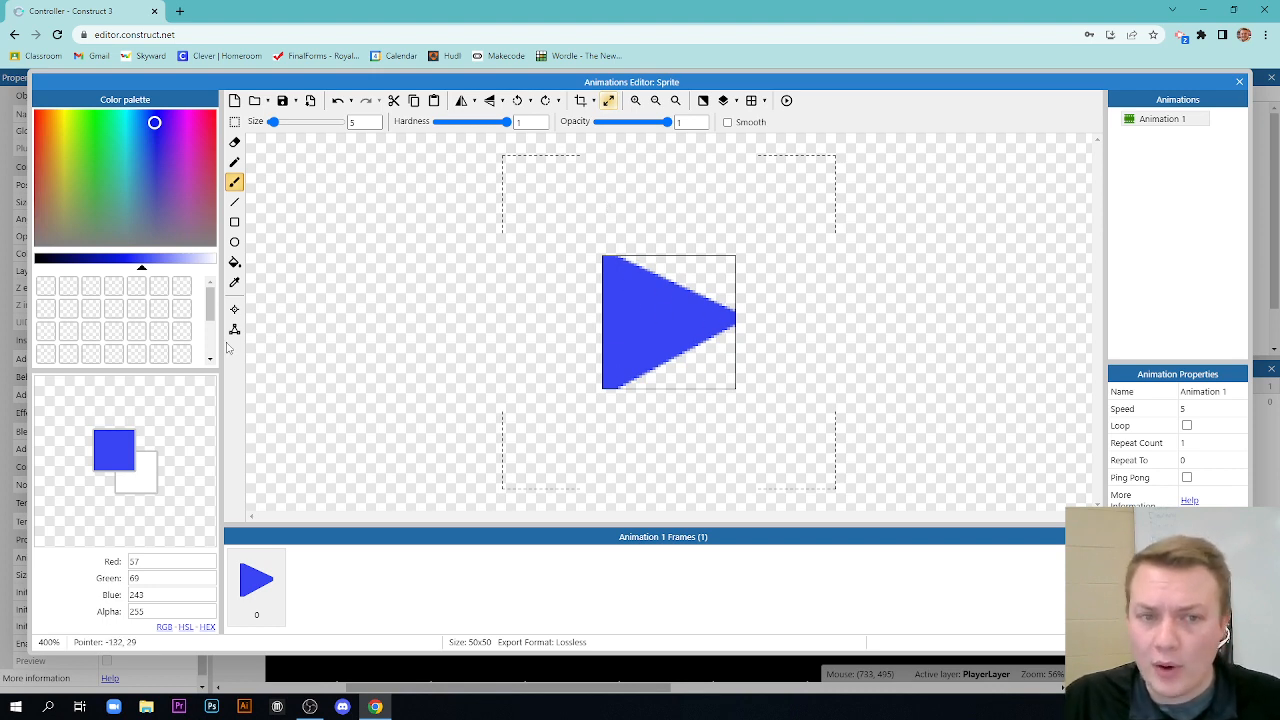
{"action": "mouse_move", "coordinate": [234, 330]}
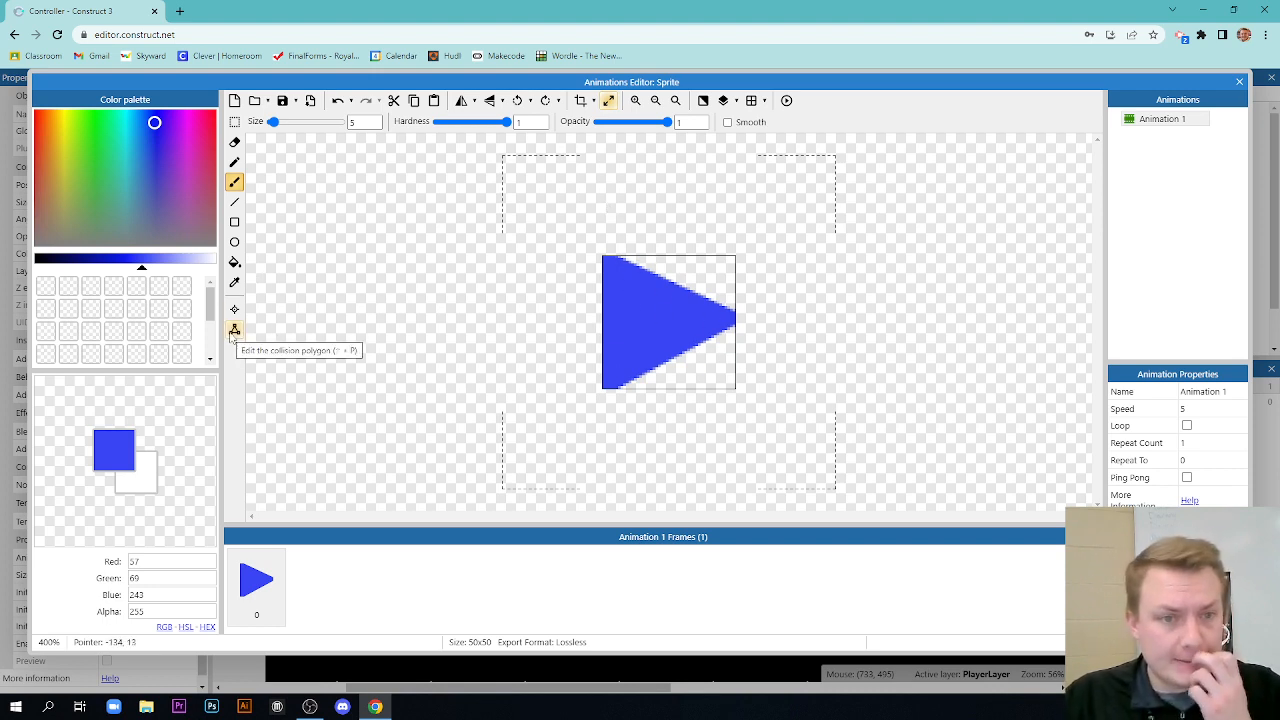
- Drag the right-hand collision polygon points onto the triangle's tip
{"action": "left_click", "coordinate": [234, 330]}
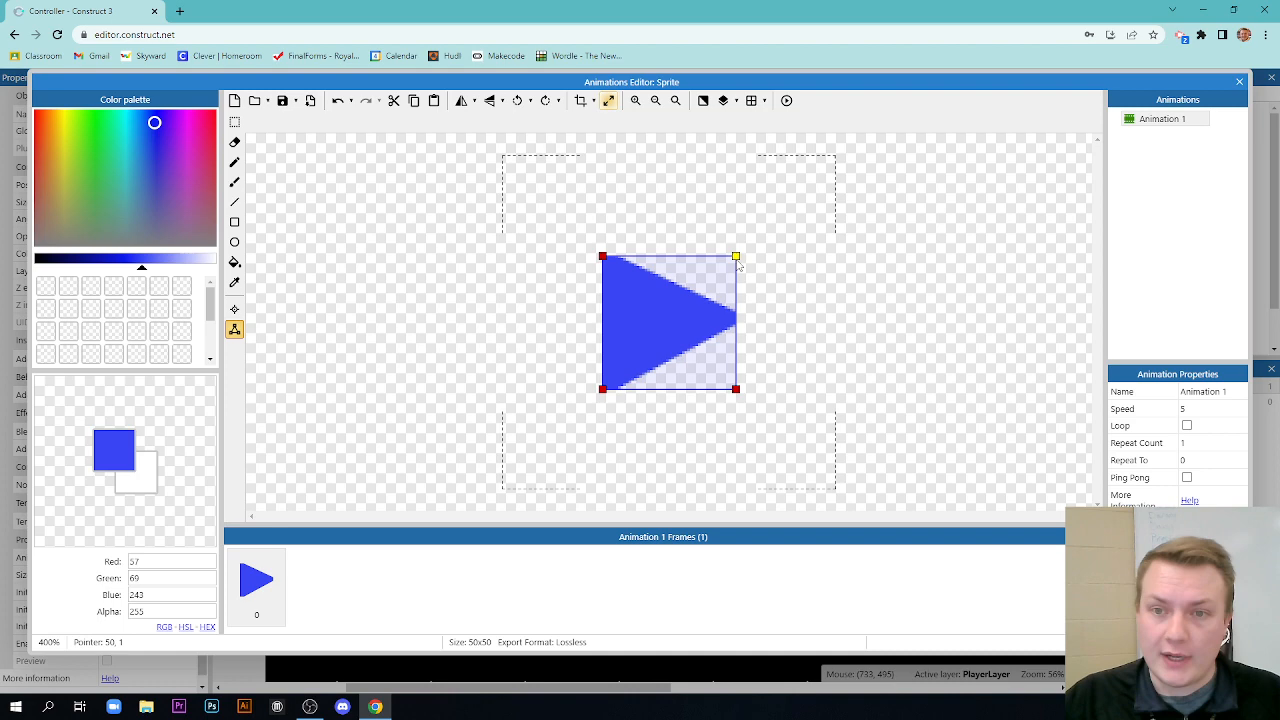
{"action": "left_click_drag", "start_coordinate": [736, 256], "coordinate": [736, 389]}
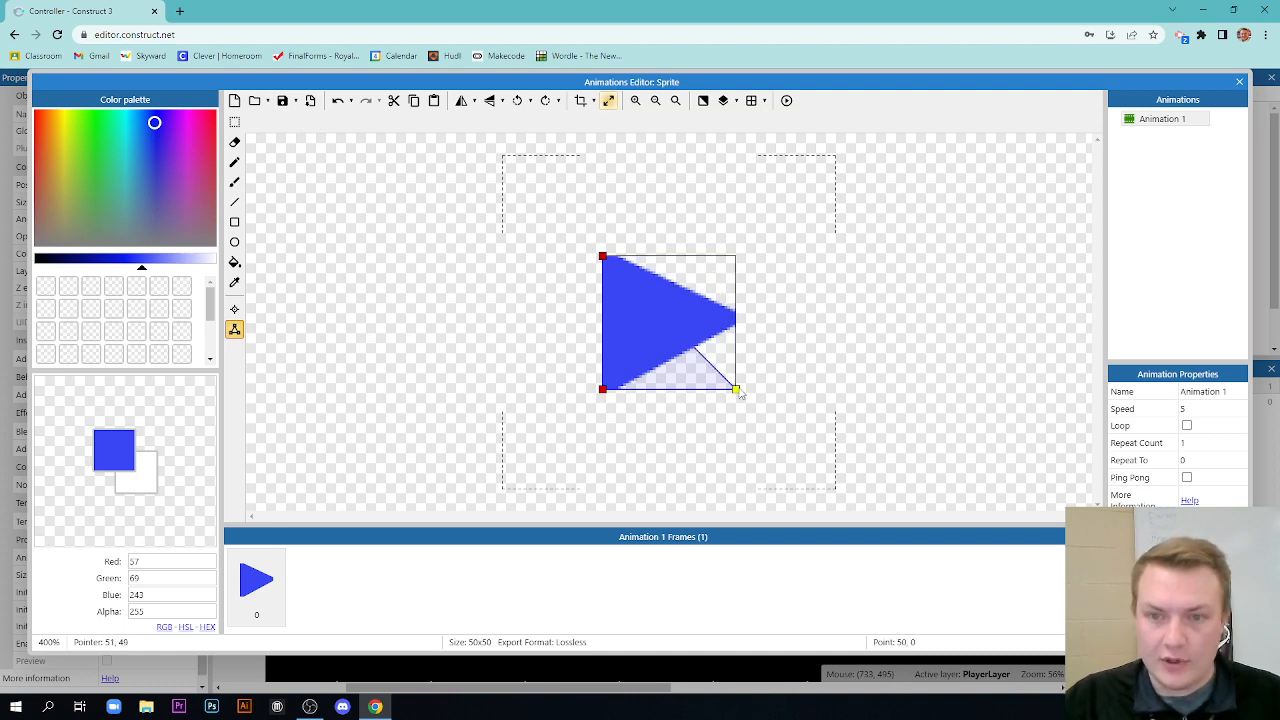
{"action": "left_click_drag", "start_coordinate": [738, 389], "coordinate": [735, 318]}
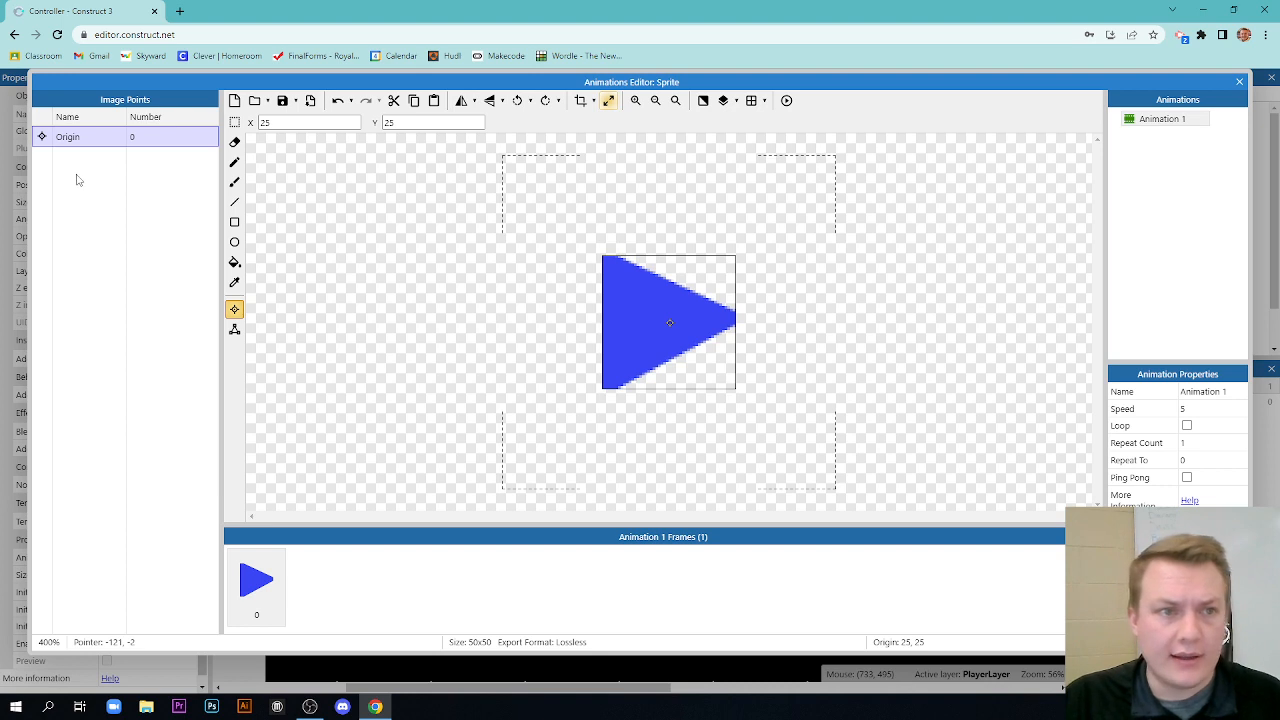
- Add Image Point 1 at the triangle's tip (50, 24)
{"action": "right_click", "coordinate": [80, 180]}
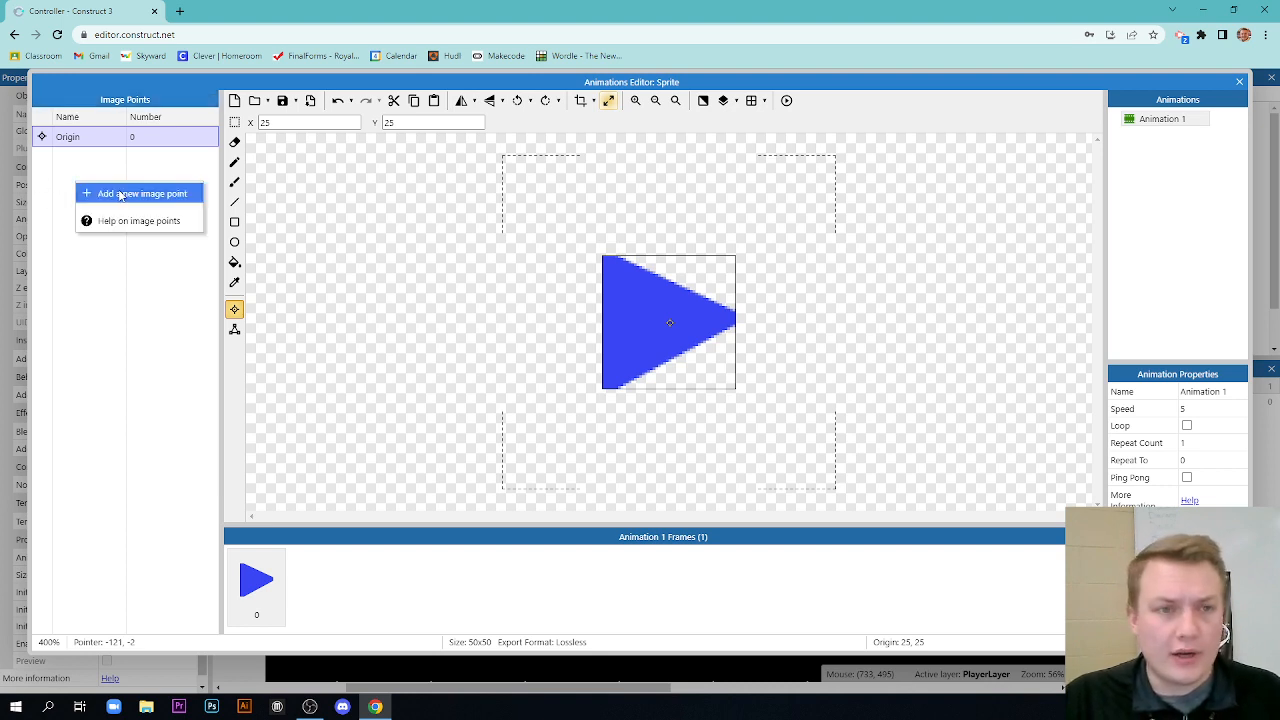
{"action": "left_click", "coordinate": [142, 193]}
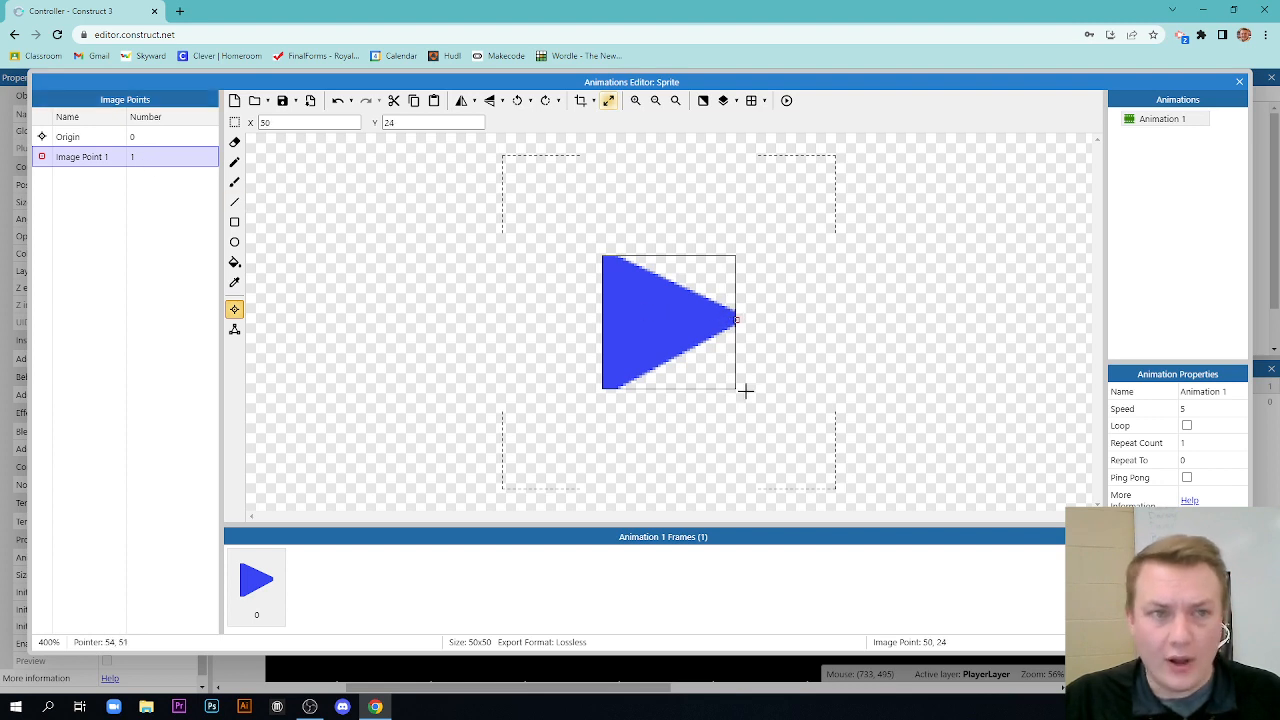
{"action": "mouse_move", "coordinate": [728, 411]}
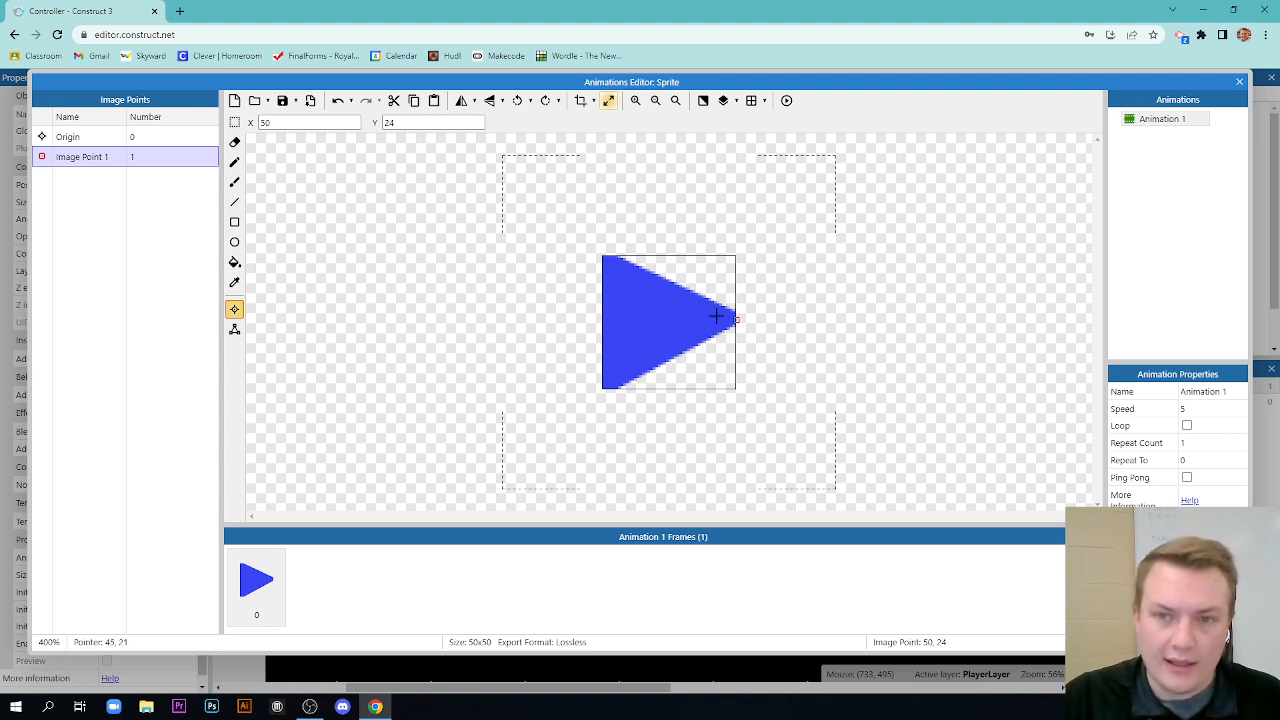
{"action": "mouse_move", "coordinate": [804, 285]}
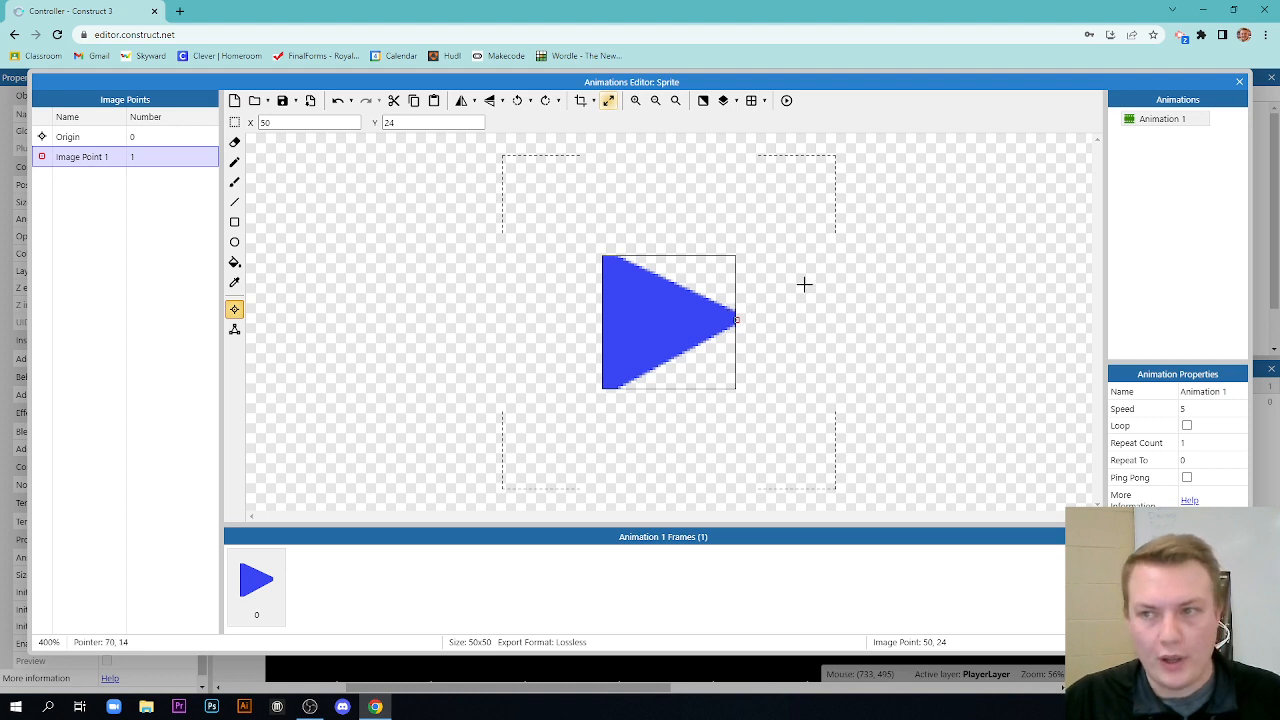
{"action": "mouse_move", "coordinate": [752, 340]}
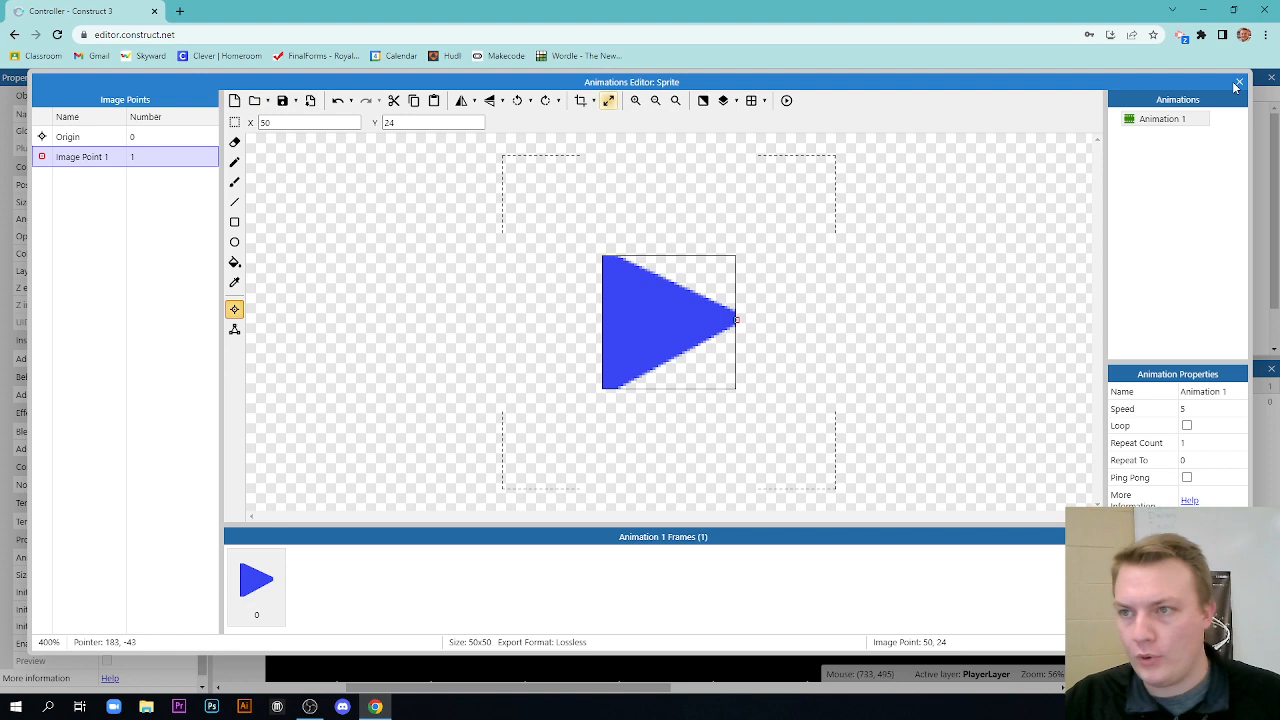
- Close the Animations Editor and rename the Sprite object to 'Player'
{"action": "left_click", "coordinate": [1236, 82]}
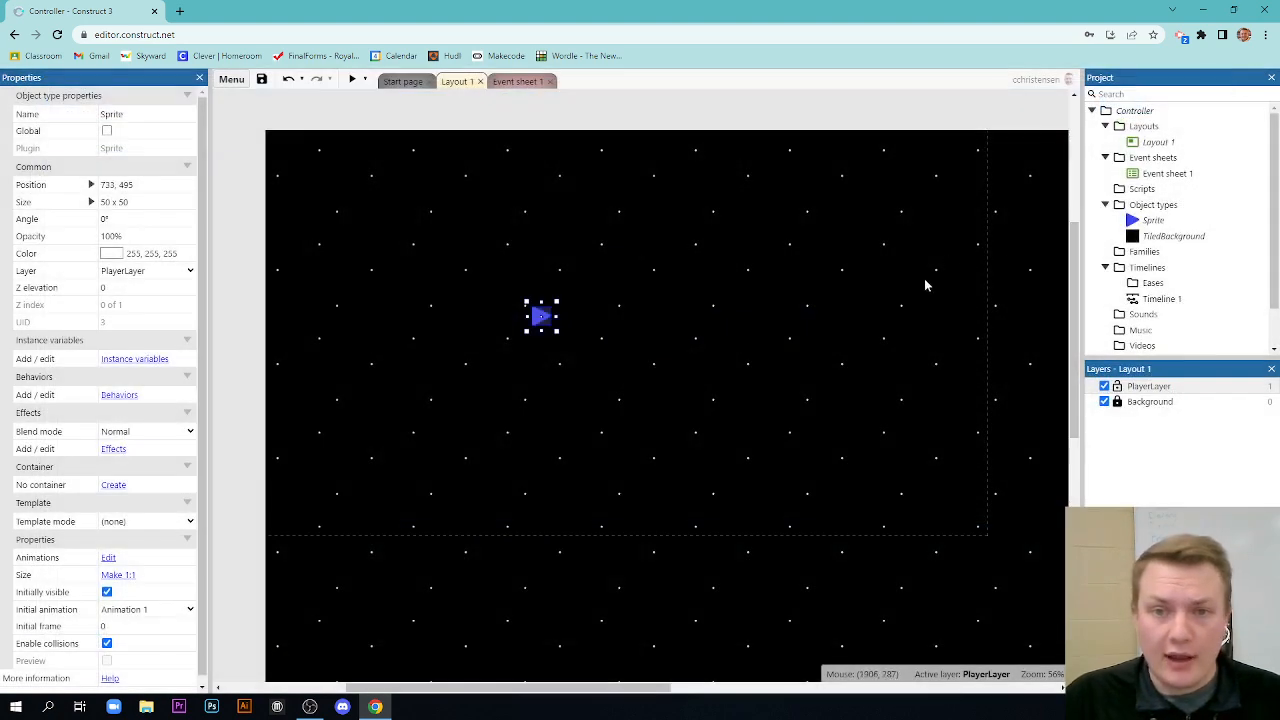
{"action": "right_click", "coordinate": [1145, 219]}
{"action": "type", "text": "Player"}
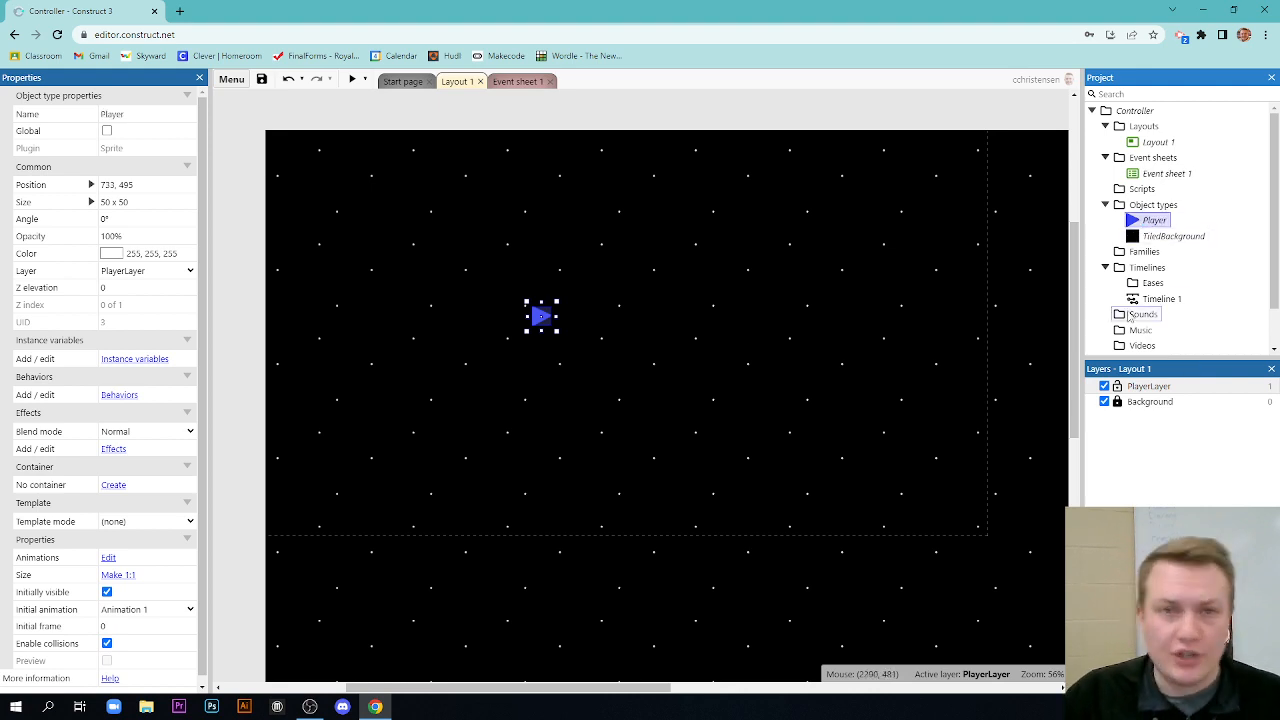
{"action": "mouse_move", "coordinate": [752, 350]}
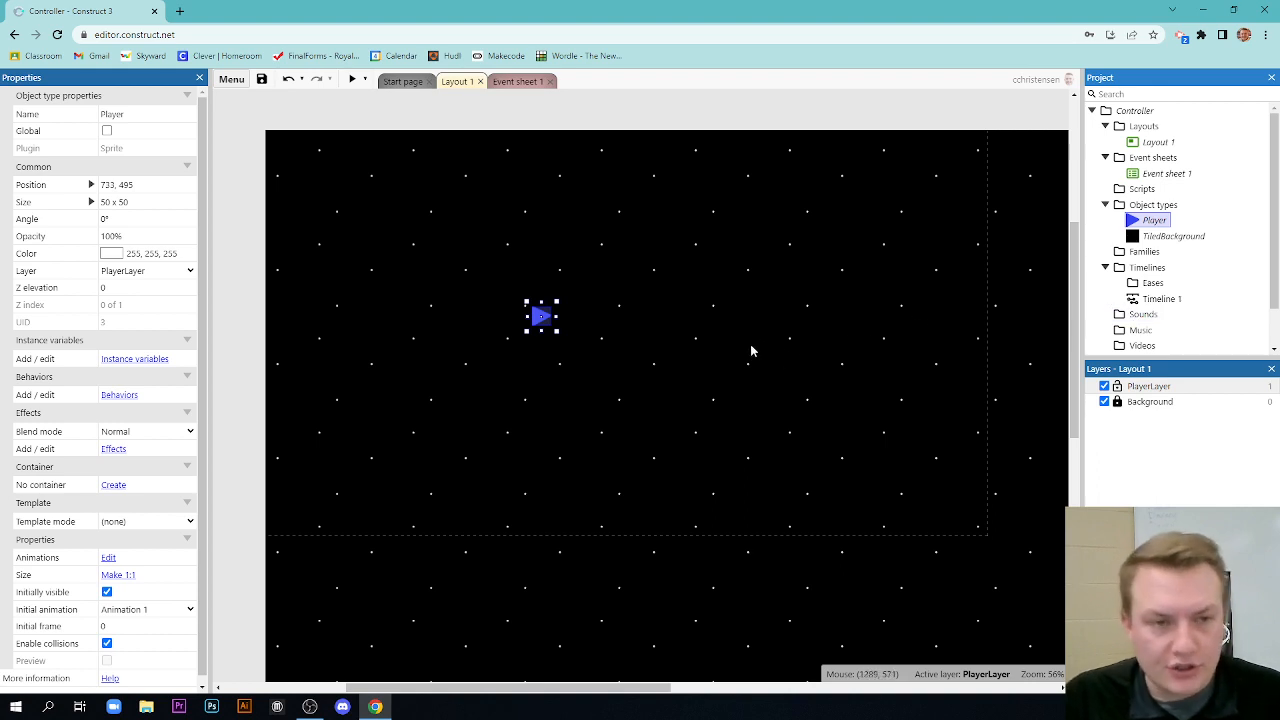
{"action": "mouse_move", "coordinate": [757, 356]}
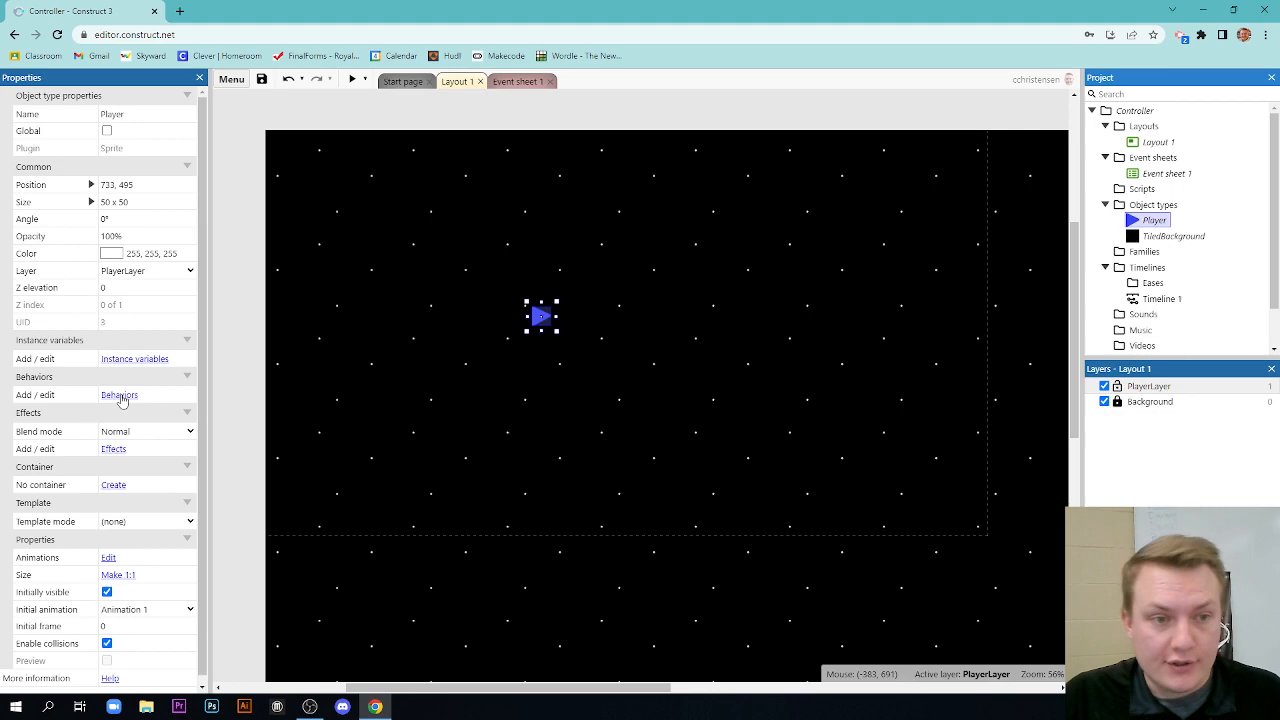
- Add the Solid, Bound to layout and Scroll To behaviors to Player
{"action": "left_click", "coordinate": [118, 394]}
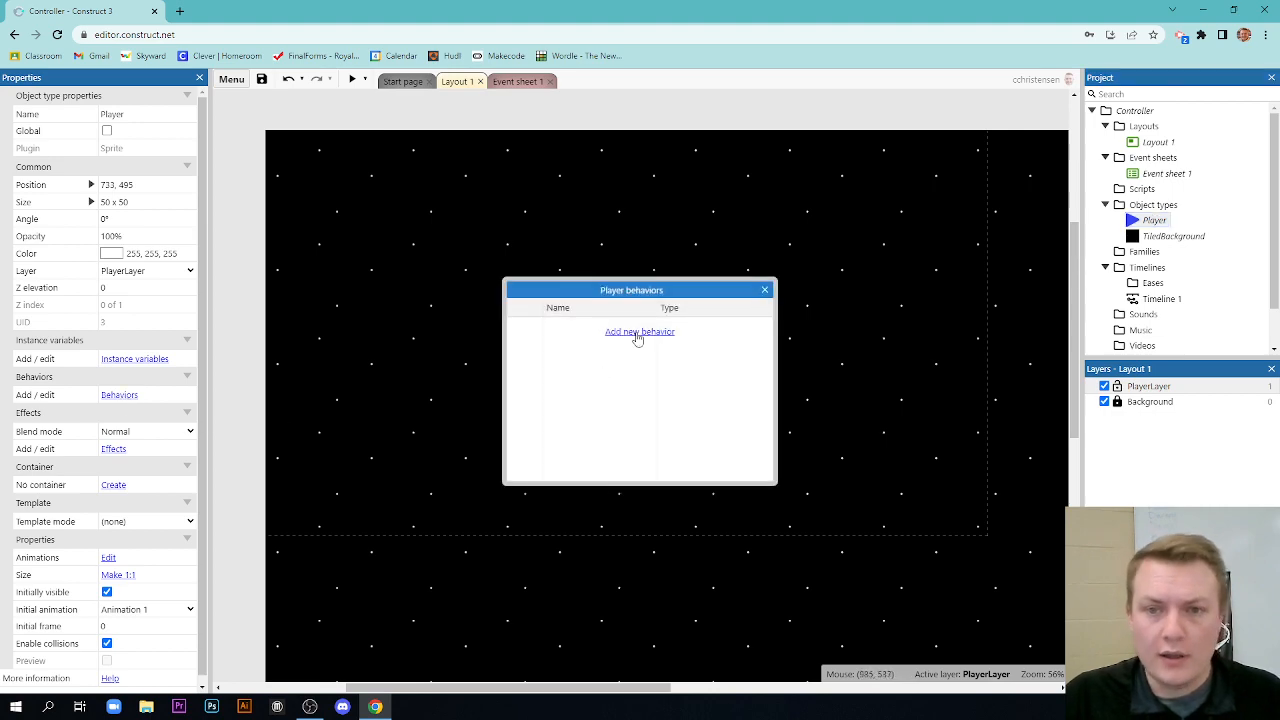
{"action": "left_click", "coordinate": [638, 331]}
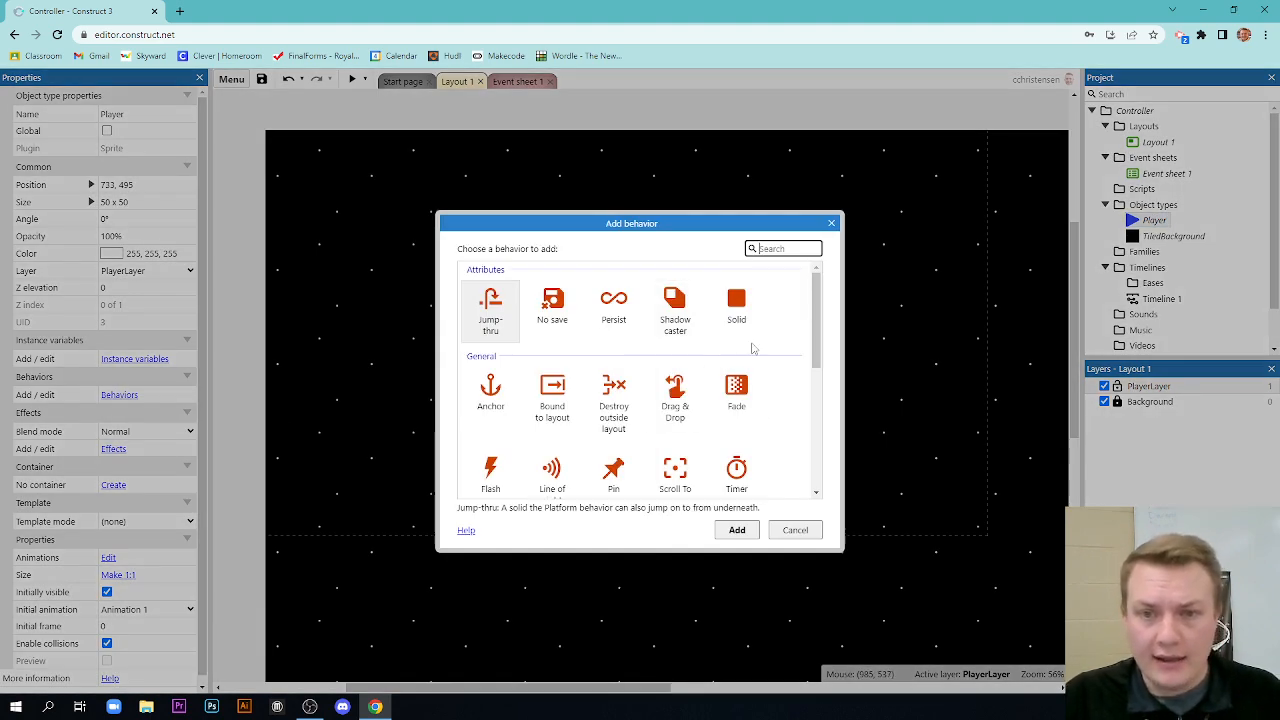
{"action": "left_click", "coordinate": [736, 305]}
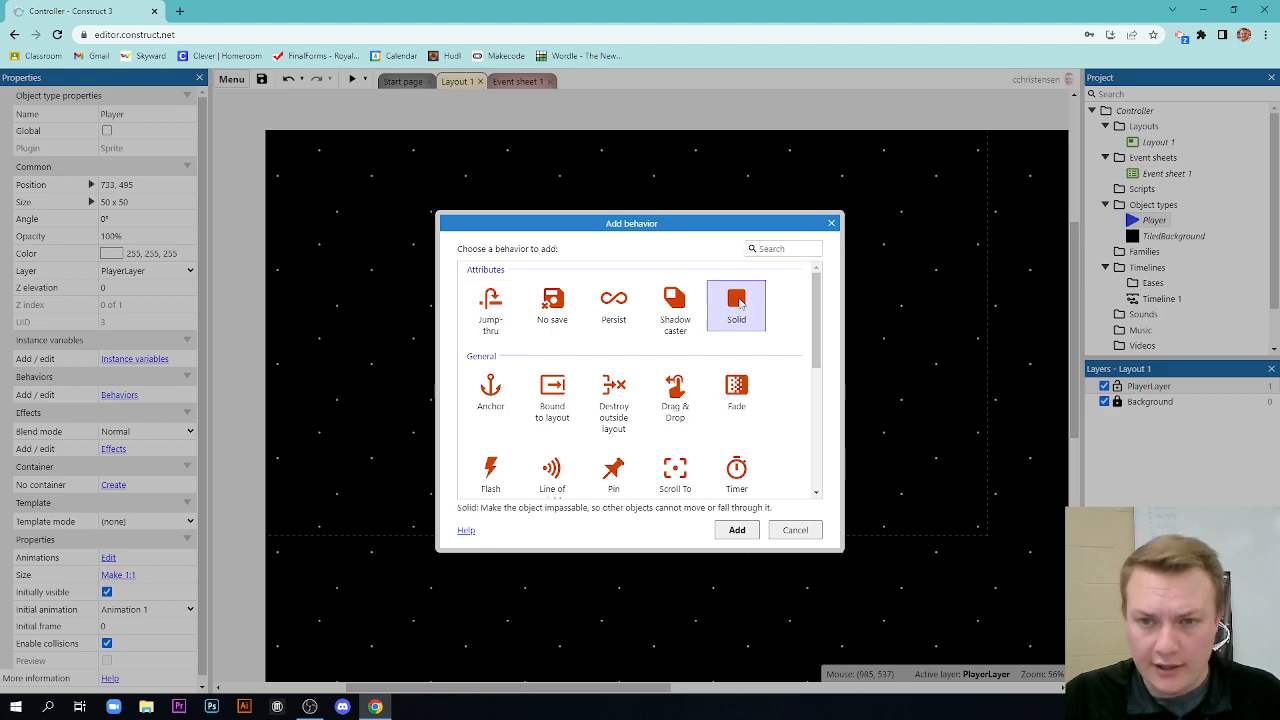
{"action": "left_click", "coordinate": [736, 530]}
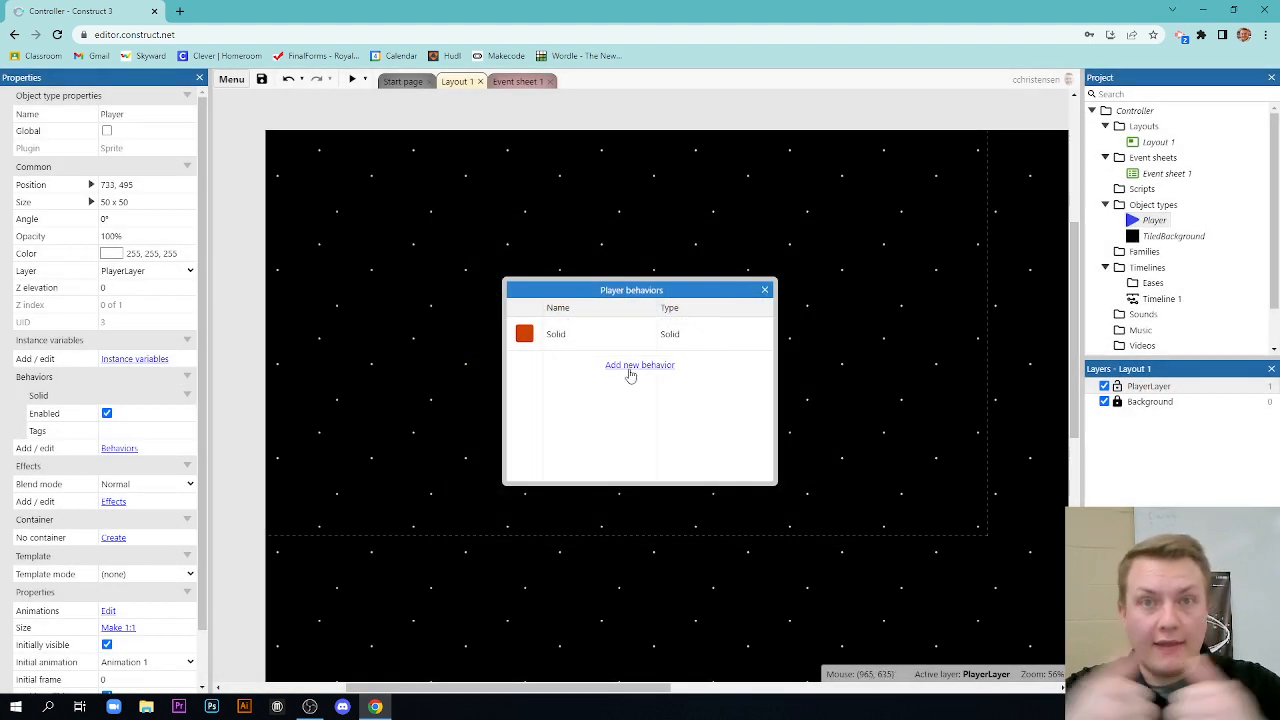
{"action": "left_click", "coordinate": [639, 365]}
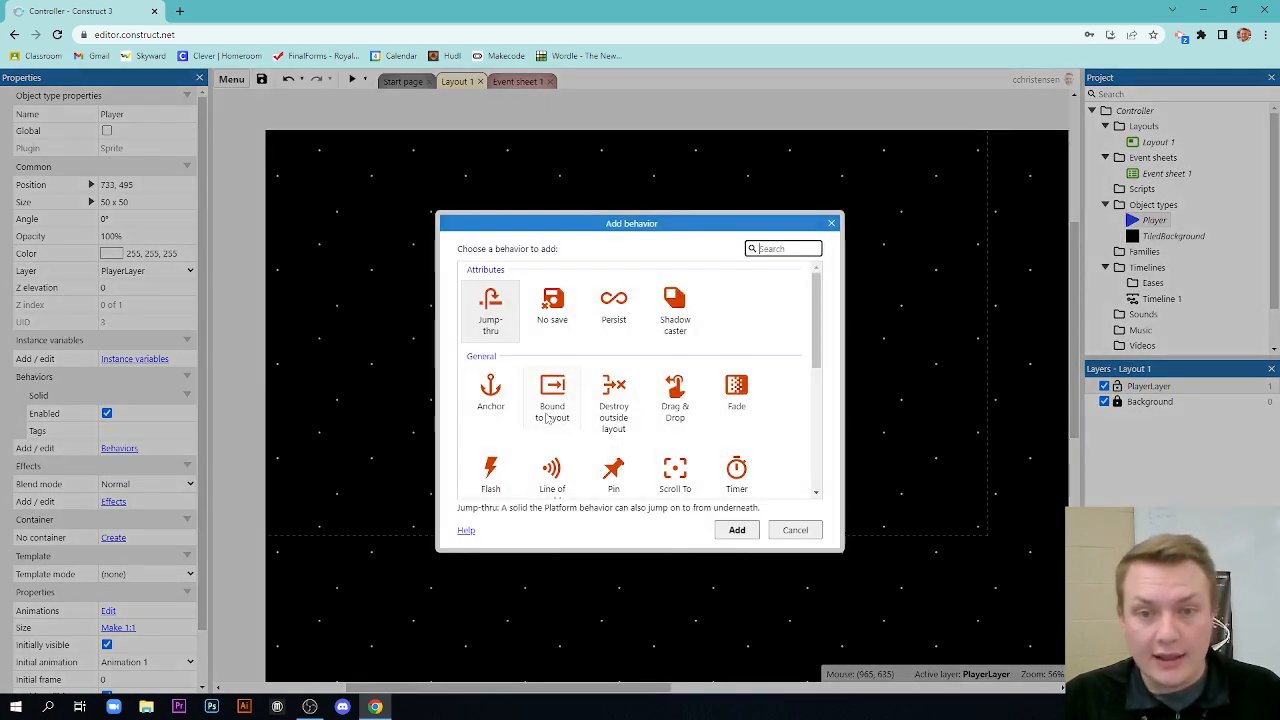
{"action": "left_click", "coordinate": [736, 530]}
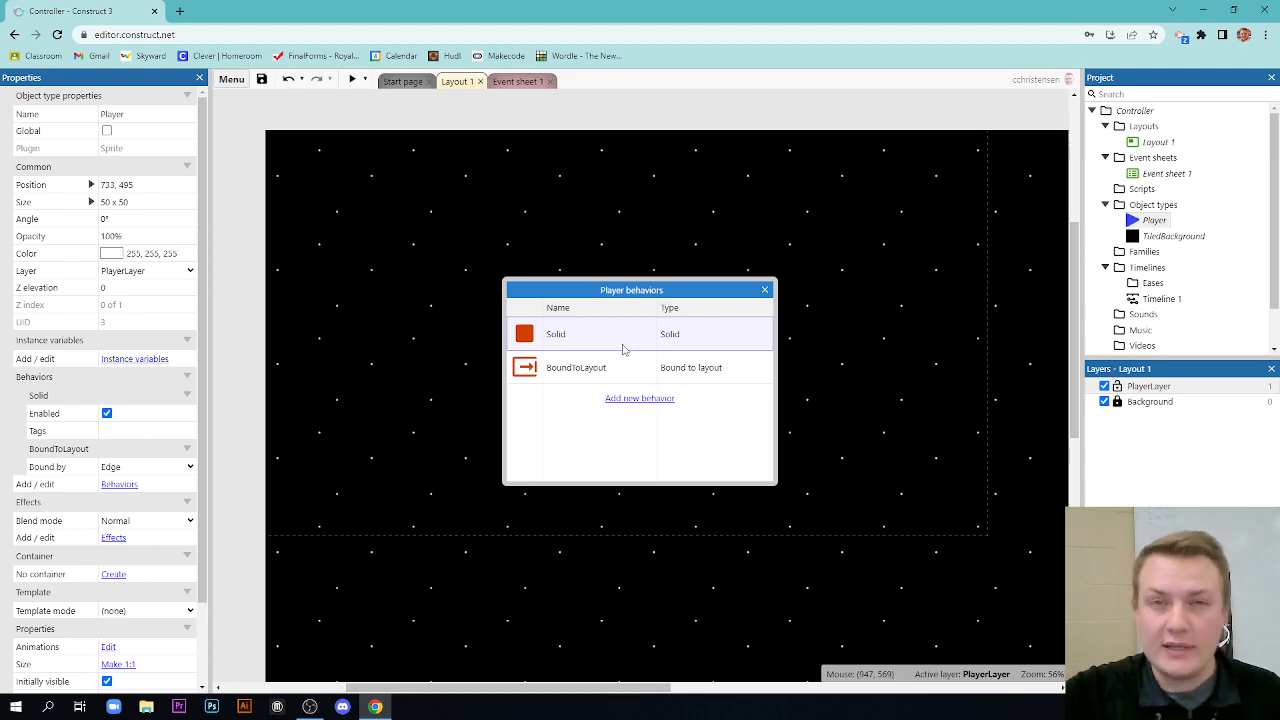
{"action": "mouse_move", "coordinate": [628, 408]}
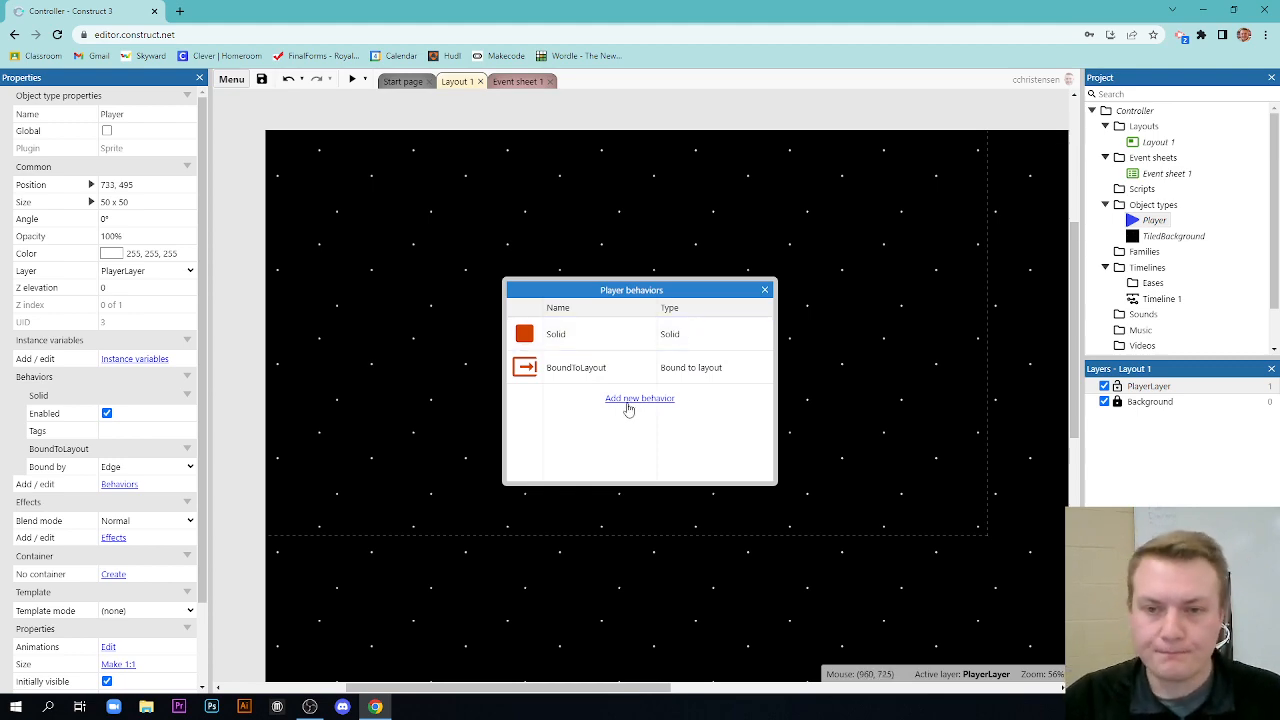
{"action": "left_click", "coordinate": [639, 398]}
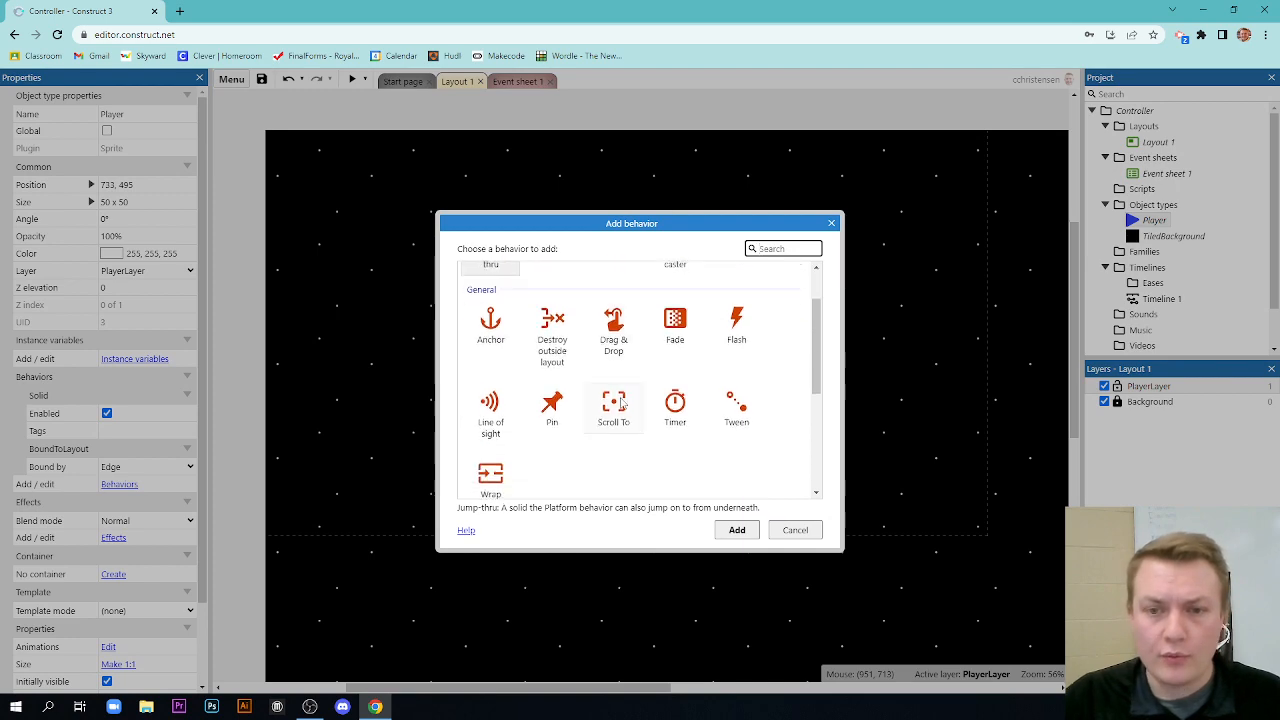
{"action": "left_click", "coordinate": [736, 530]}
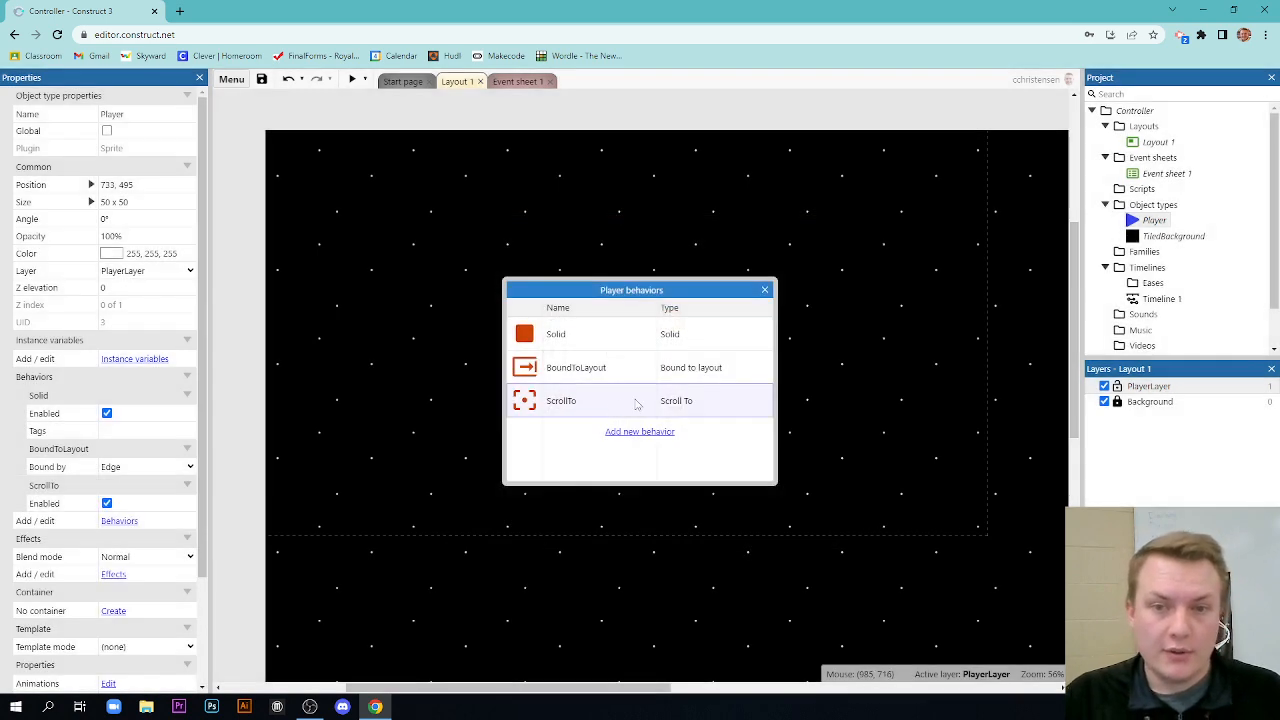
{"action": "mouse_move", "coordinate": [590, 399]}
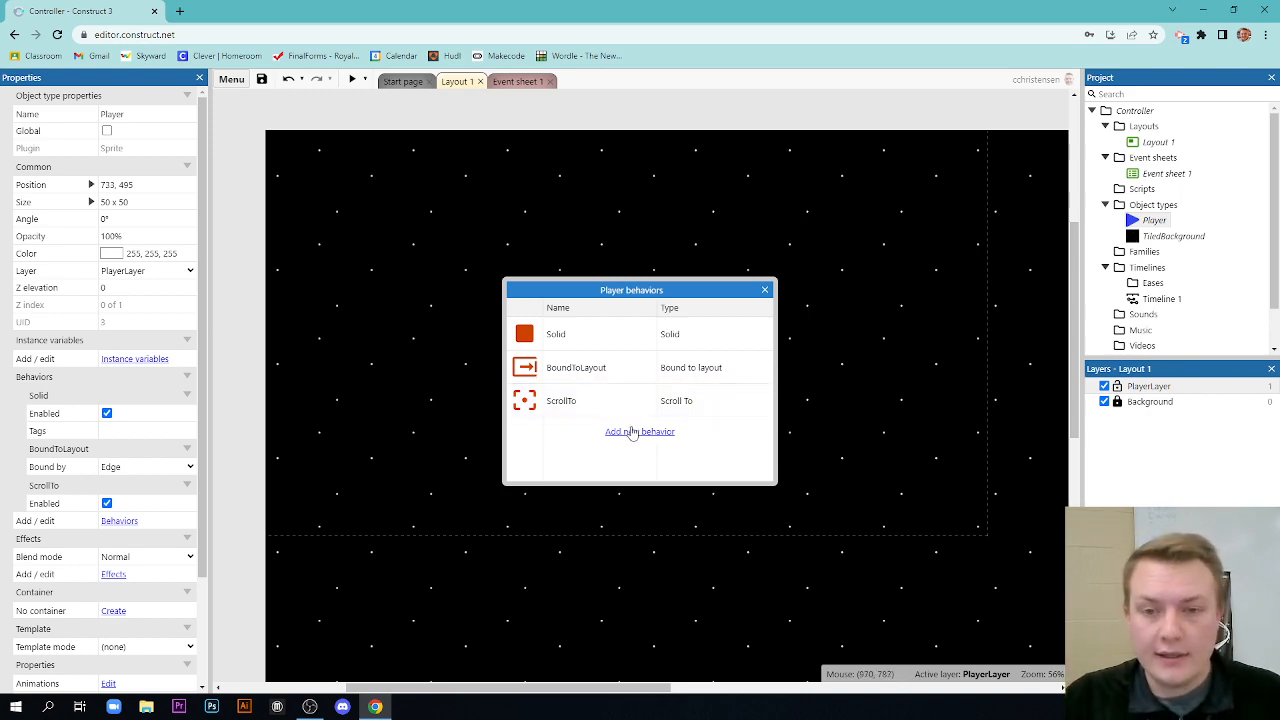
- Add the 8 Direction movement behavior to Player and close the behaviors dialog
{"action": "left_click", "coordinate": [639, 431]}
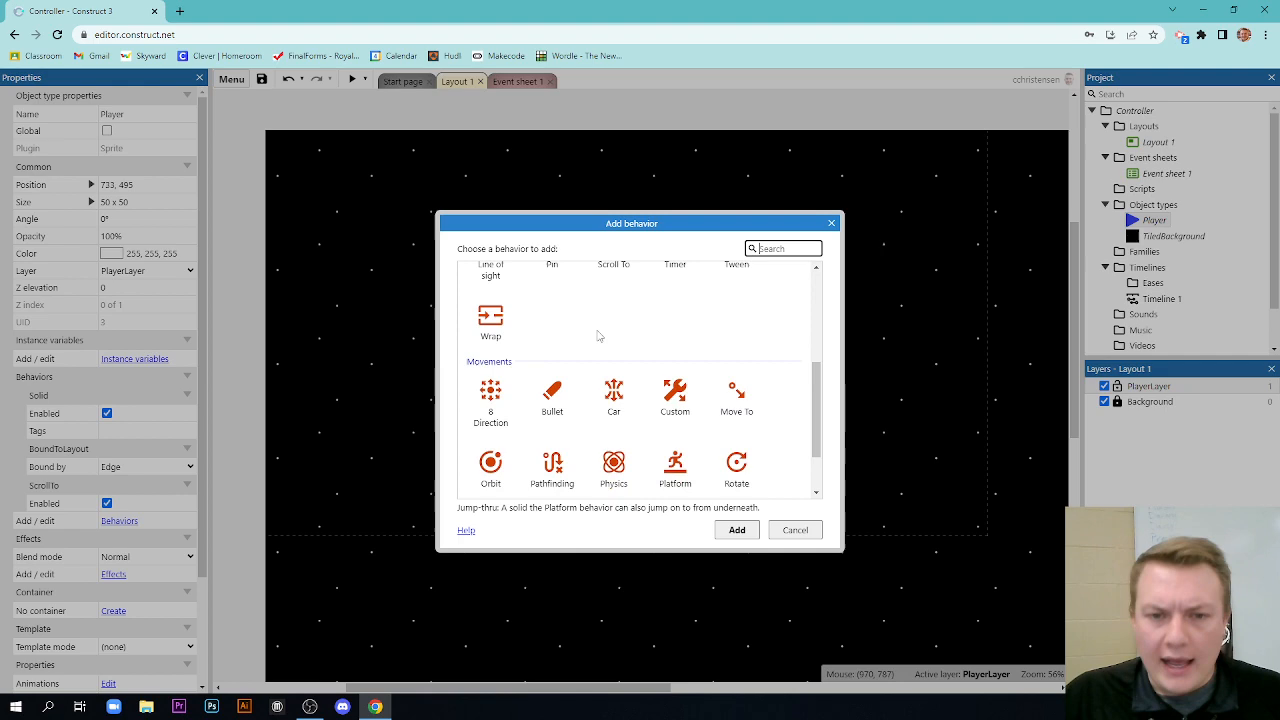
{"action": "scroll", "scroll_direction": "down", "scroll_amount": 3}
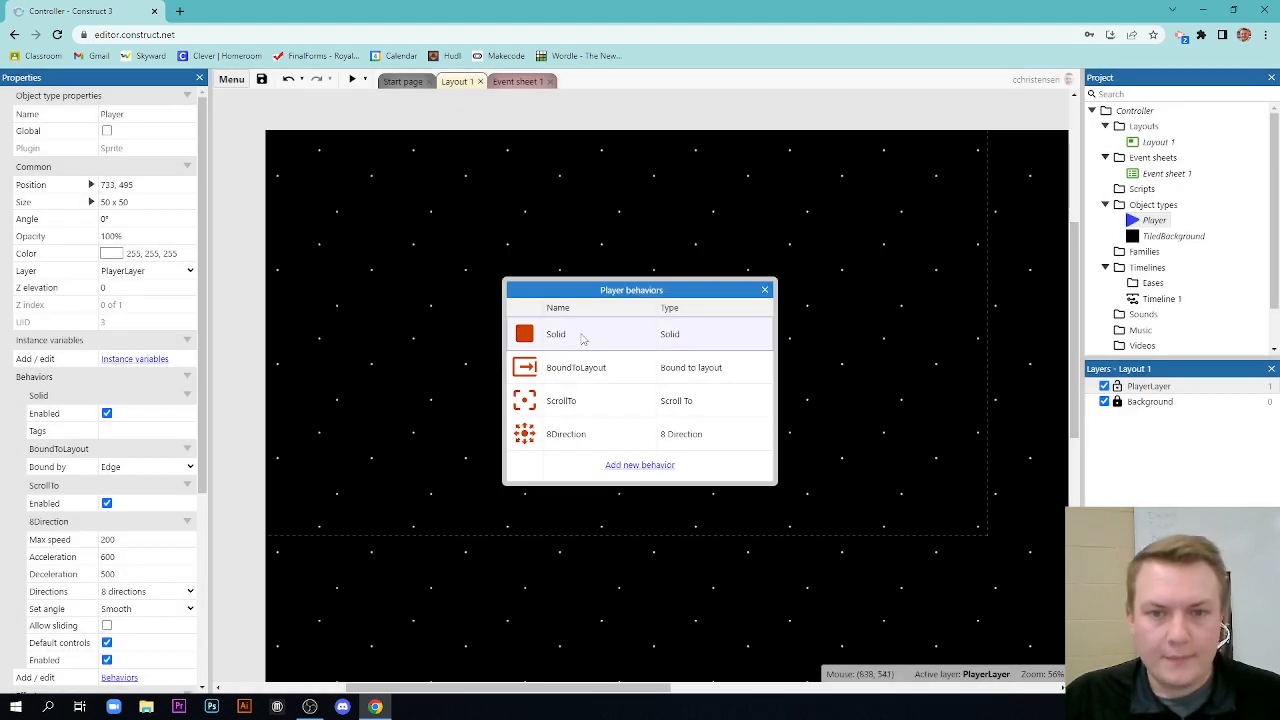
{"action": "left_click", "coordinate": [576, 367]}
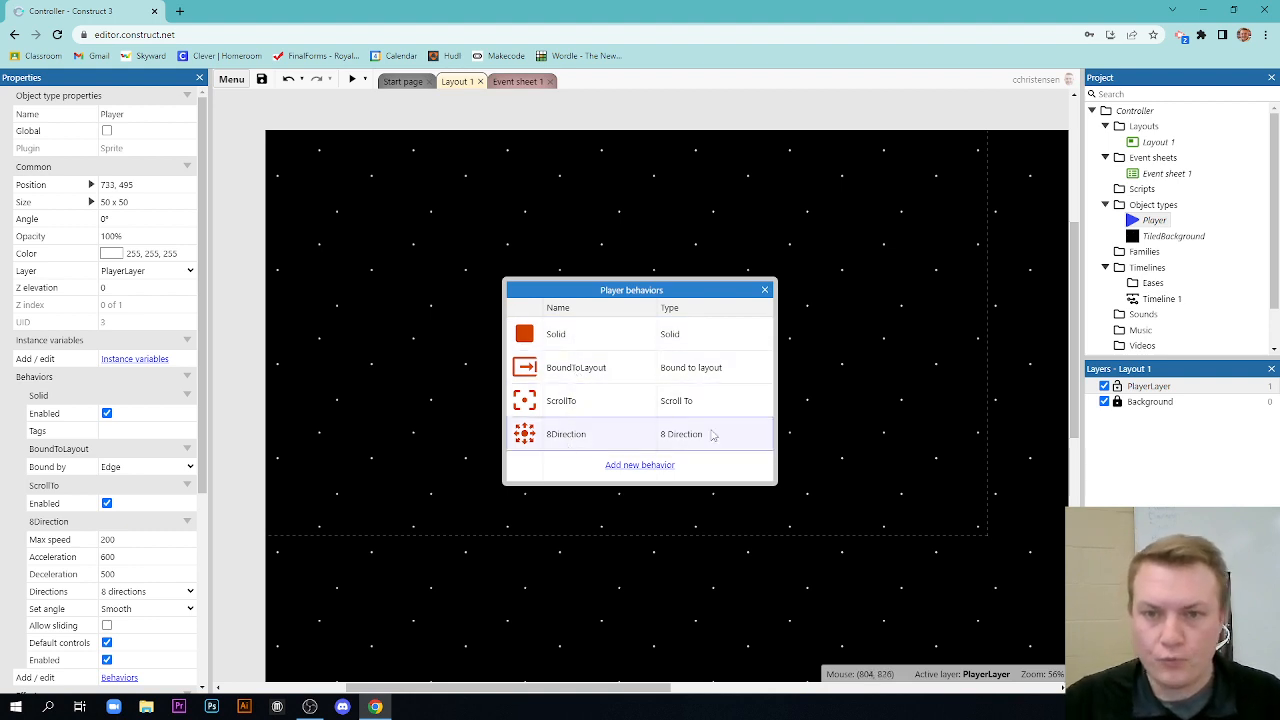
{"action": "left_click", "coordinate": [764, 290]}
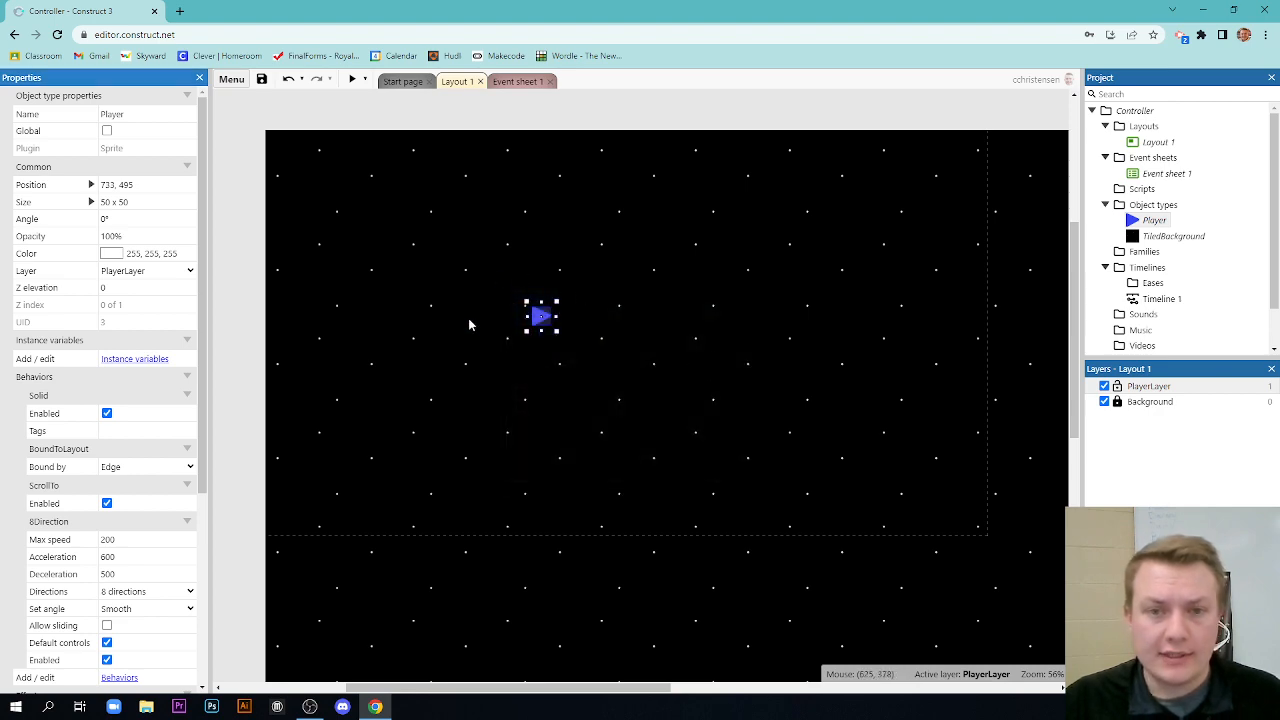
{"action": "mouse_move", "coordinate": [493, 199]}
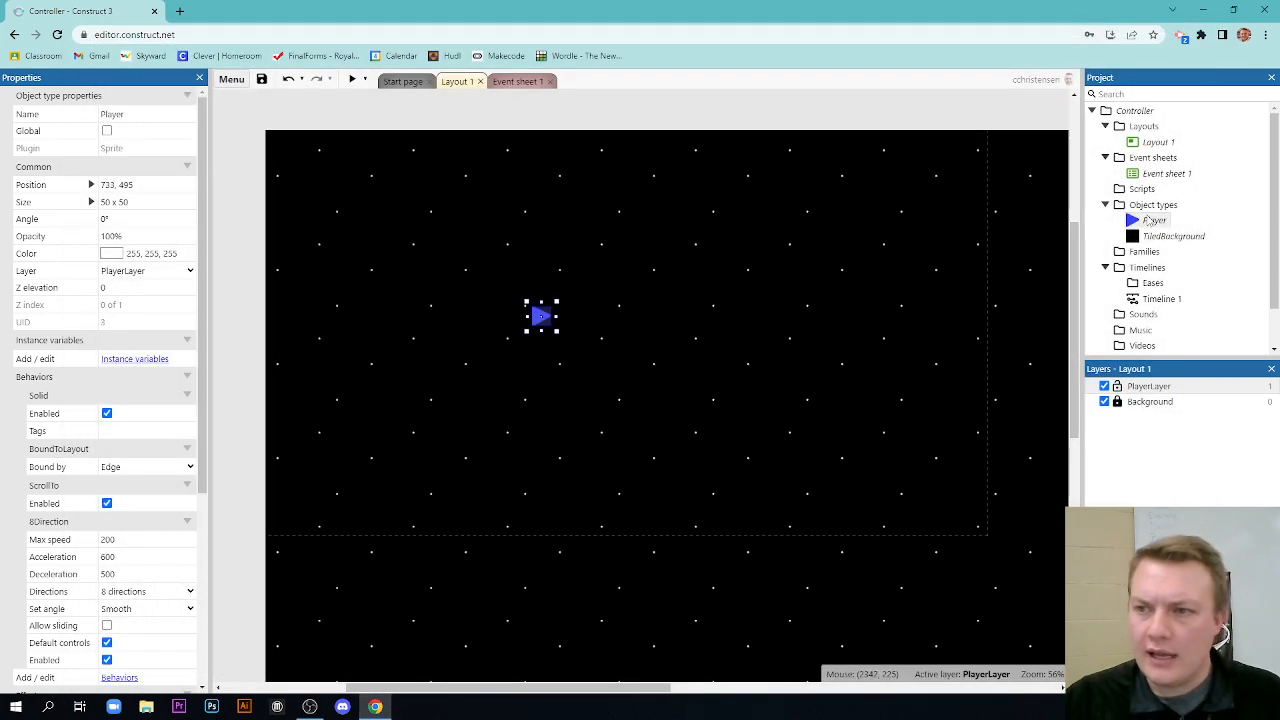
- Scroll down the layout view
{"action": "scroll", "scroll_direction": "down", "scroll_amount": 3}
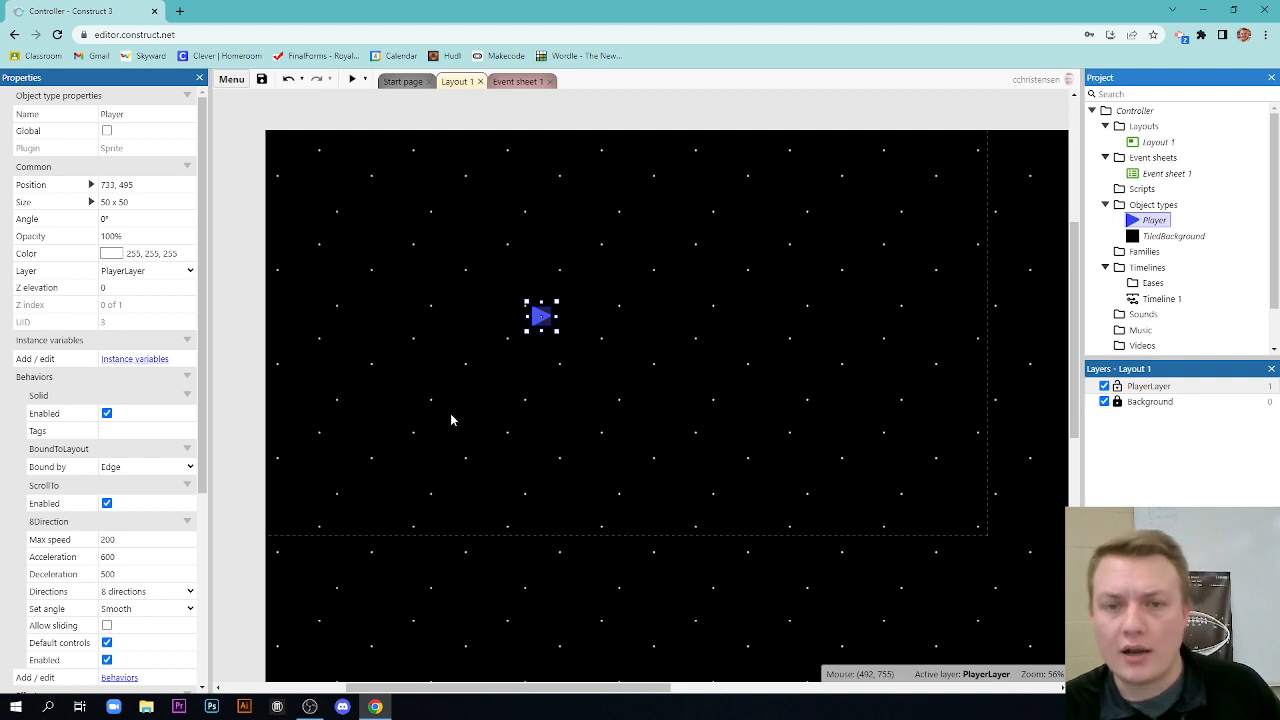
{"action": "mouse_move", "coordinate": [558, 413]}
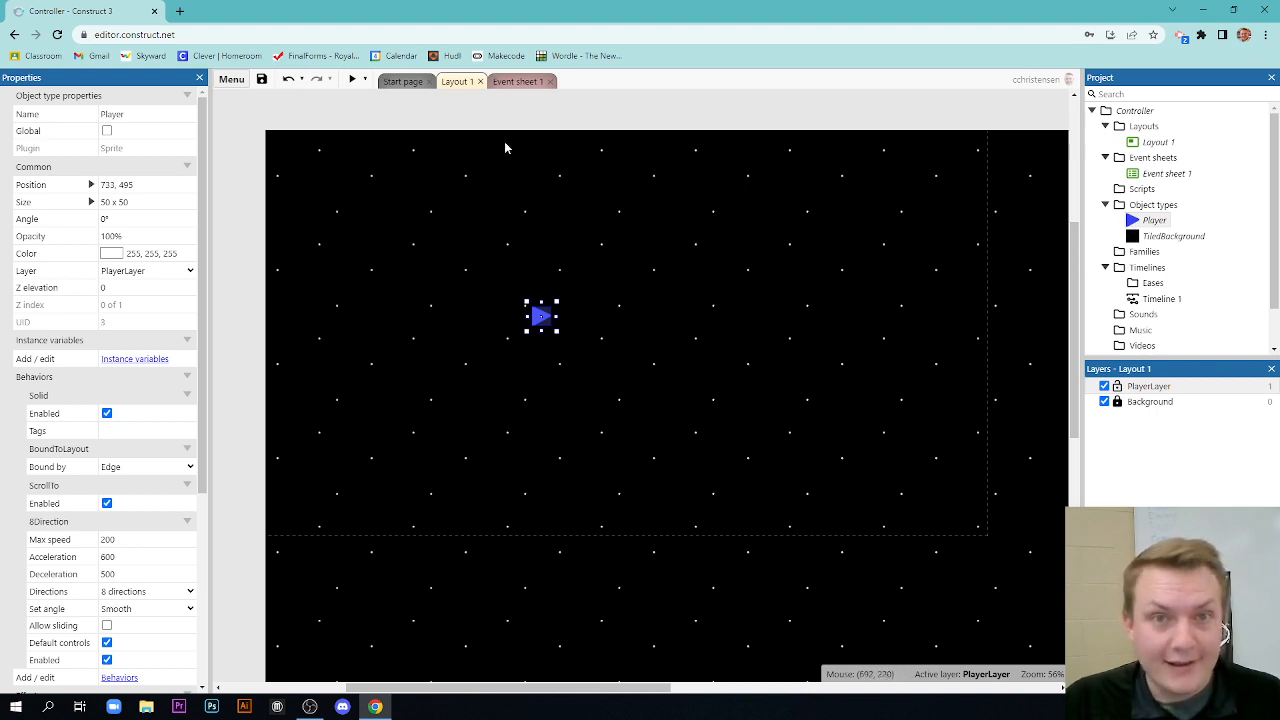
{"action": "mouse_move", "coordinate": [567, 278]}
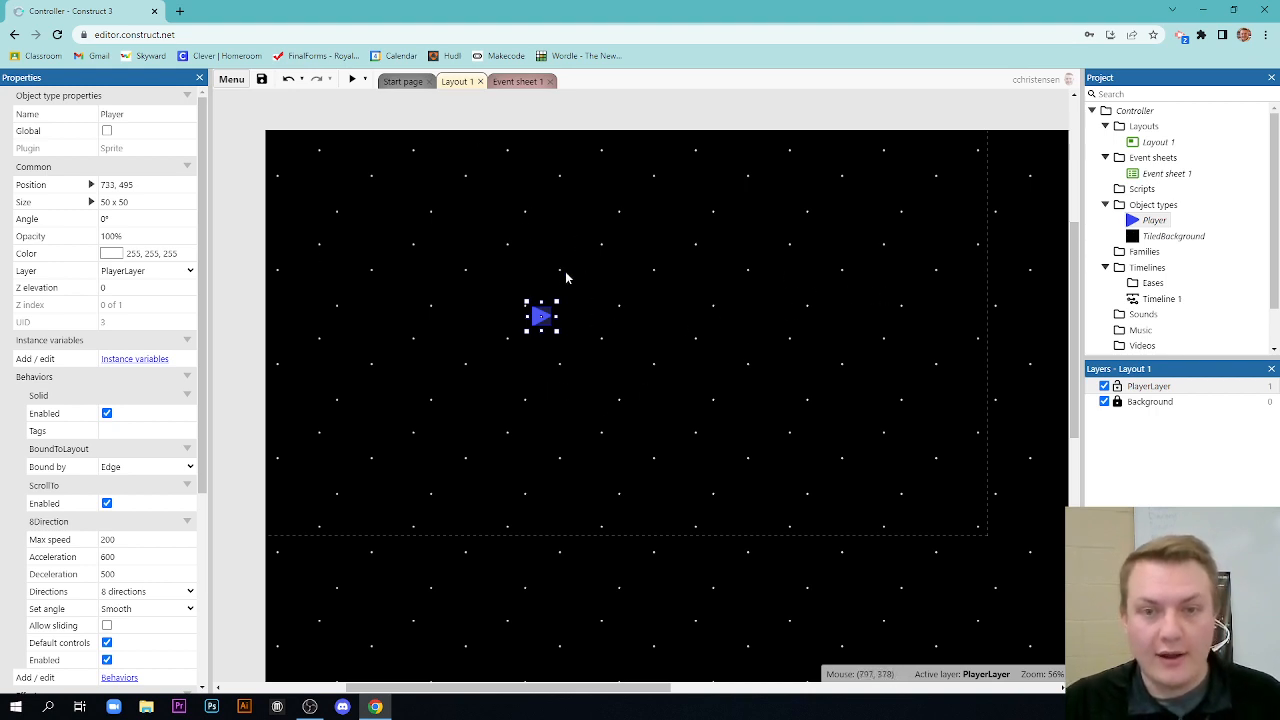
{"action": "mouse_move", "coordinate": [635, 307]}
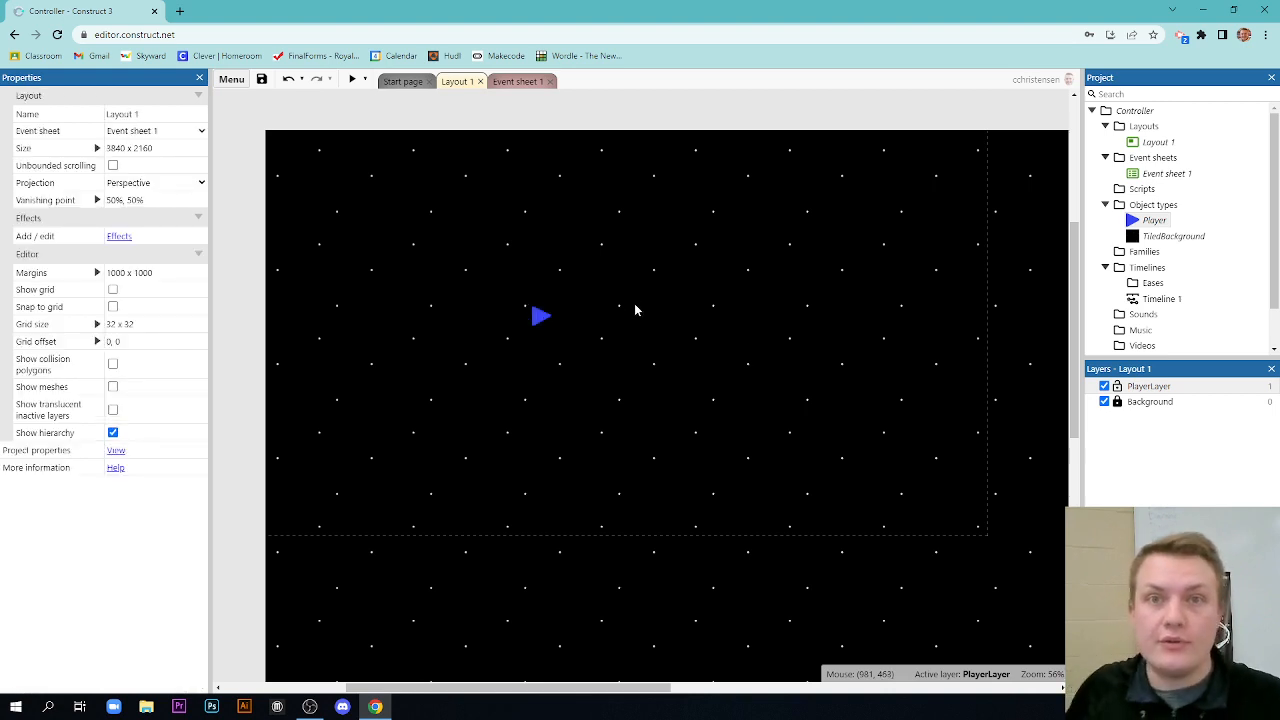
{"action": "mouse_move", "coordinate": [623, 277]}
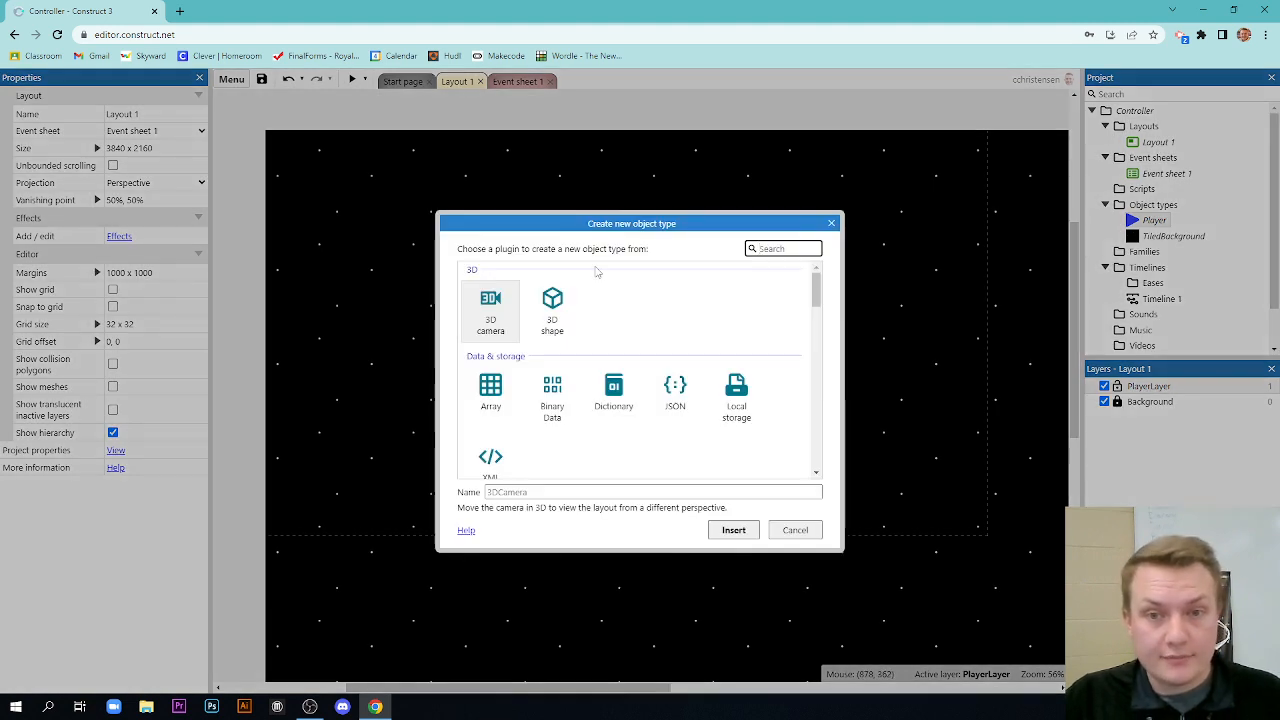
- Search 'gamepad', insert the Gamepad plugin, and select it in the Project bar
{"action": "left_click", "coordinate": [784, 248]}
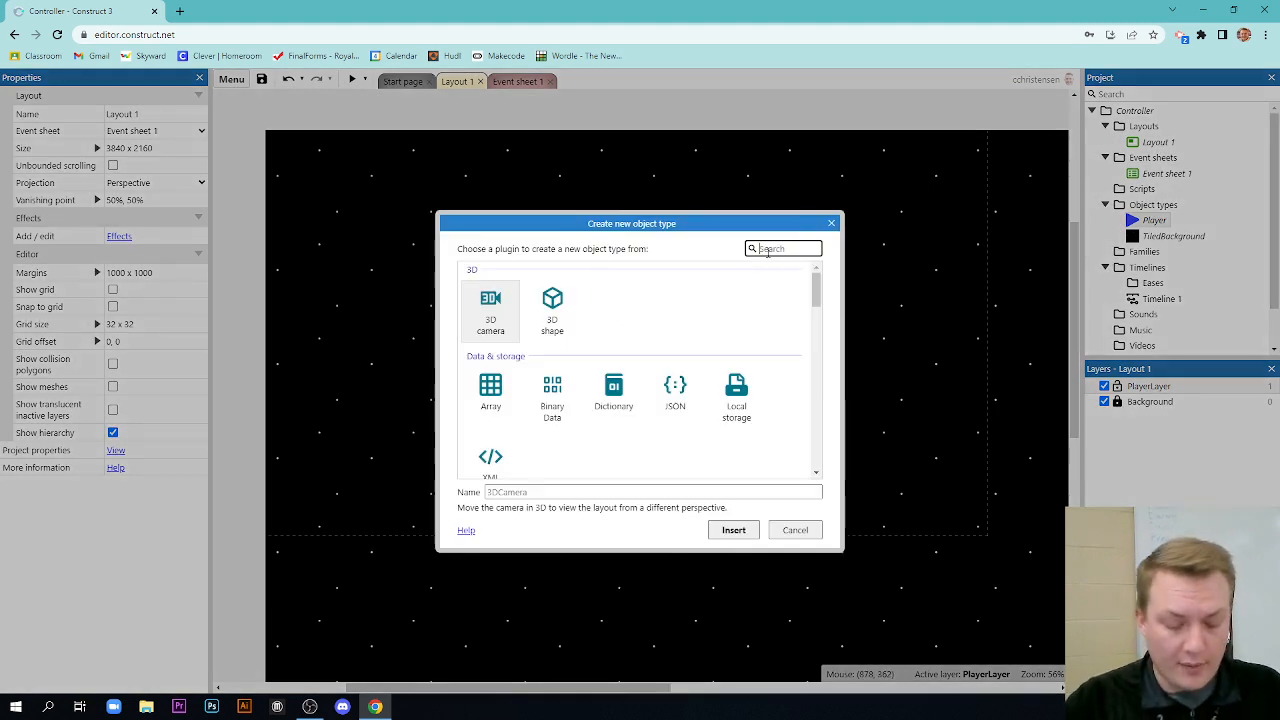
{"action": "type", "text": "gamepad"}
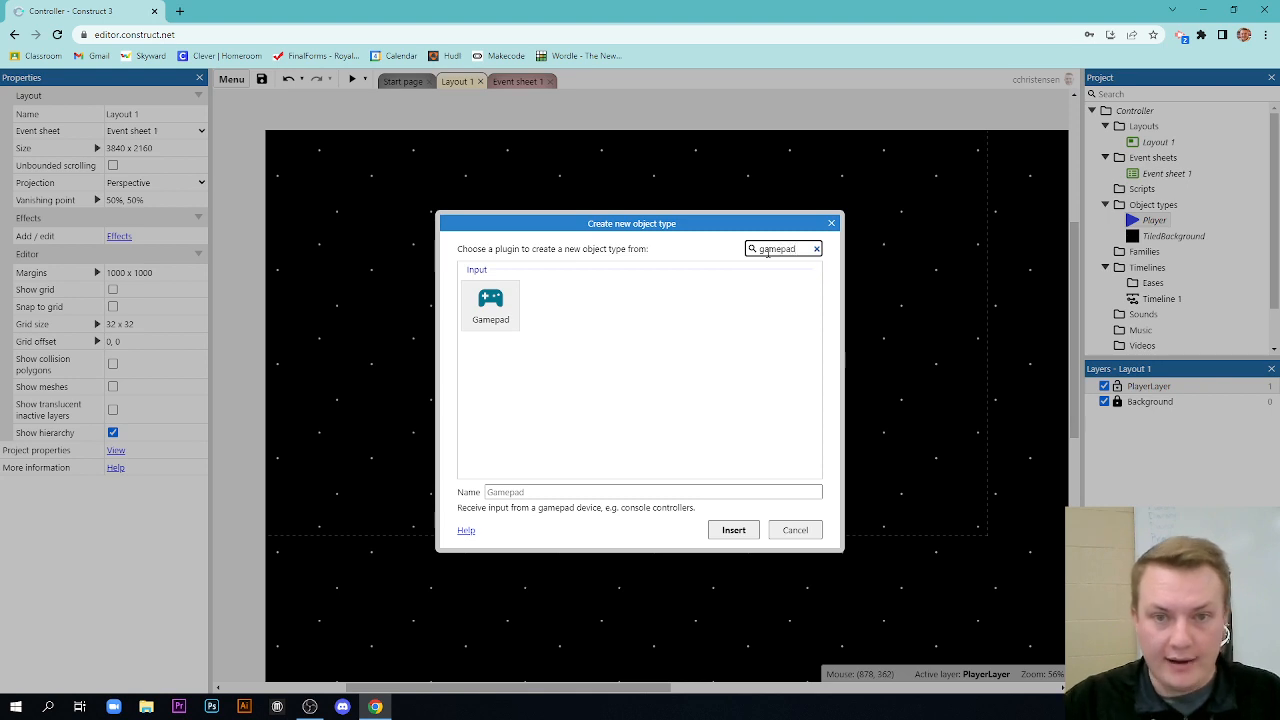
{"action": "mouse_move", "coordinate": [831, 260]}
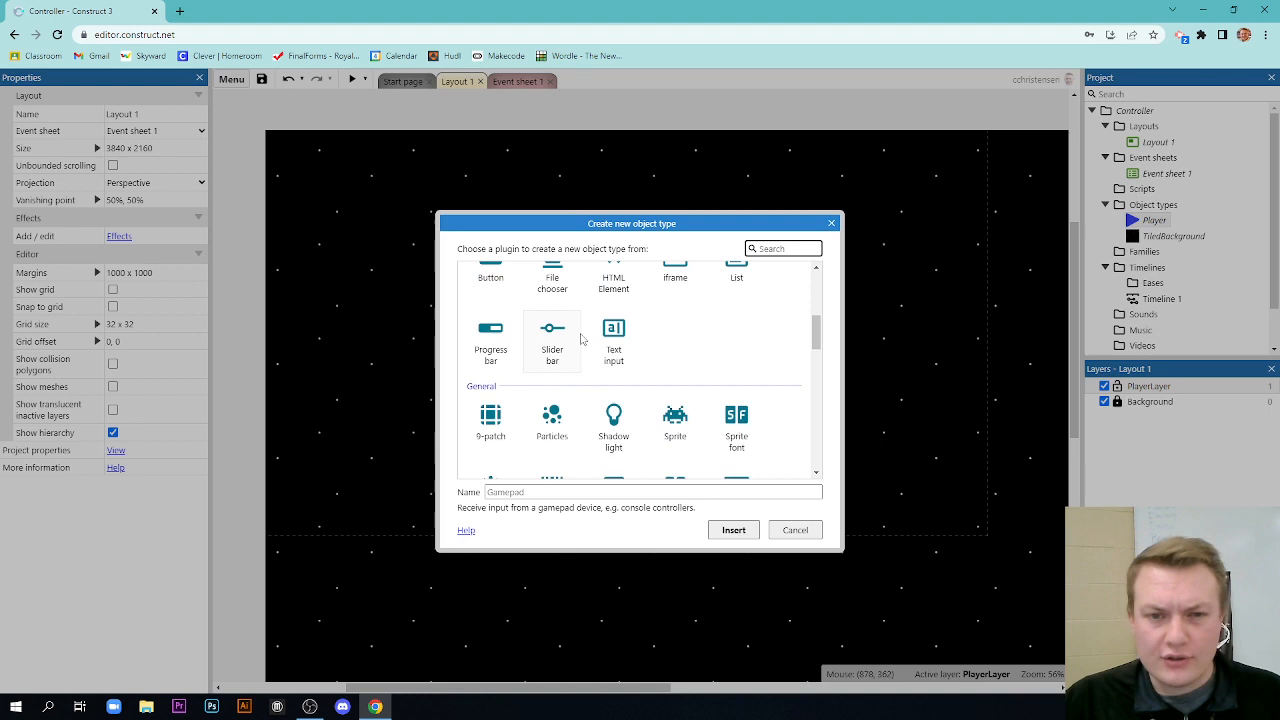
{"action": "scroll", "scroll_direction": "down", "scroll_amount": 3}
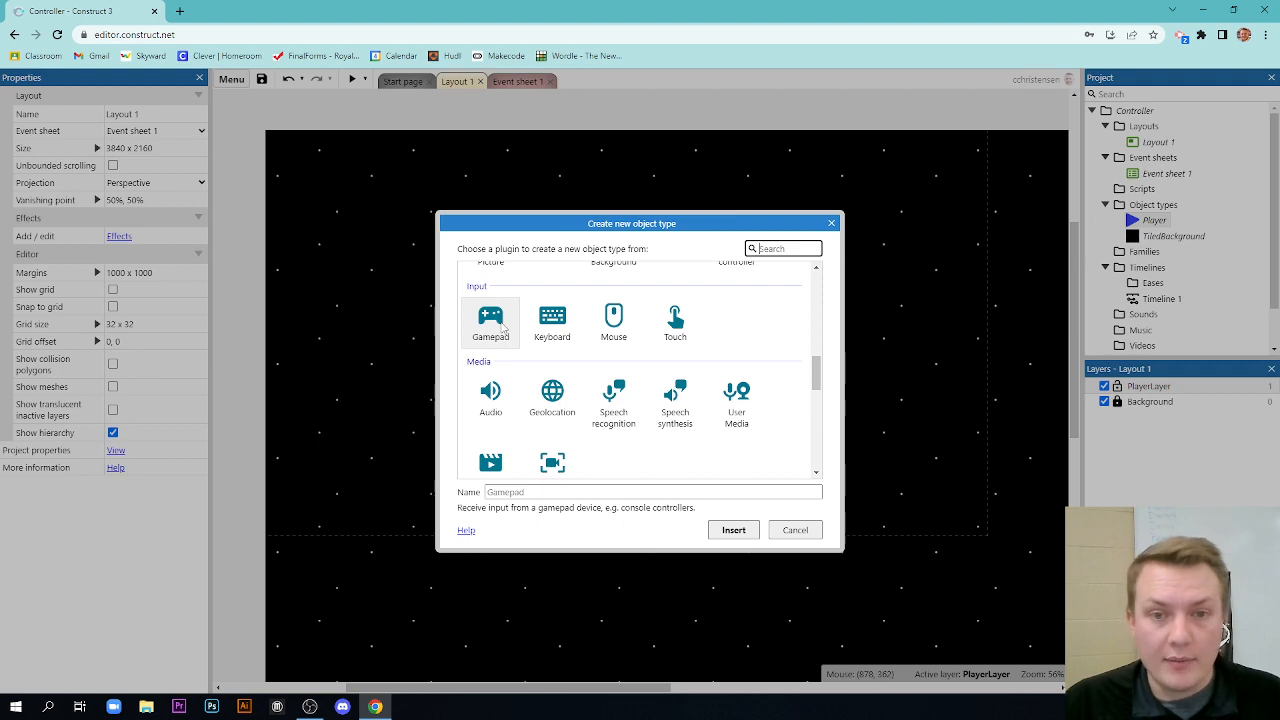
{"action": "left_click", "coordinate": [733, 529]}
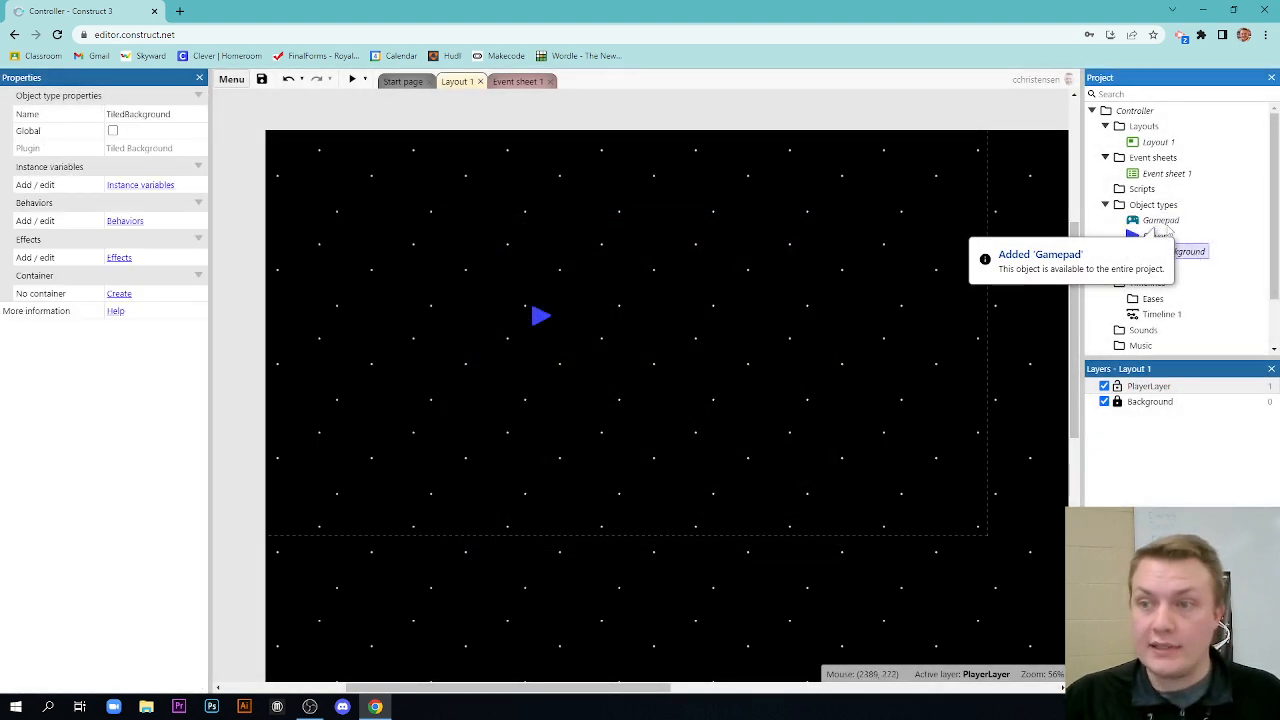
{"action": "left_click", "coordinate": [1159, 220]}
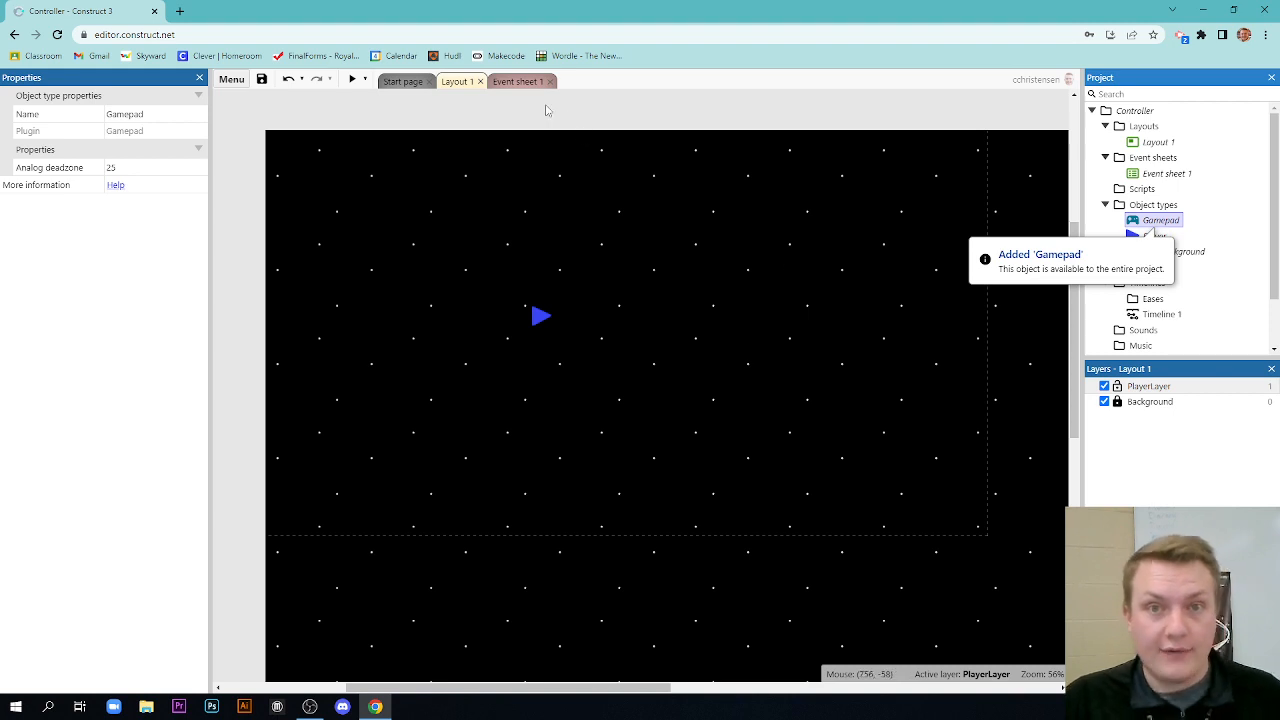
- On Event sheet 1, add a Gamepad condition: left analog X axis ≤ -25
{"action": "left_click", "coordinate": [519, 81]}
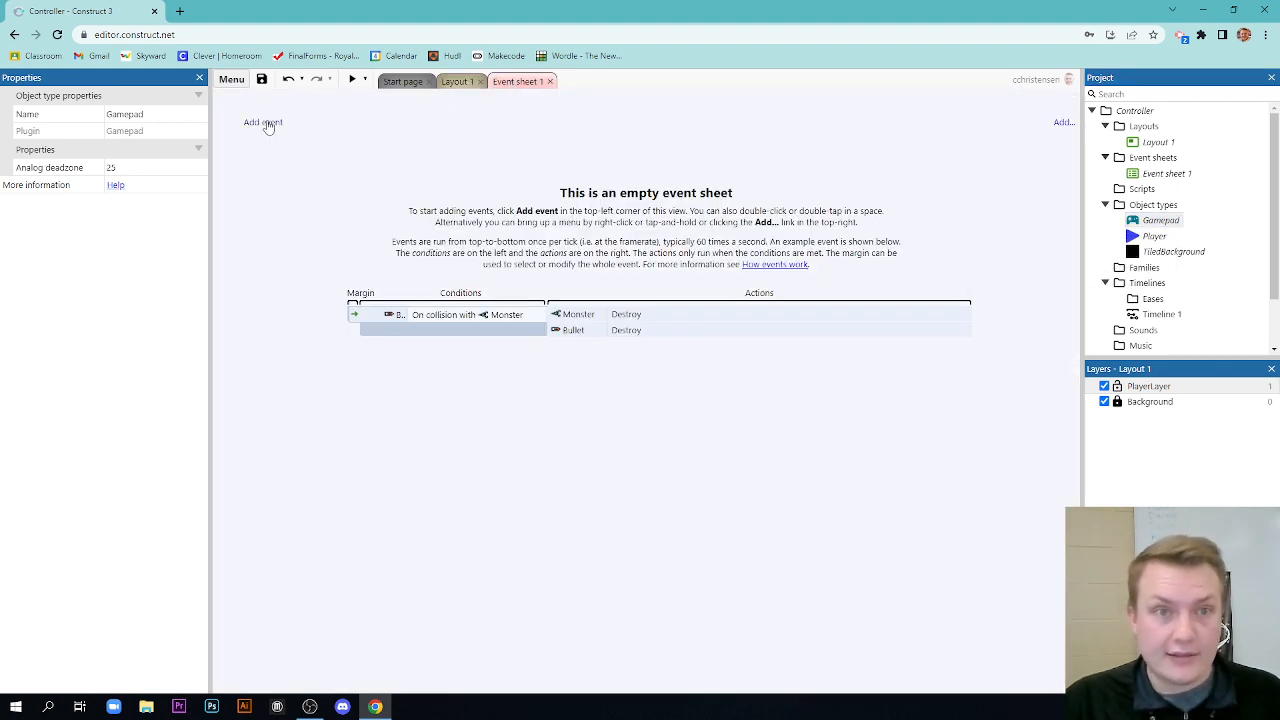
{"action": "left_click", "coordinate": [263, 122]}
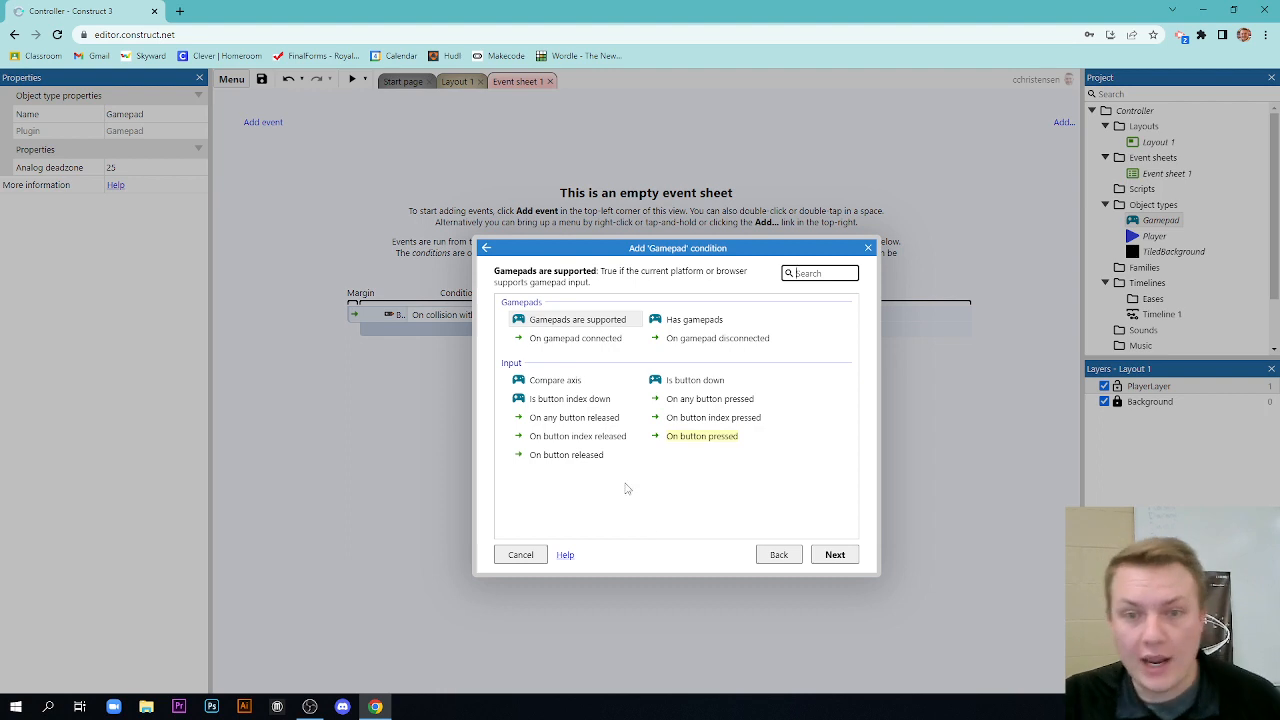
{"action": "mouse_move", "coordinate": [564, 382]}
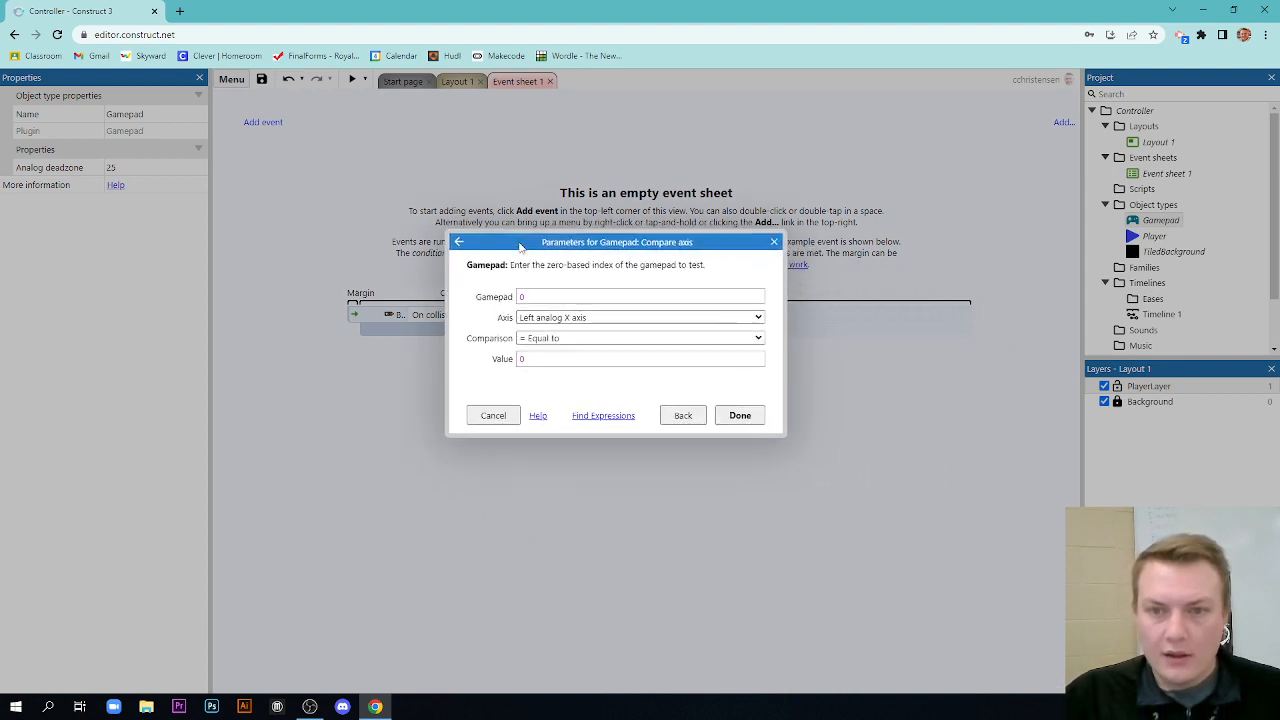
{"action": "left_click", "coordinate": [640, 294]}
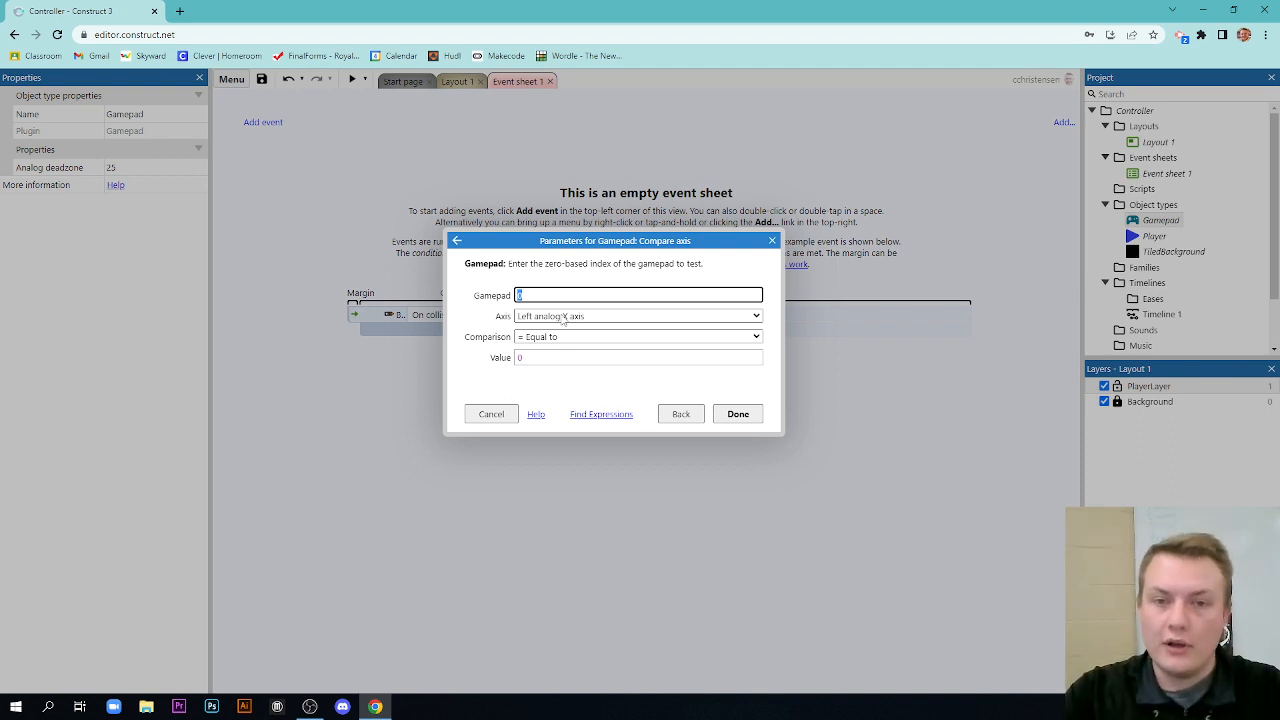
{"action": "mouse_move", "coordinate": [611, 352]}
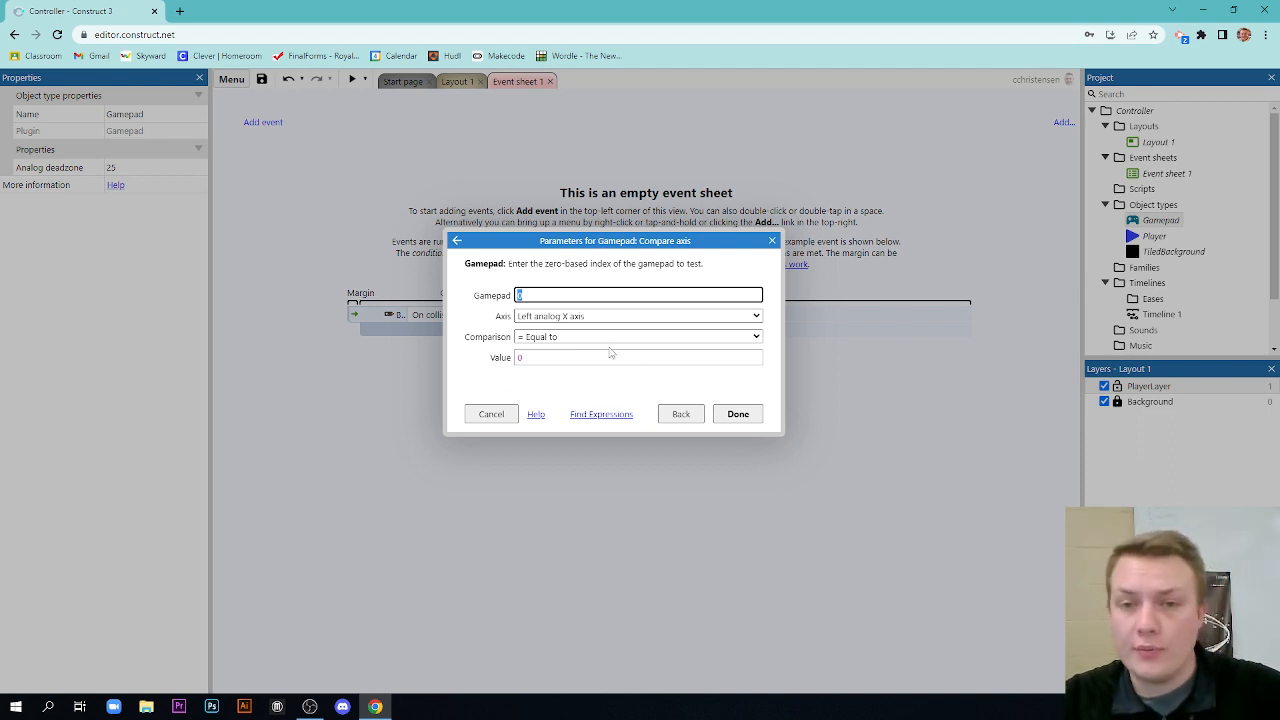
{"action": "mouse_move", "coordinate": [578, 325]}
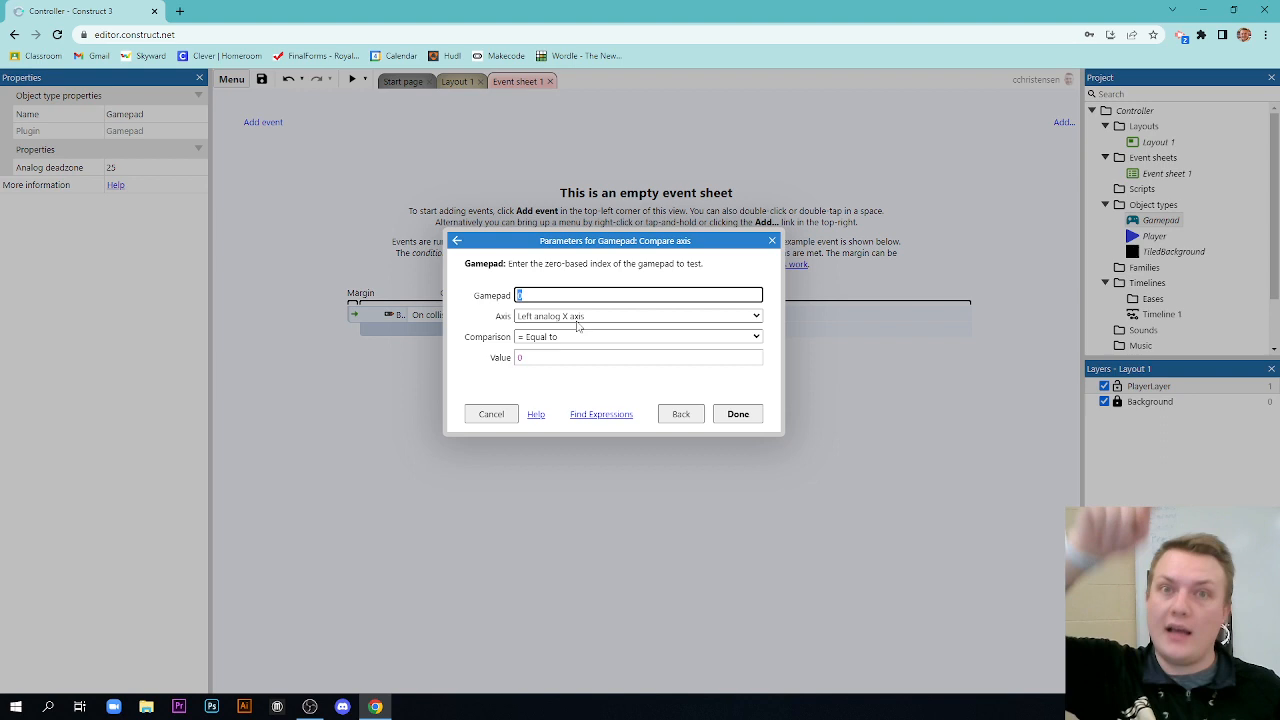
{"action": "mouse_move", "coordinate": [533, 325]}
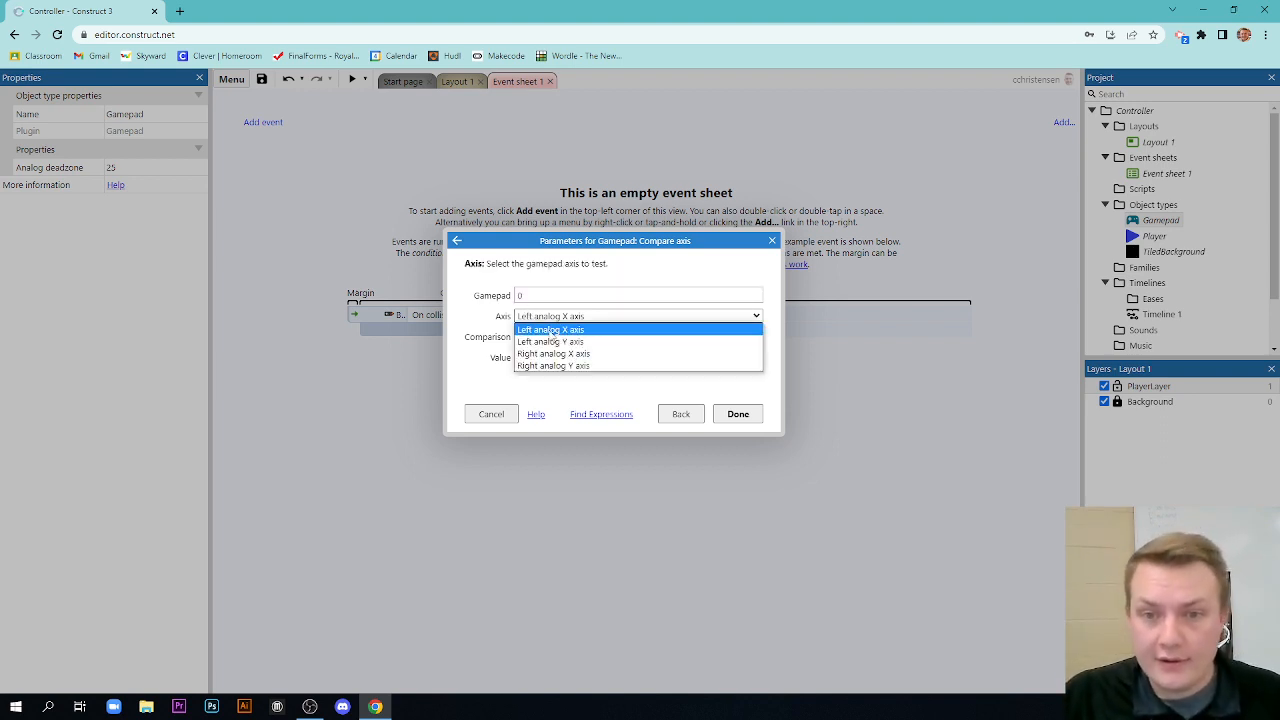
{"action": "left_click", "coordinate": [551, 329]}
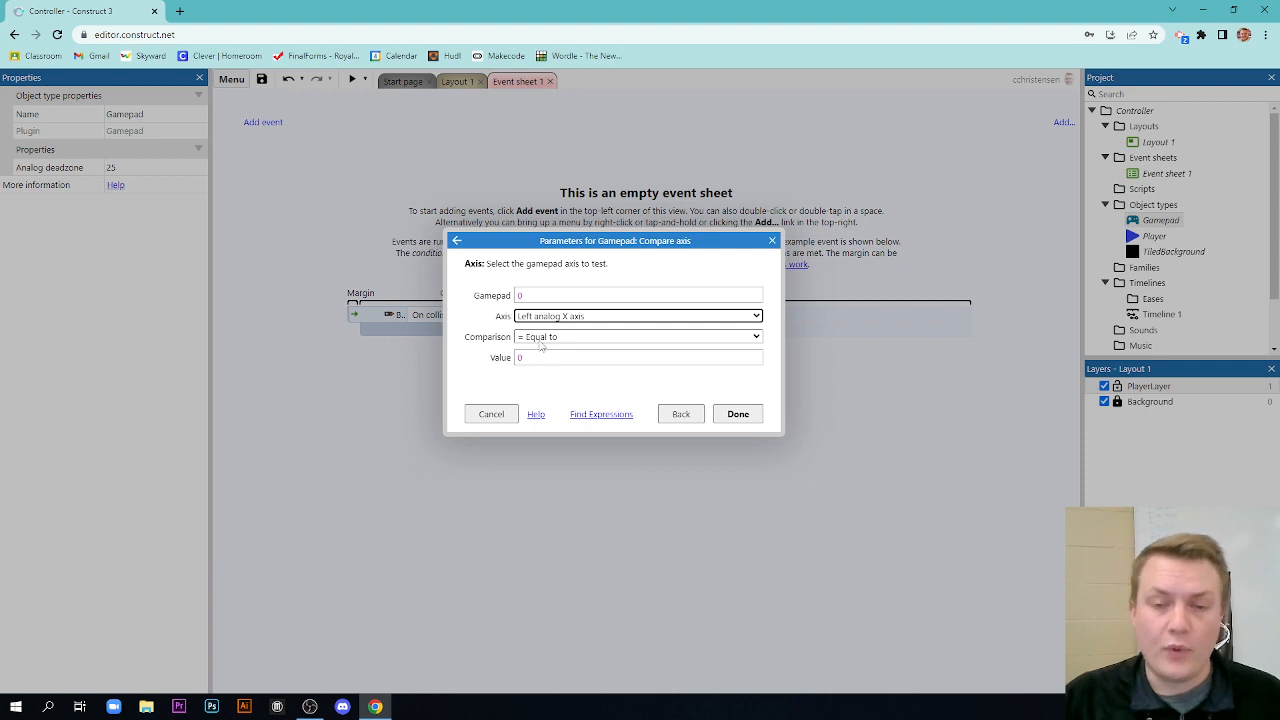
{"action": "left_click", "coordinate": [638, 336]}
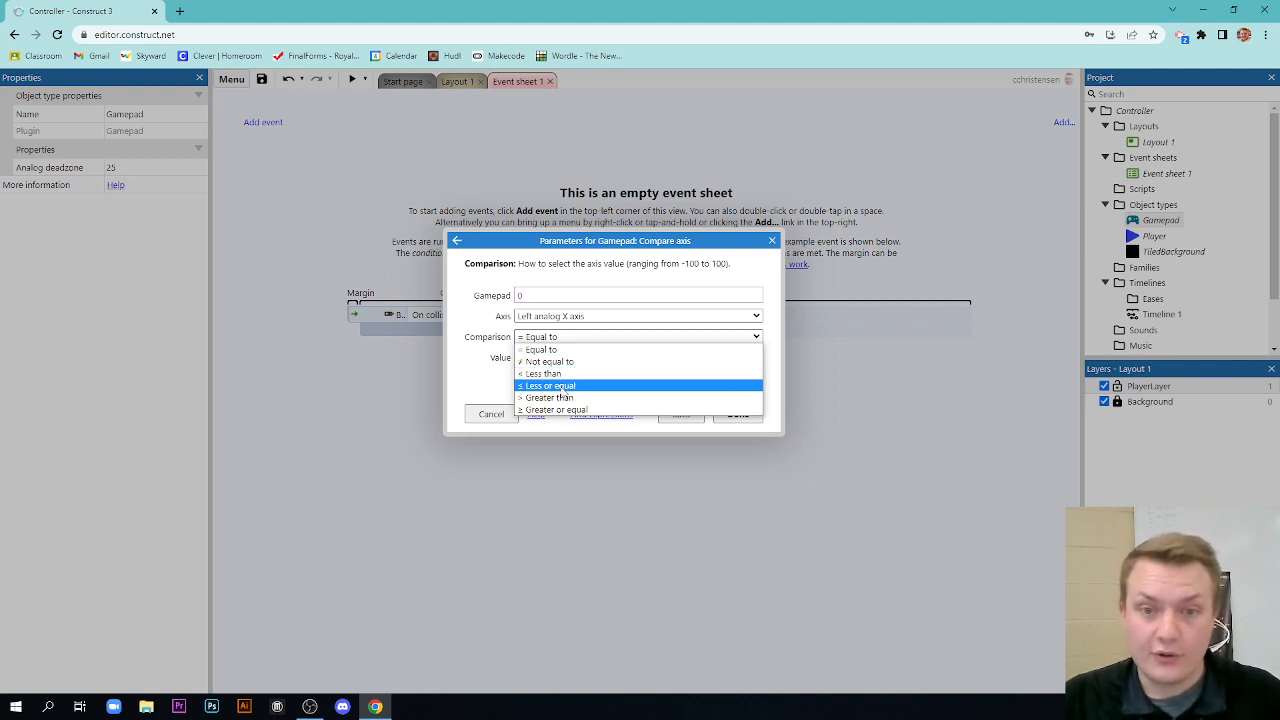
{"action": "left_click", "coordinate": [548, 385]}
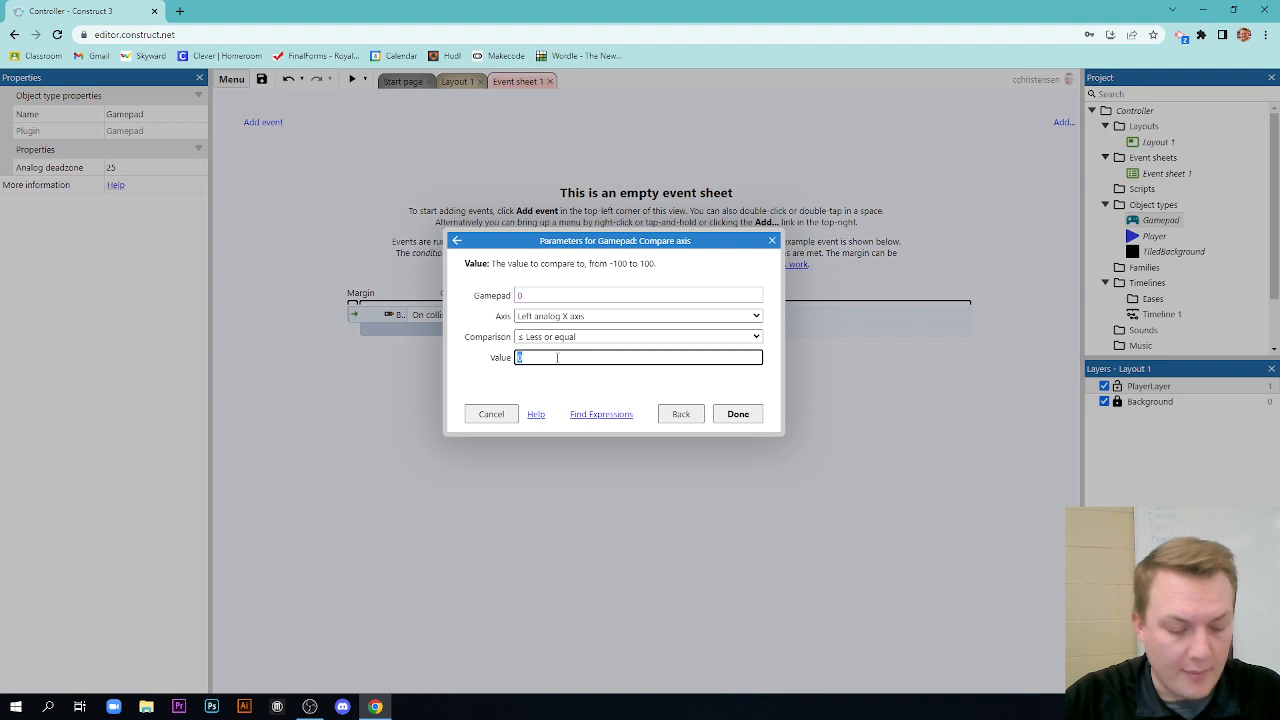
{"action": "type", "text": "-25"}
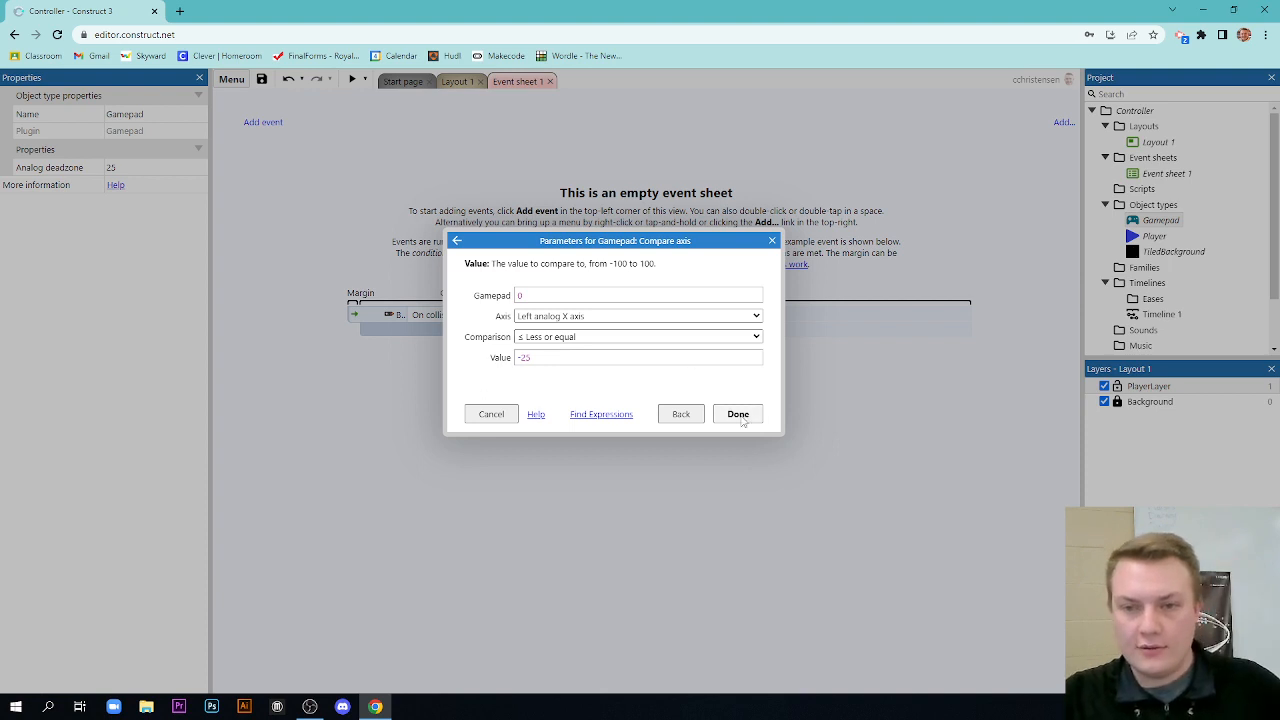
{"action": "left_click", "coordinate": [737, 414]}
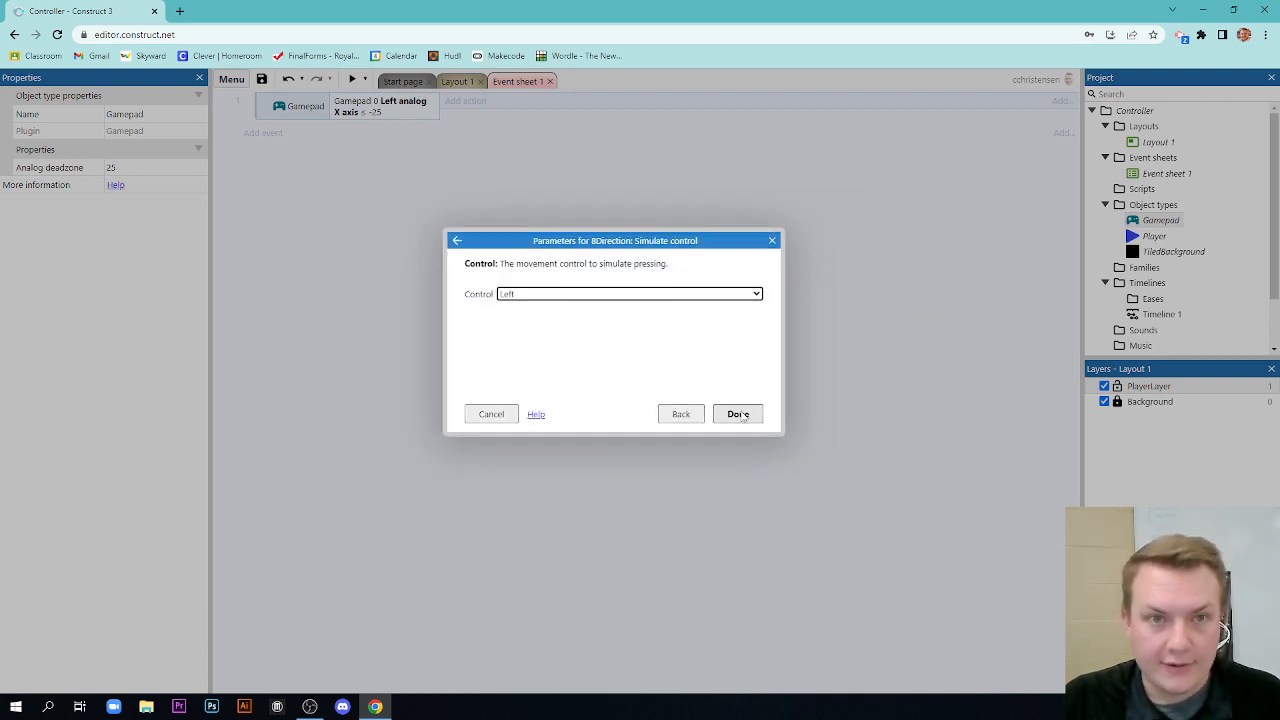
- Finish the Player Simulate control Left action and start a second event
{"action": "left_click", "coordinate": [737, 414]}
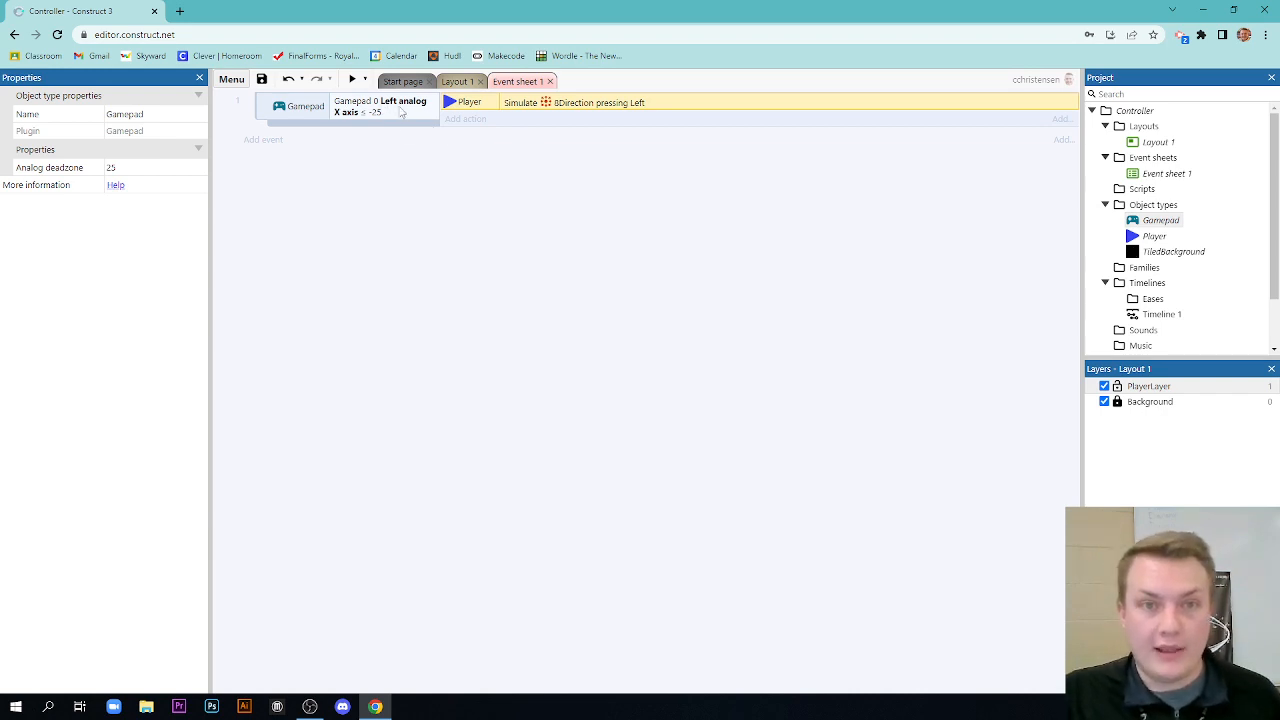
{"action": "mouse_move", "coordinate": [375, 120]}
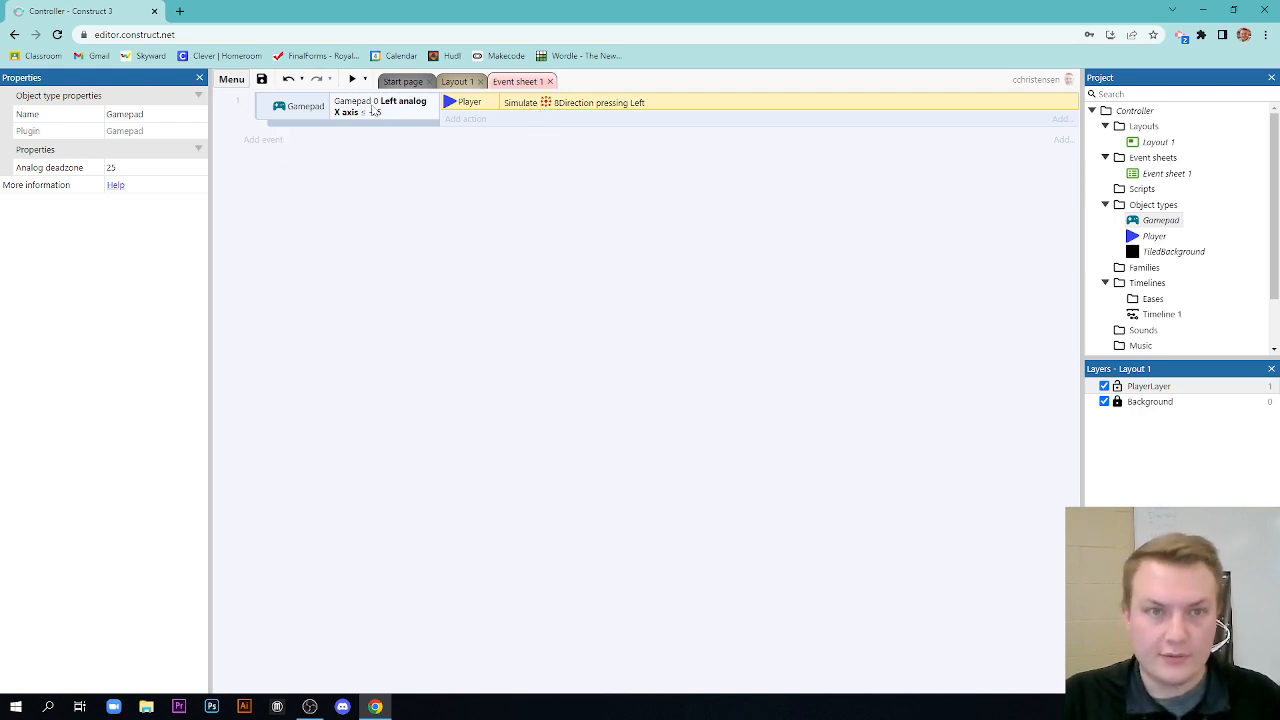
{"action": "left_click", "coordinate": [352, 79]}
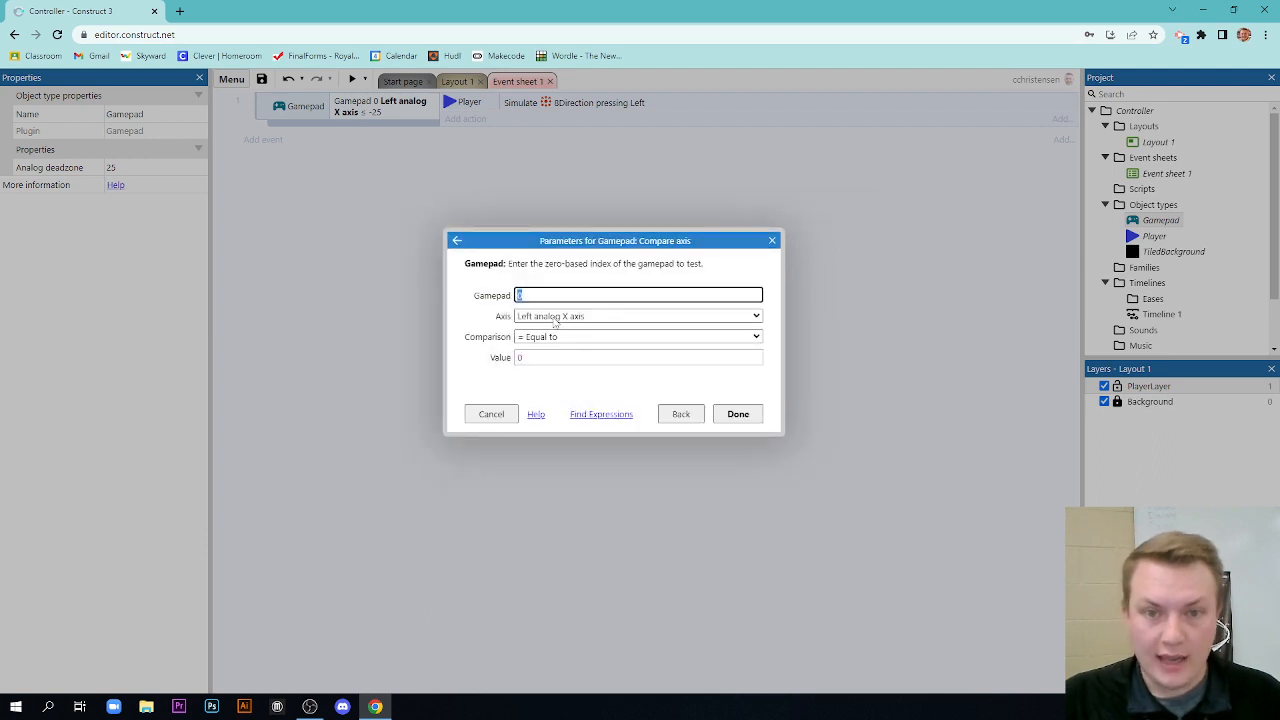
- Set the second event to left analog X ≥ 25, simulating Player pressing Right
{"action": "left_click", "coordinate": [637, 336]}
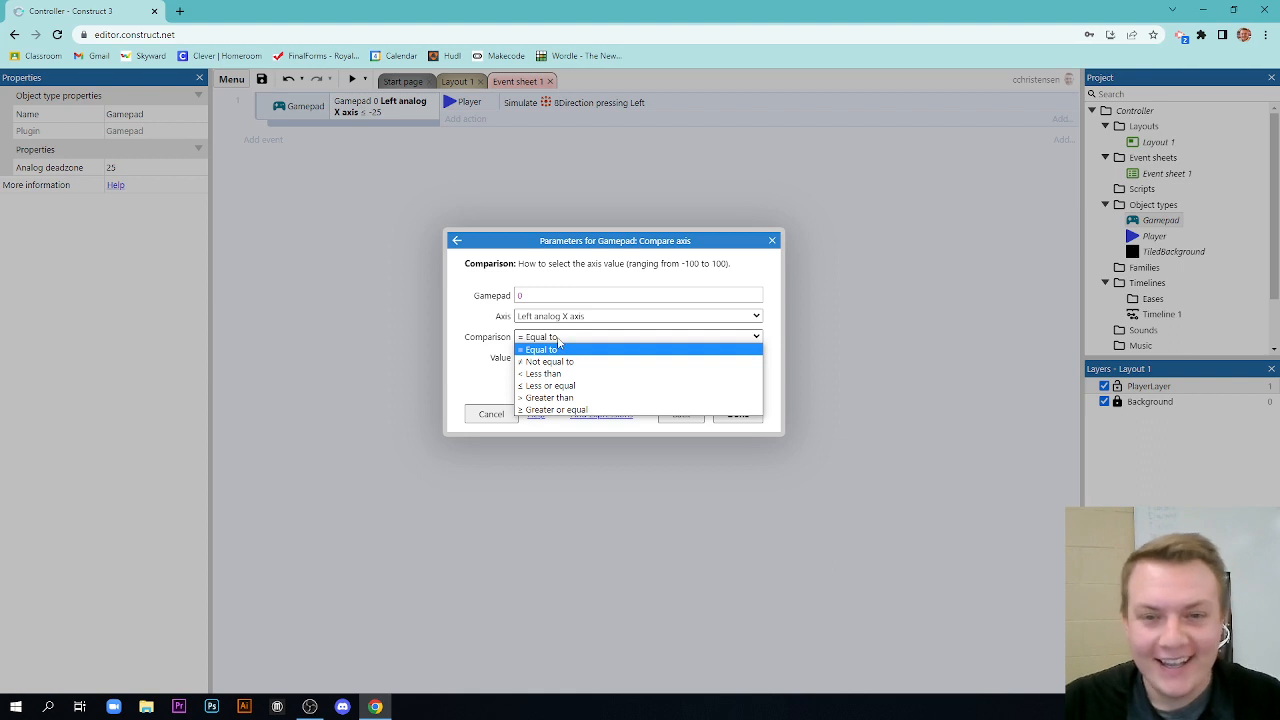
{"action": "left_click", "coordinate": [554, 409]}
{"action": "type", "text": "25"}
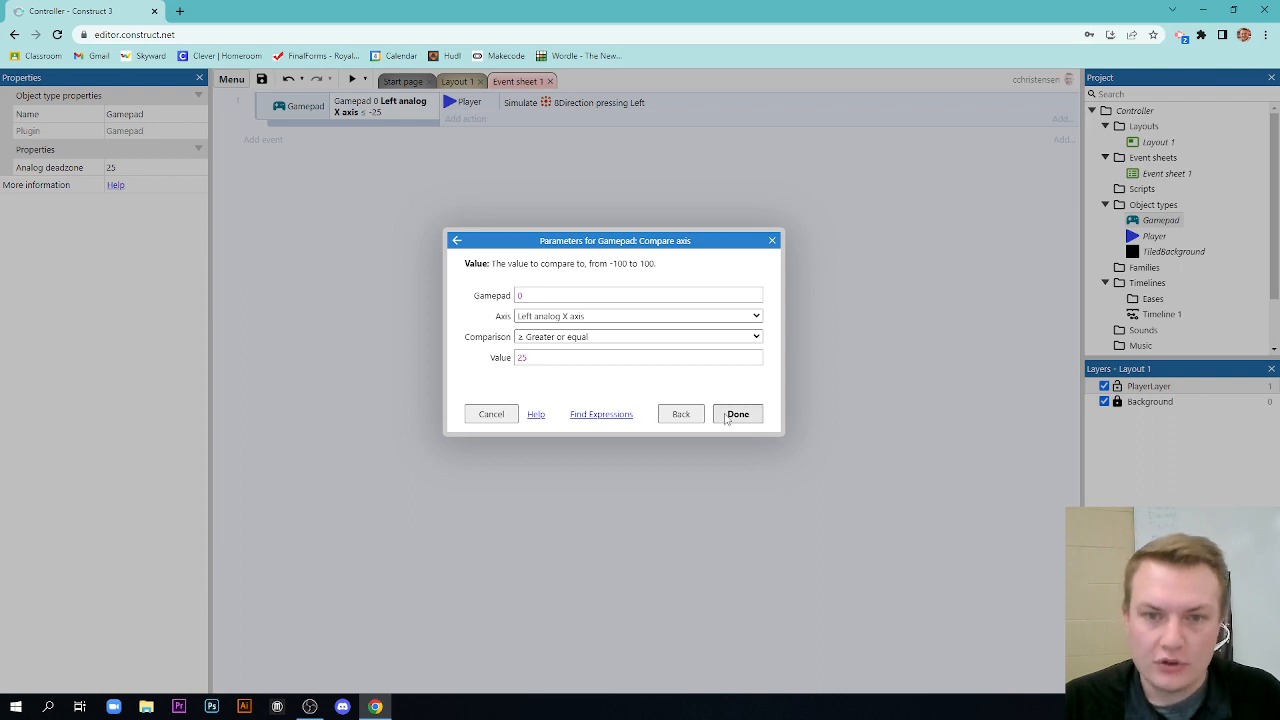
{"action": "left_click", "coordinate": [737, 414]}
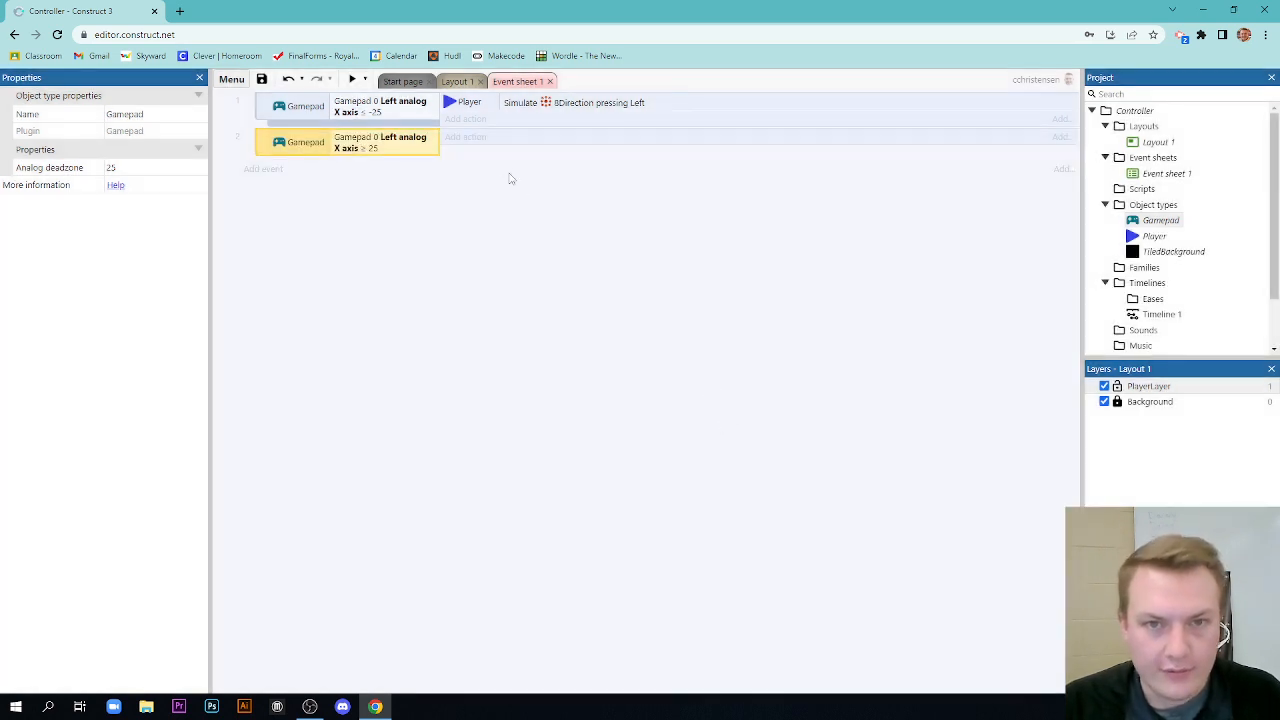
{"action": "left_click", "coordinate": [465, 118]}
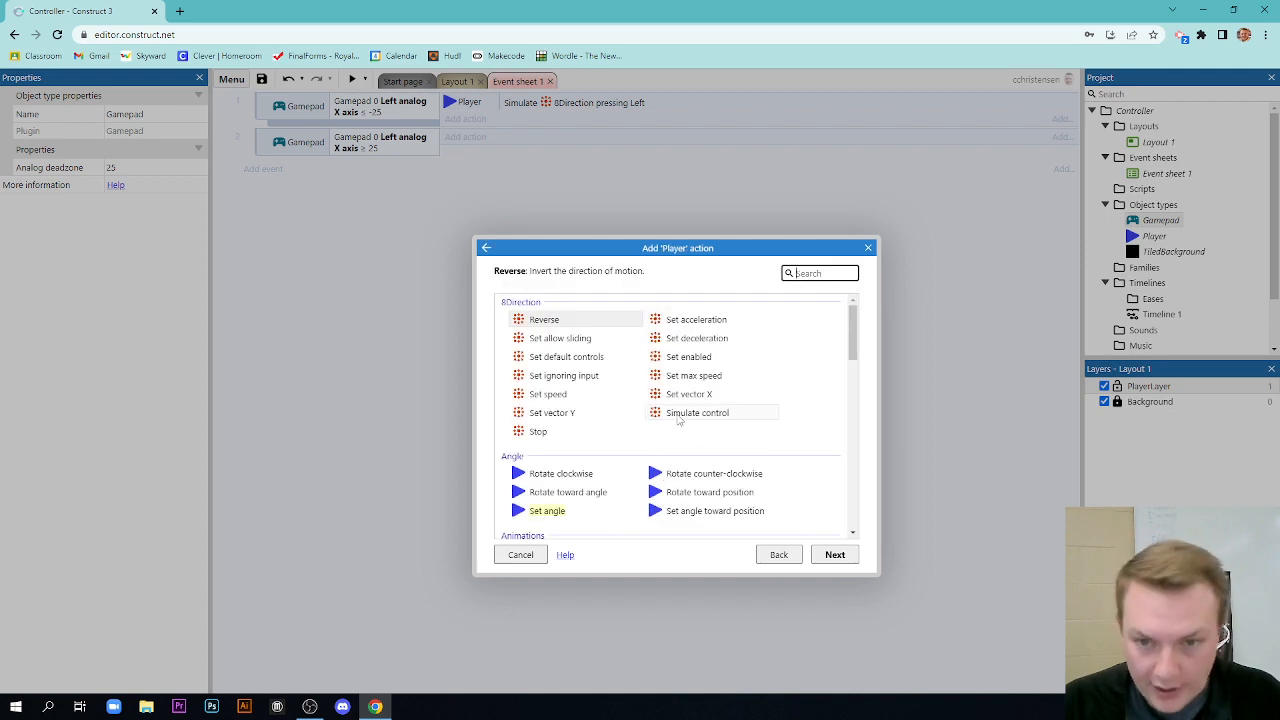
{"action": "left_click", "coordinate": [696, 412]}
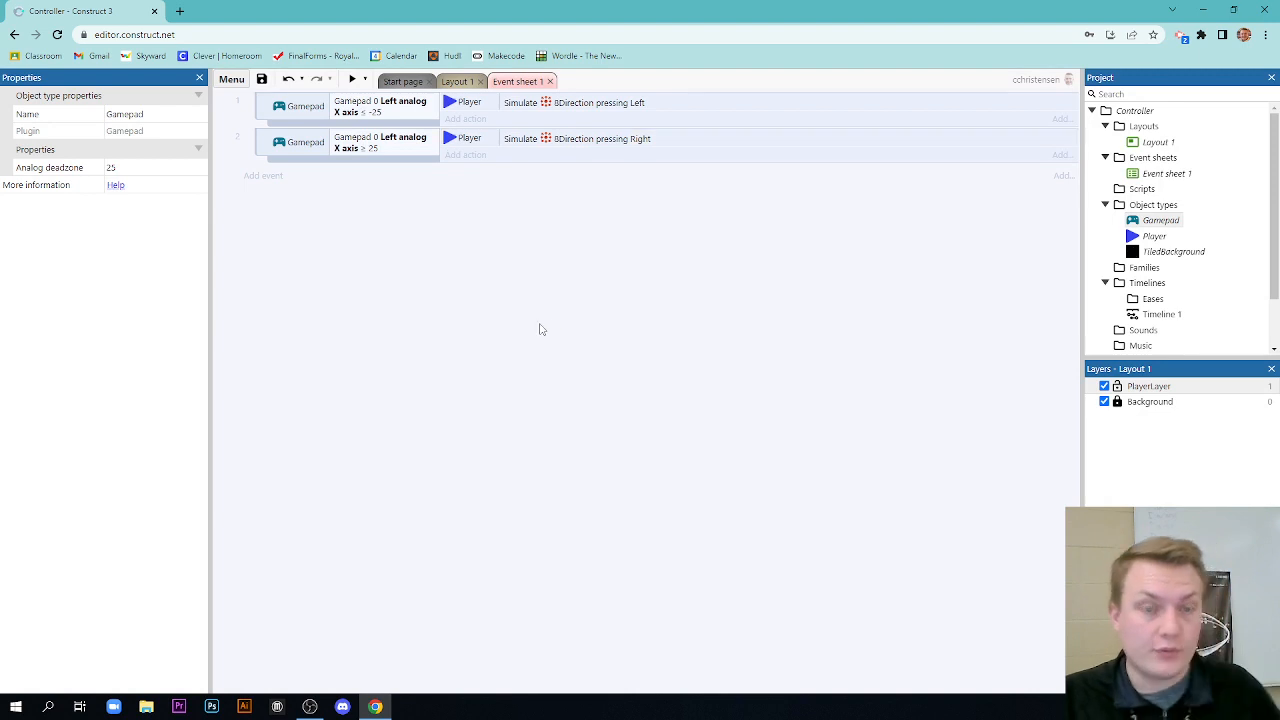
{"action": "mouse_move", "coordinate": [510, 292]}
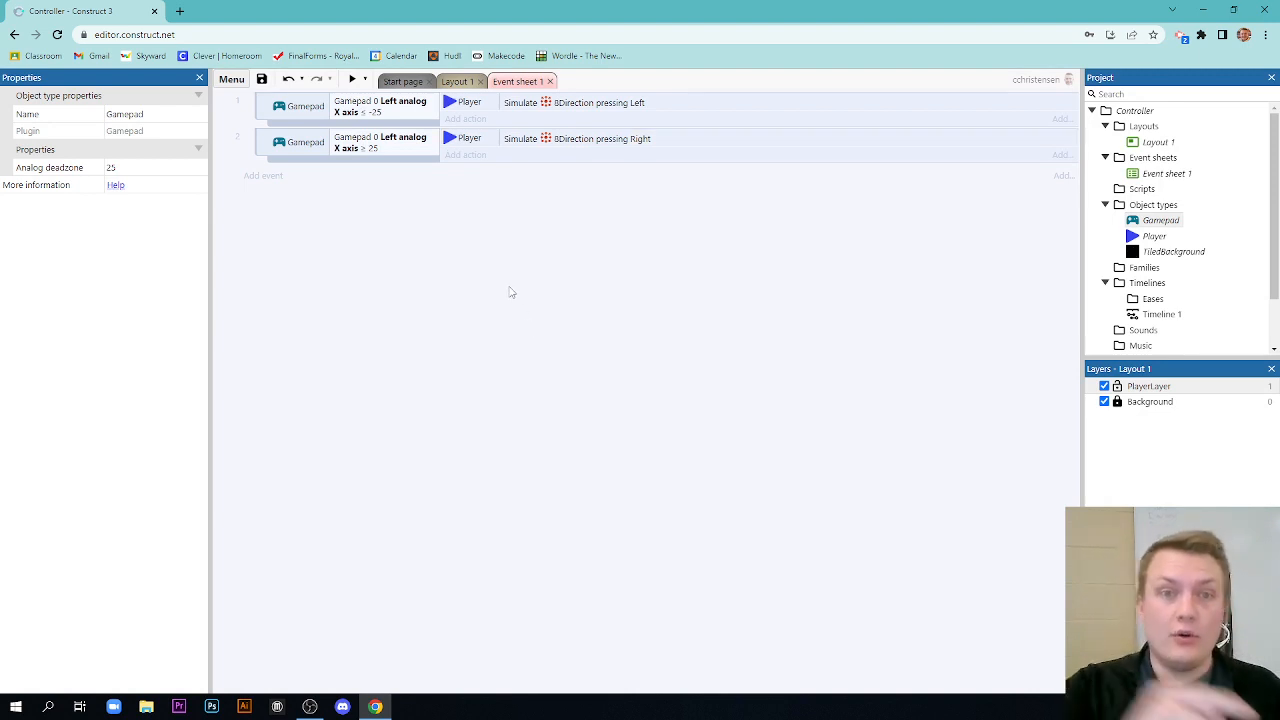
{"action": "left_click", "coordinate": [351, 79]}
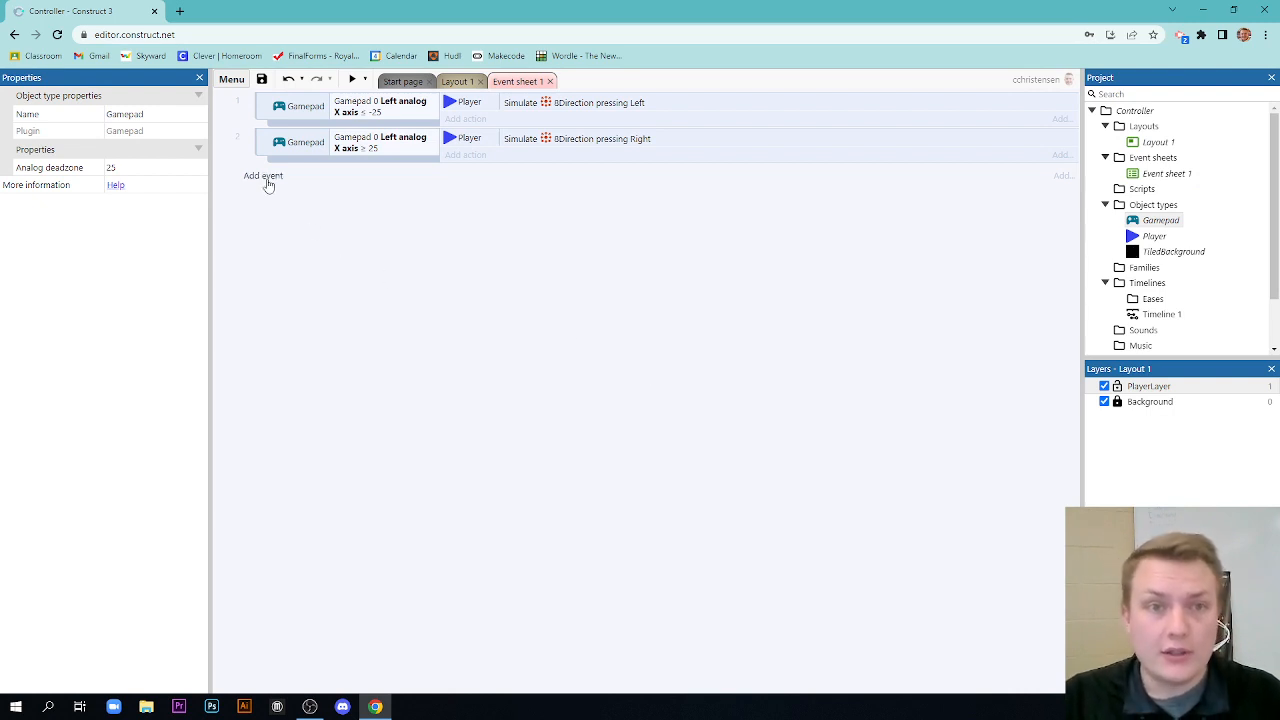
- Create event three testing left analog Y ≤ -25 and add a Player Simulate control action
{"action": "left_click", "coordinate": [263, 176]}
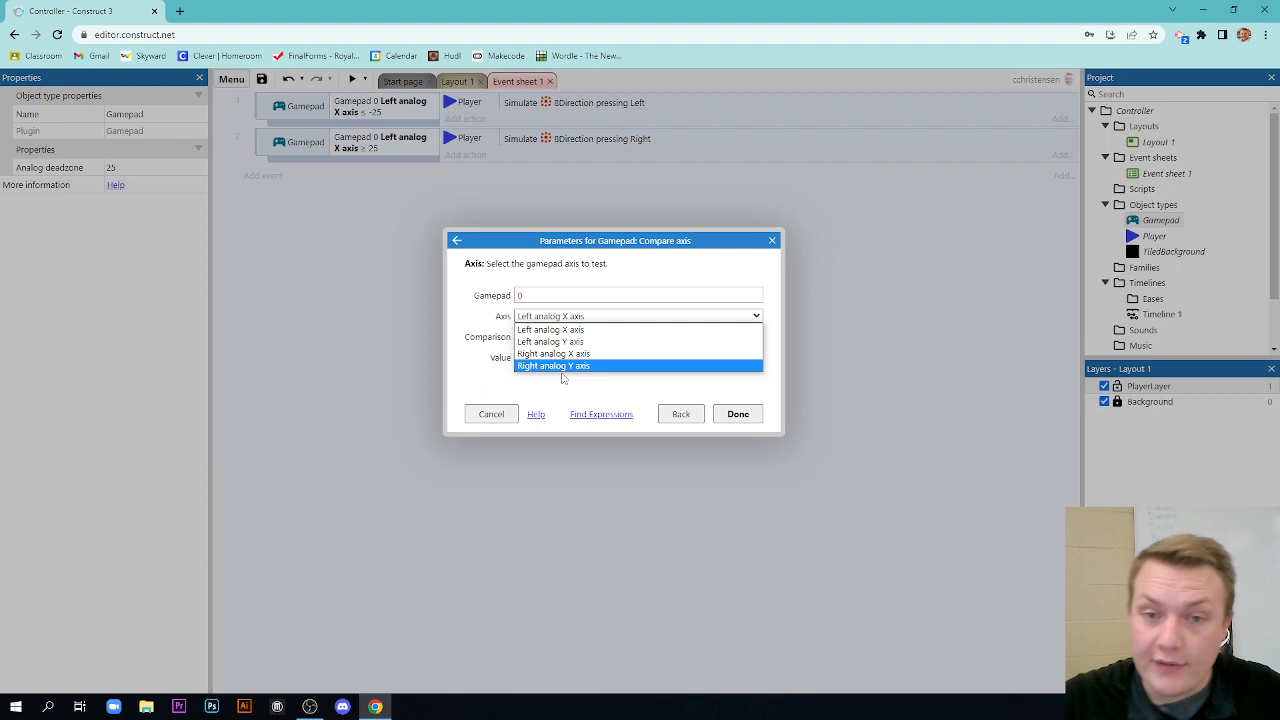
{"action": "mouse_move", "coordinate": [574, 353]}
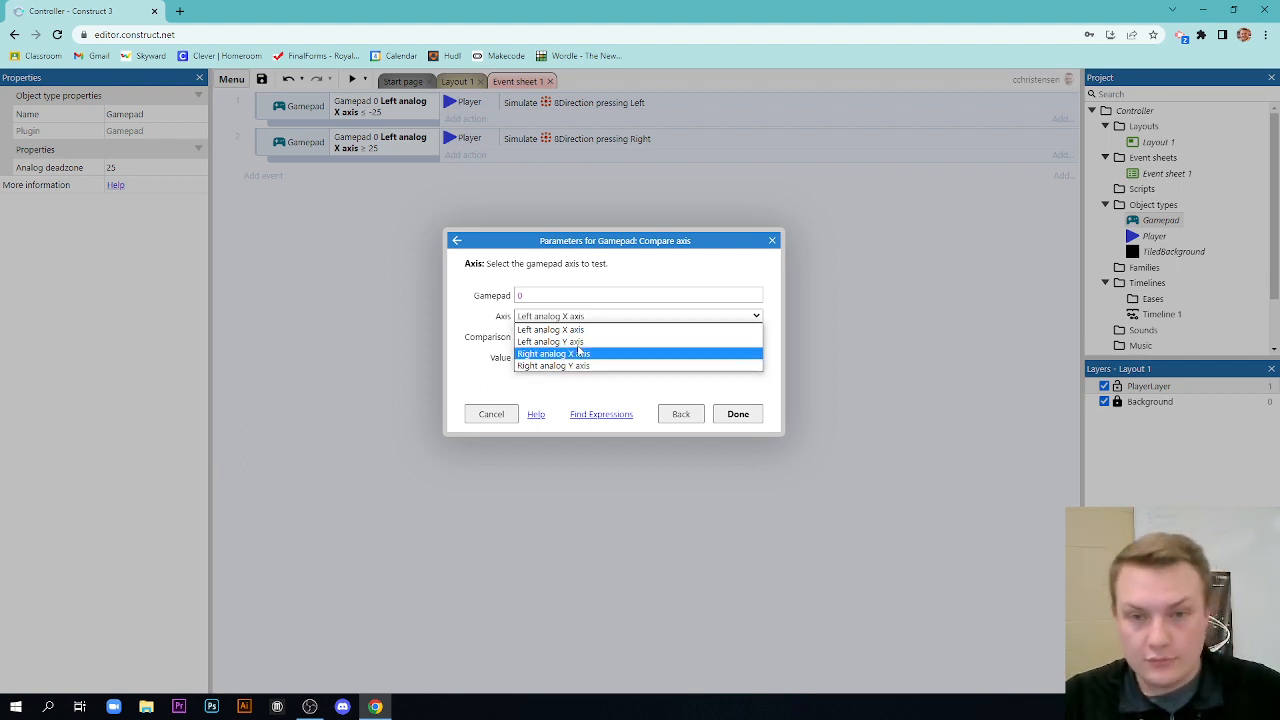
{"action": "mouse_move", "coordinate": [550, 341]}
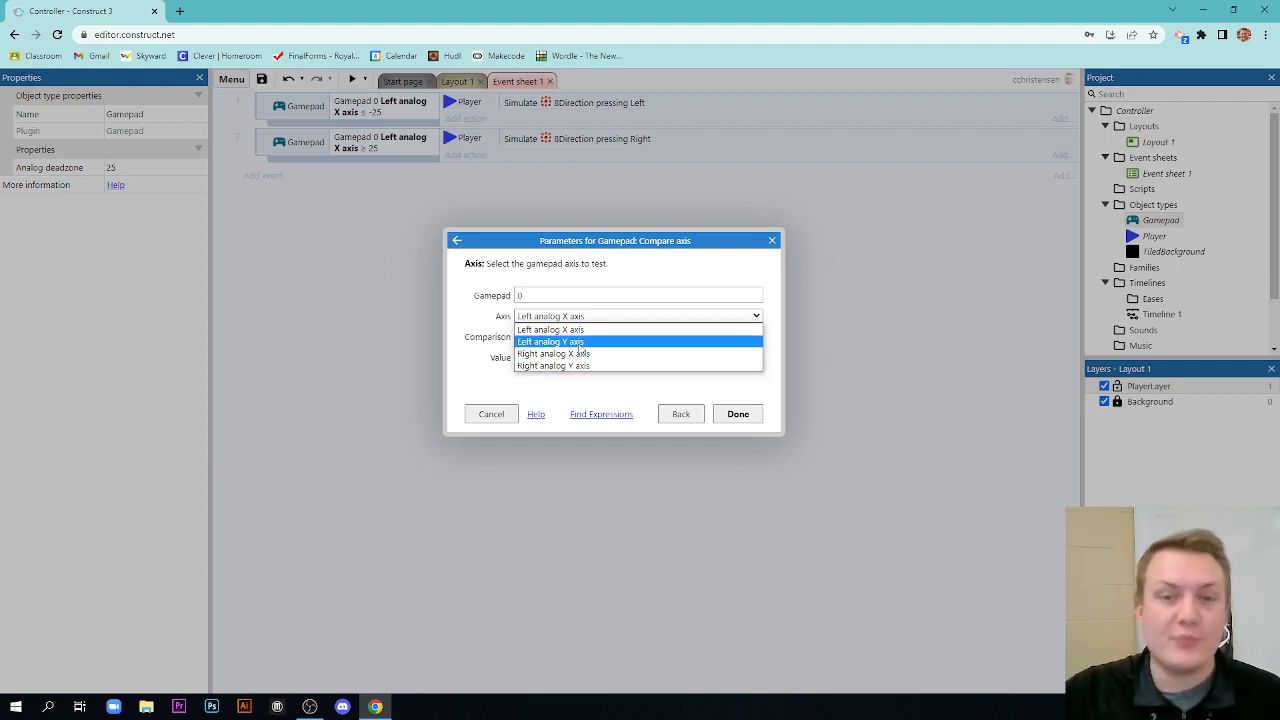
{"action": "left_click", "coordinate": [551, 341]}
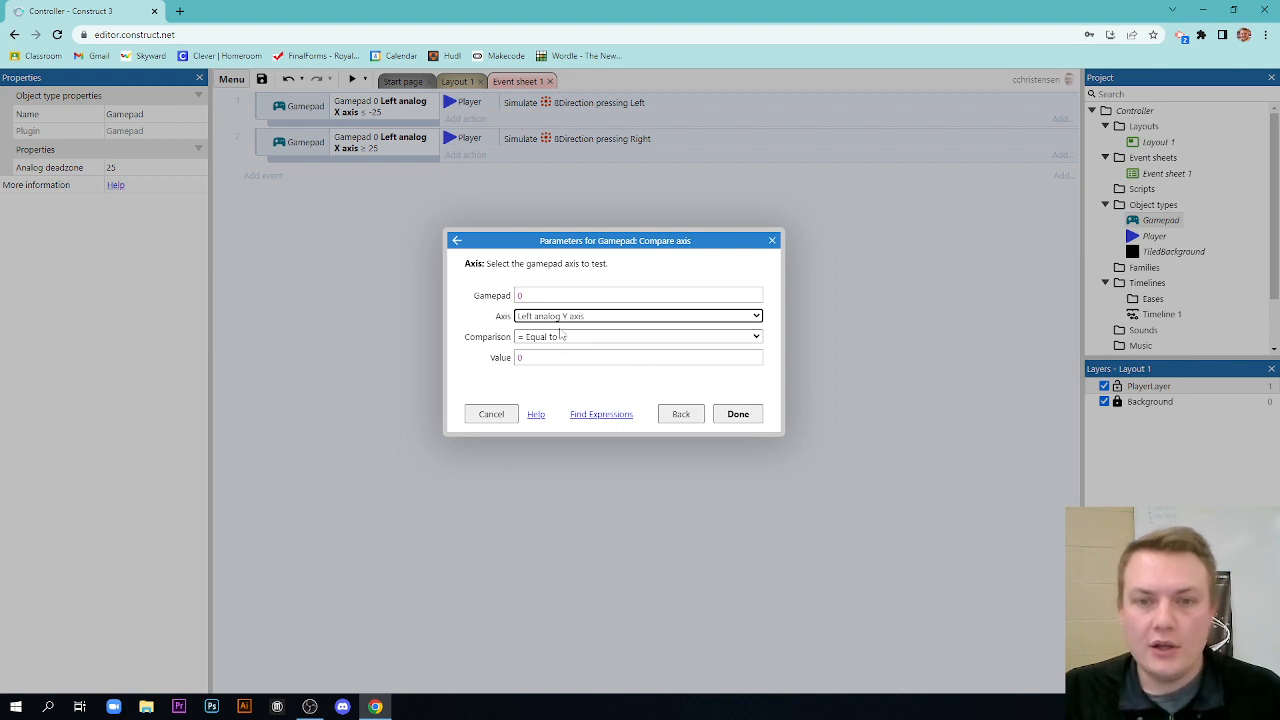
{"action": "left_click", "coordinate": [637, 336]}
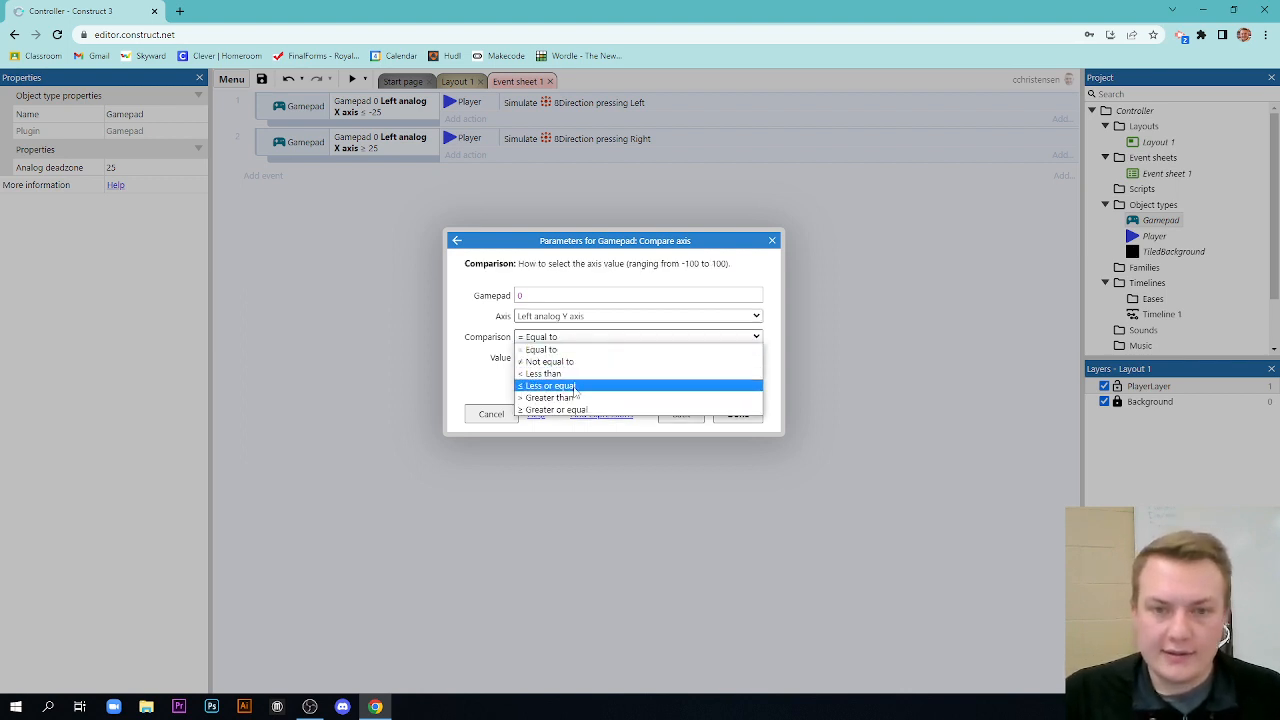
{"action": "left_click", "coordinate": [545, 385]}
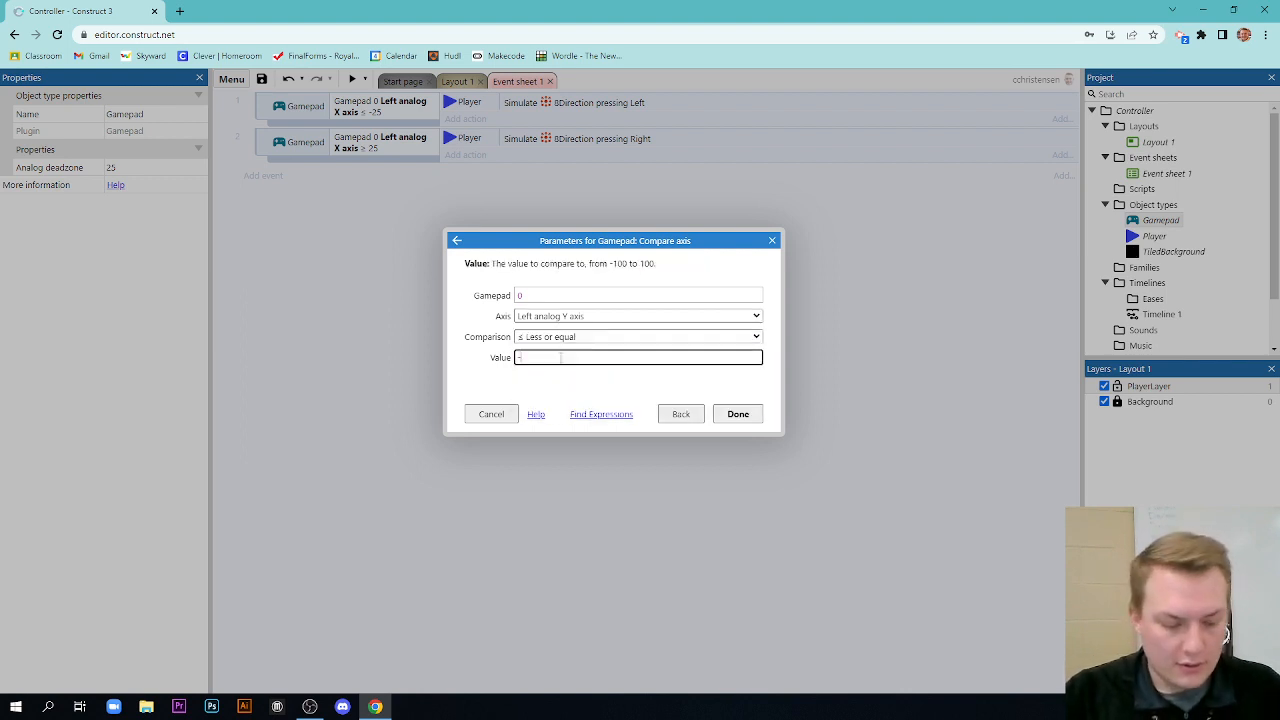
{"action": "left_click", "coordinate": [737, 413]}
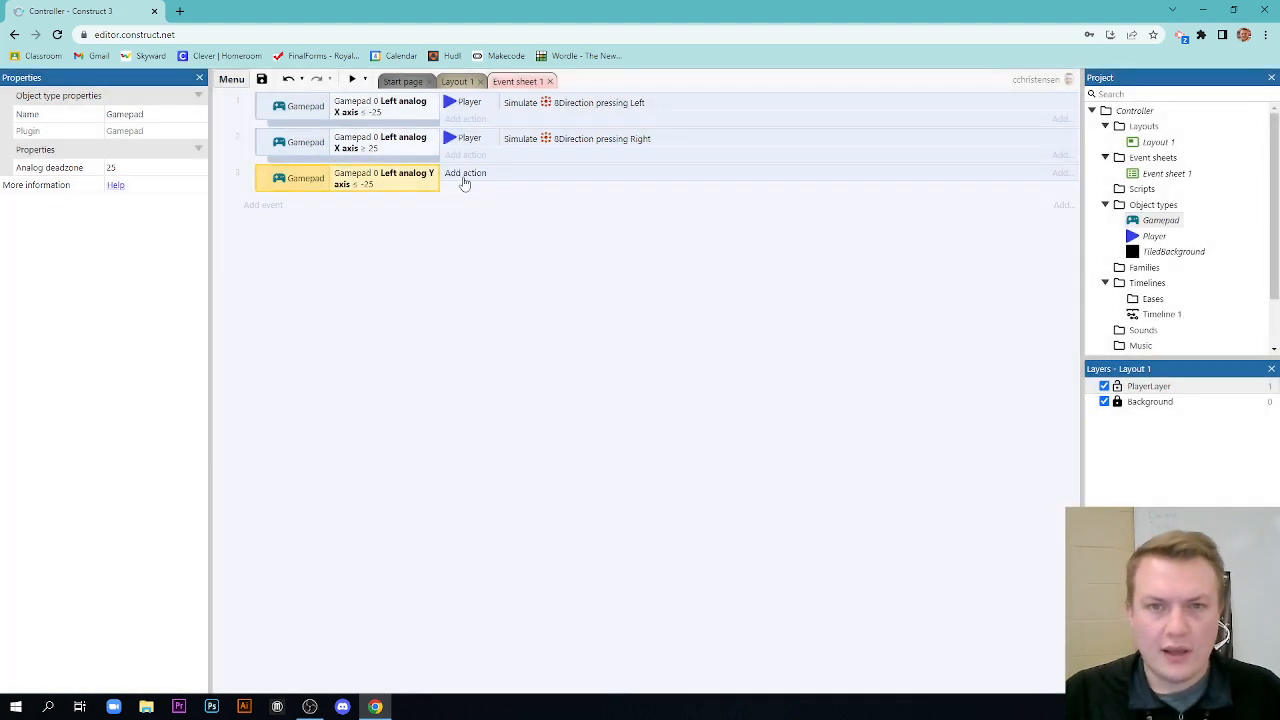
{"action": "left_click", "coordinate": [465, 172]}
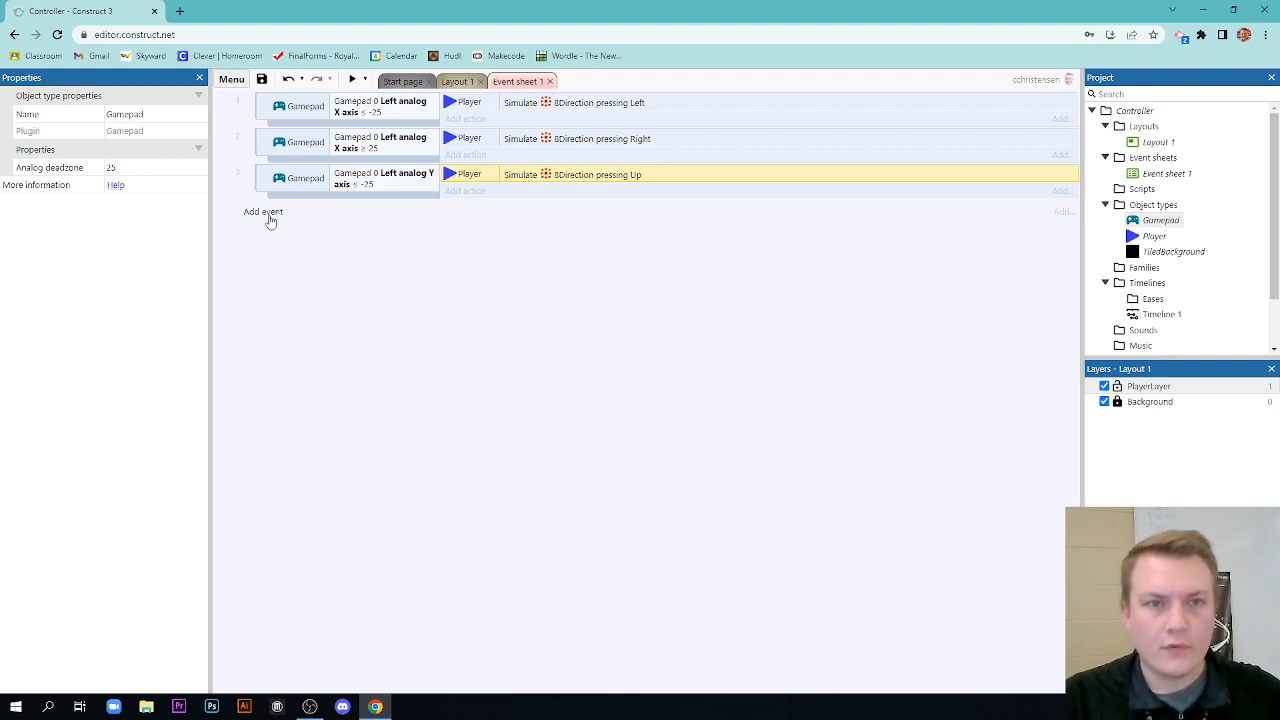
- Build event four (left analog Y ≥ 25, simulate Down) and preview the game
{"action": "left_click", "coordinate": [263, 211]}
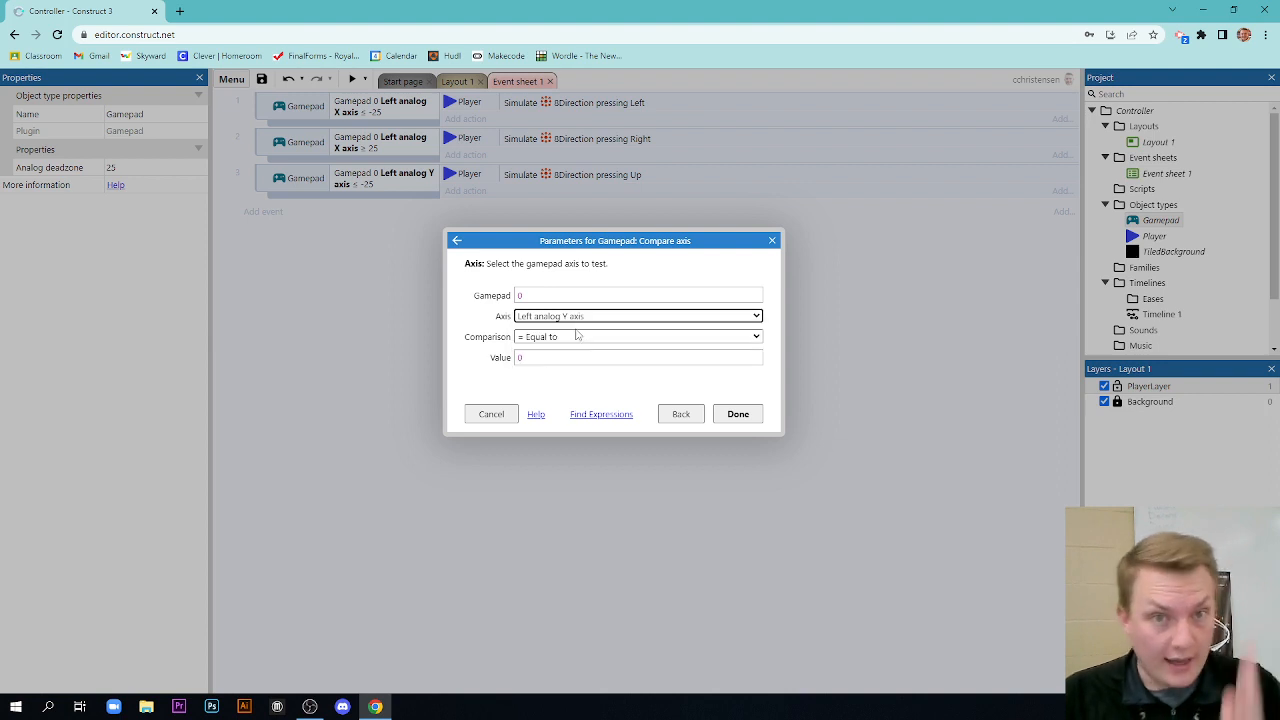
{"action": "left_click", "coordinate": [637, 336]}
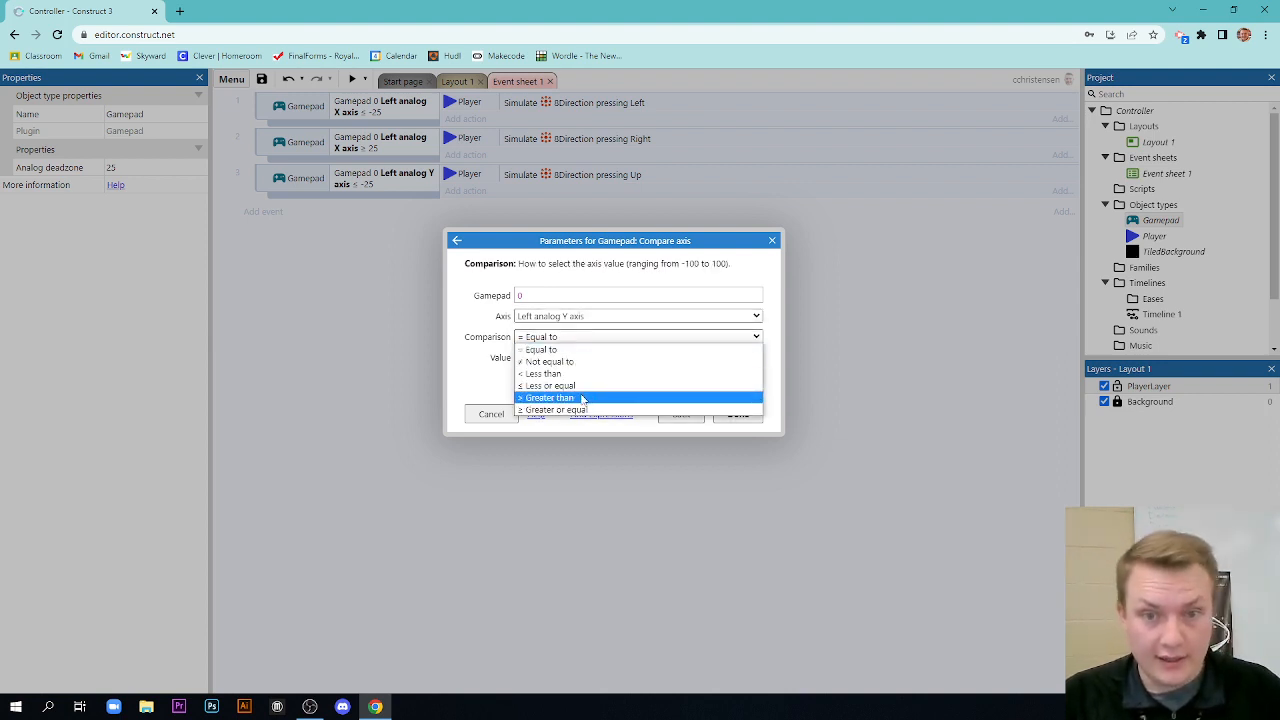
{"action": "left_click", "coordinate": [551, 409]}
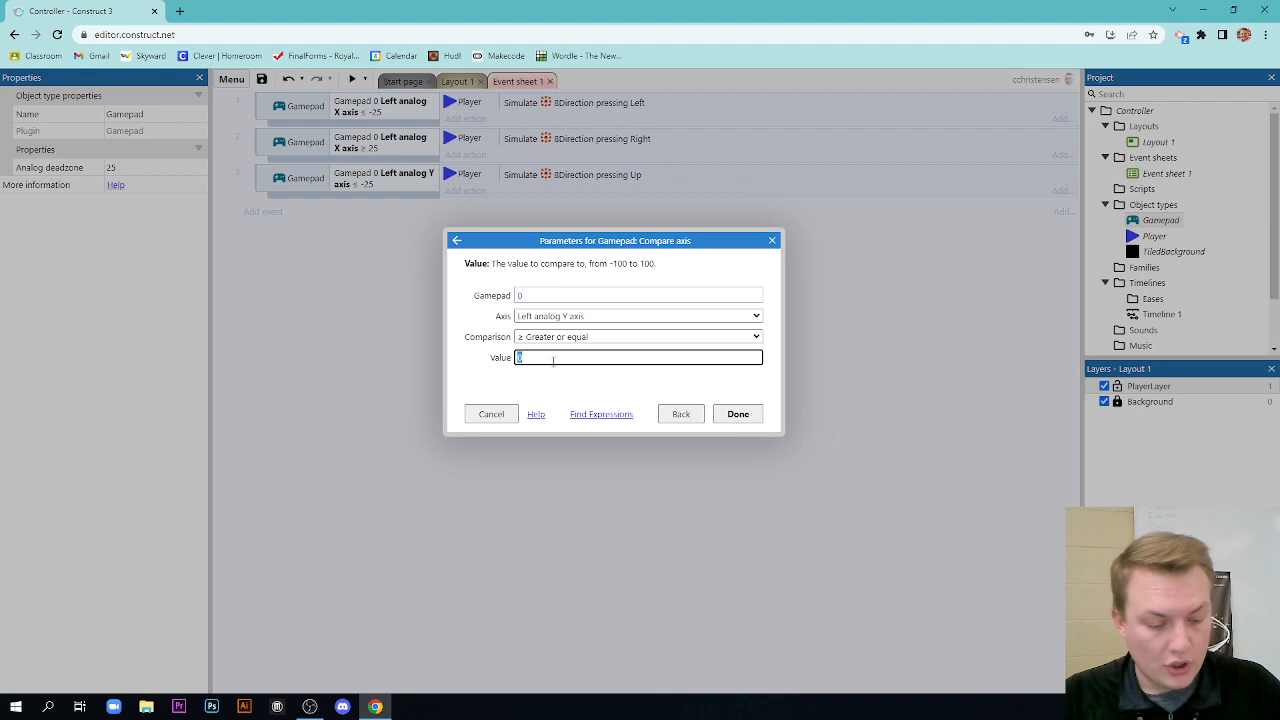
{"action": "left_click", "coordinate": [737, 413]}
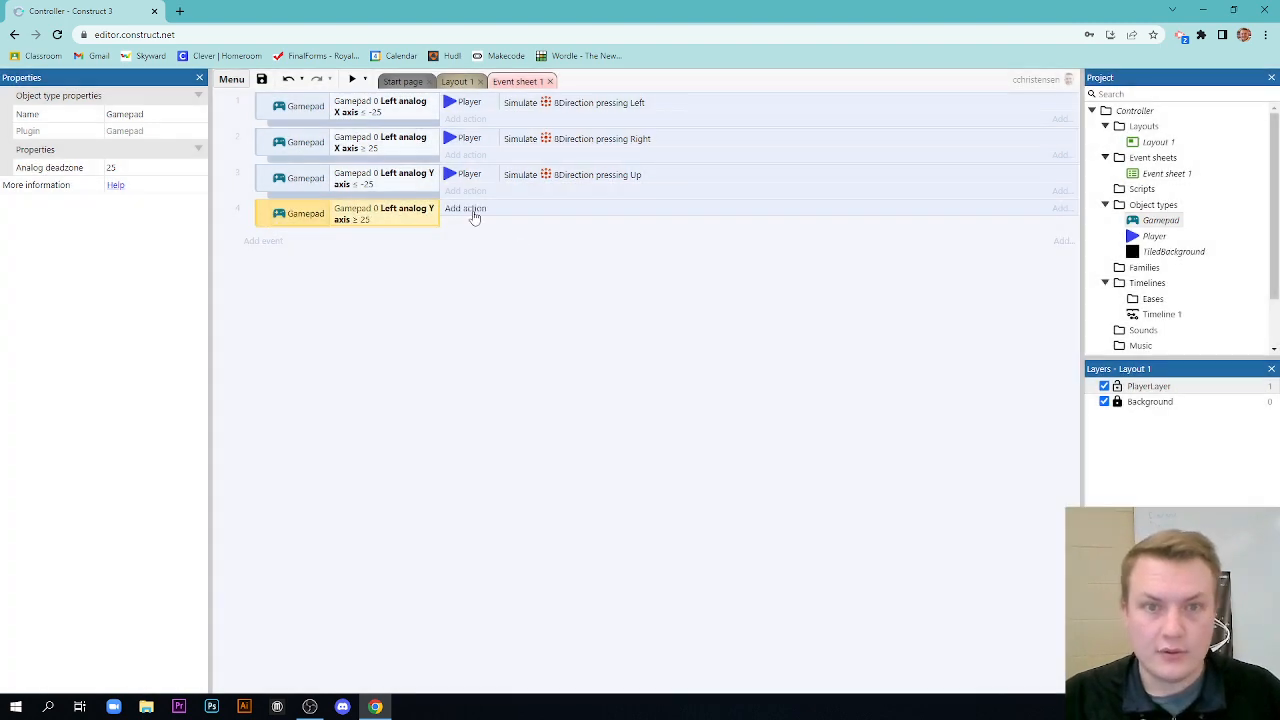
{"action": "left_click", "coordinate": [465, 208]}
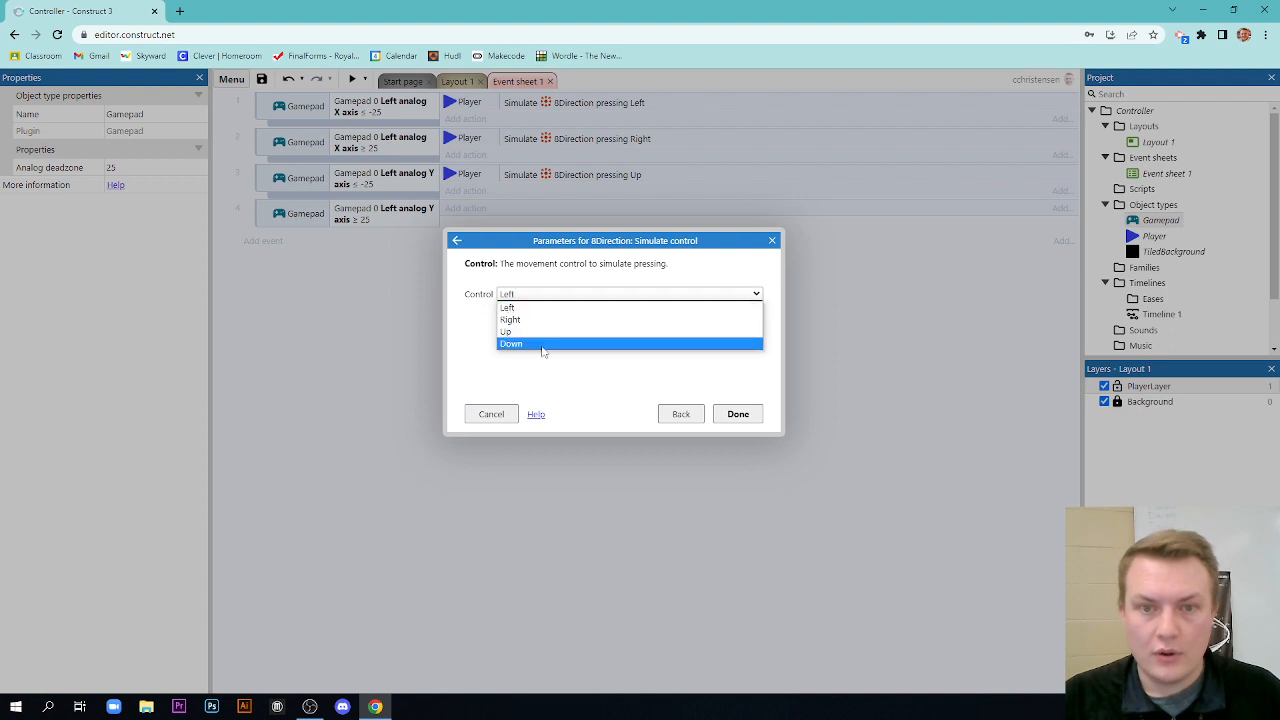
{"action": "left_click", "coordinate": [737, 414]}
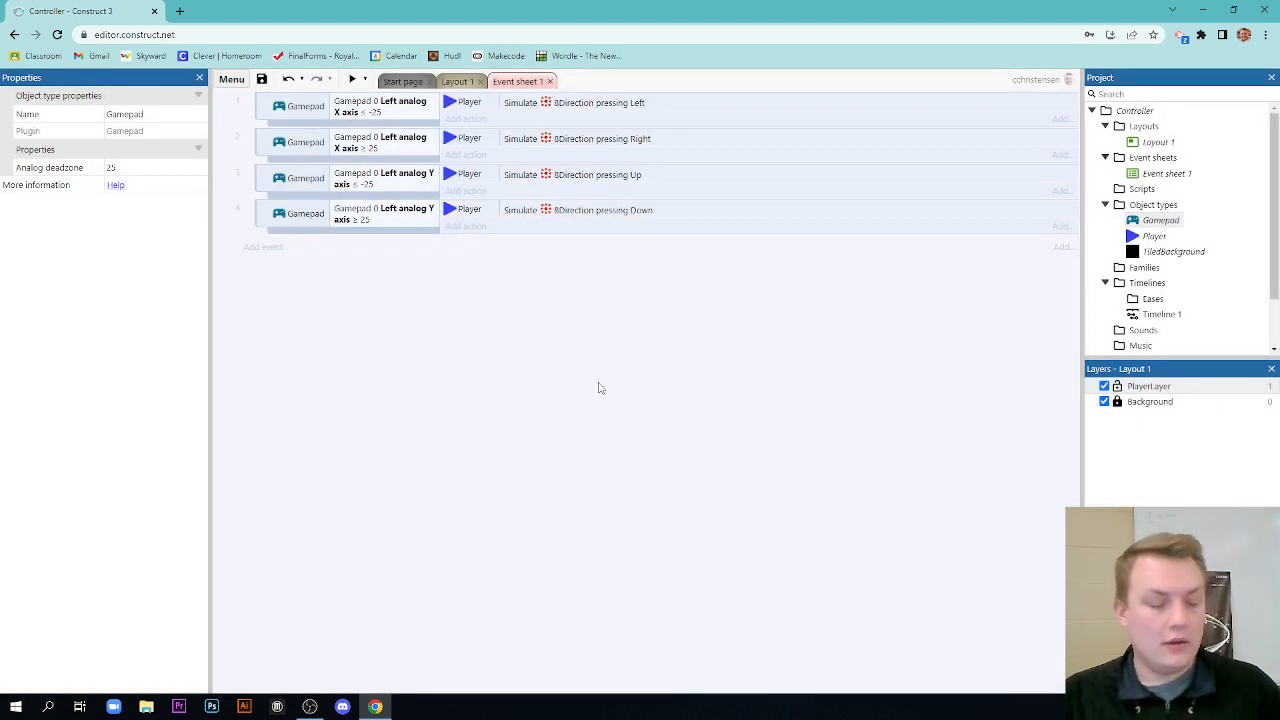
{"action": "left_click", "coordinate": [352, 80]}
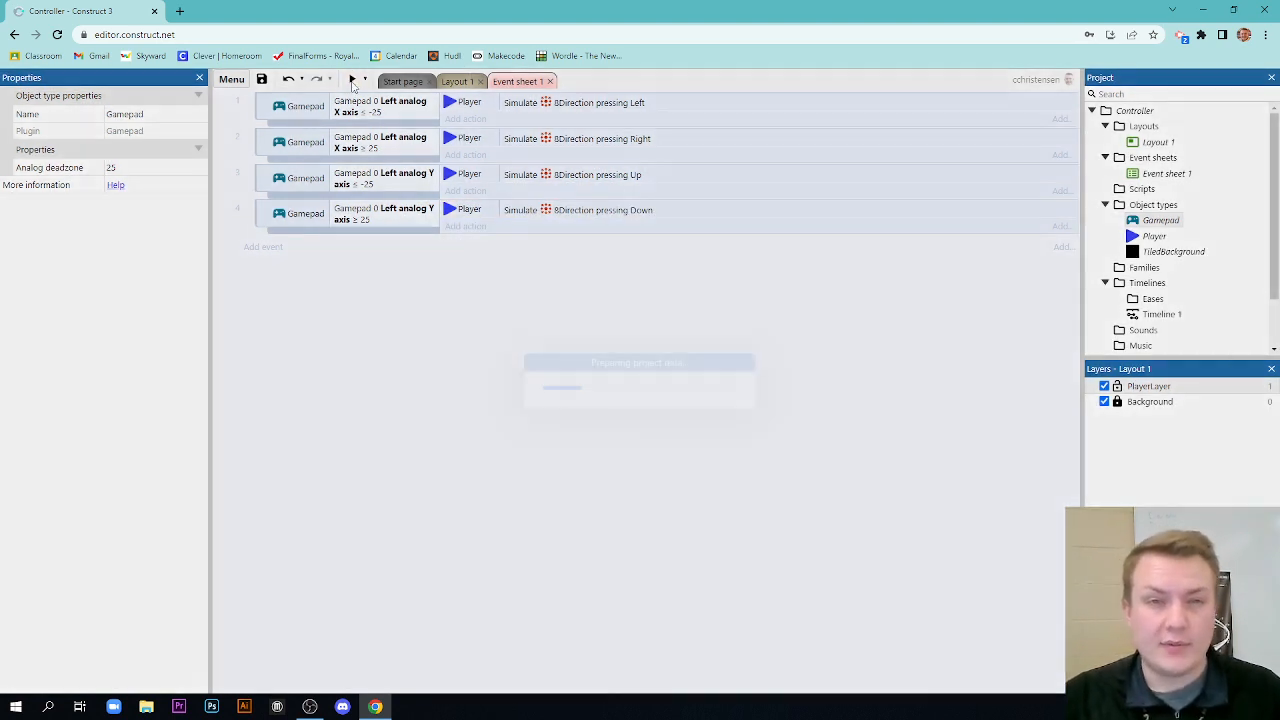
{"action": "left_click", "coordinate": [352, 80]}
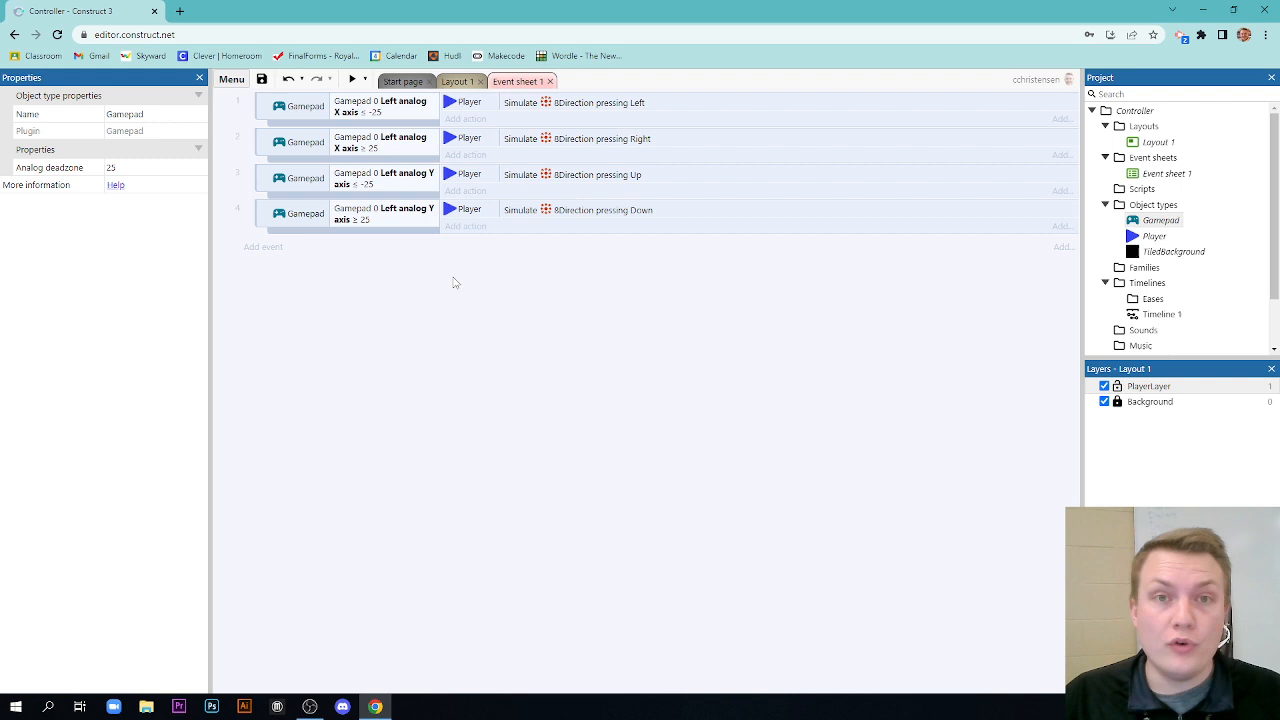
{"action": "mouse_move", "coordinate": [469, 295]}
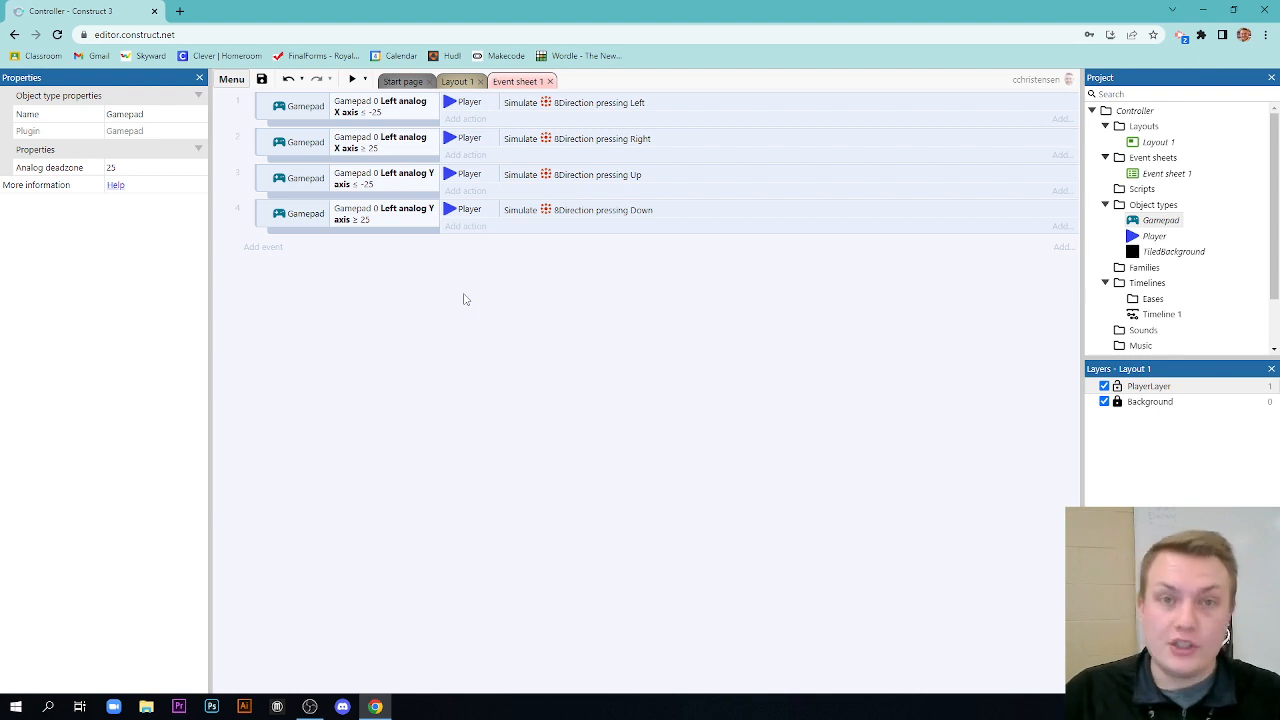
{"action": "mouse_move", "coordinate": [560, 308]}
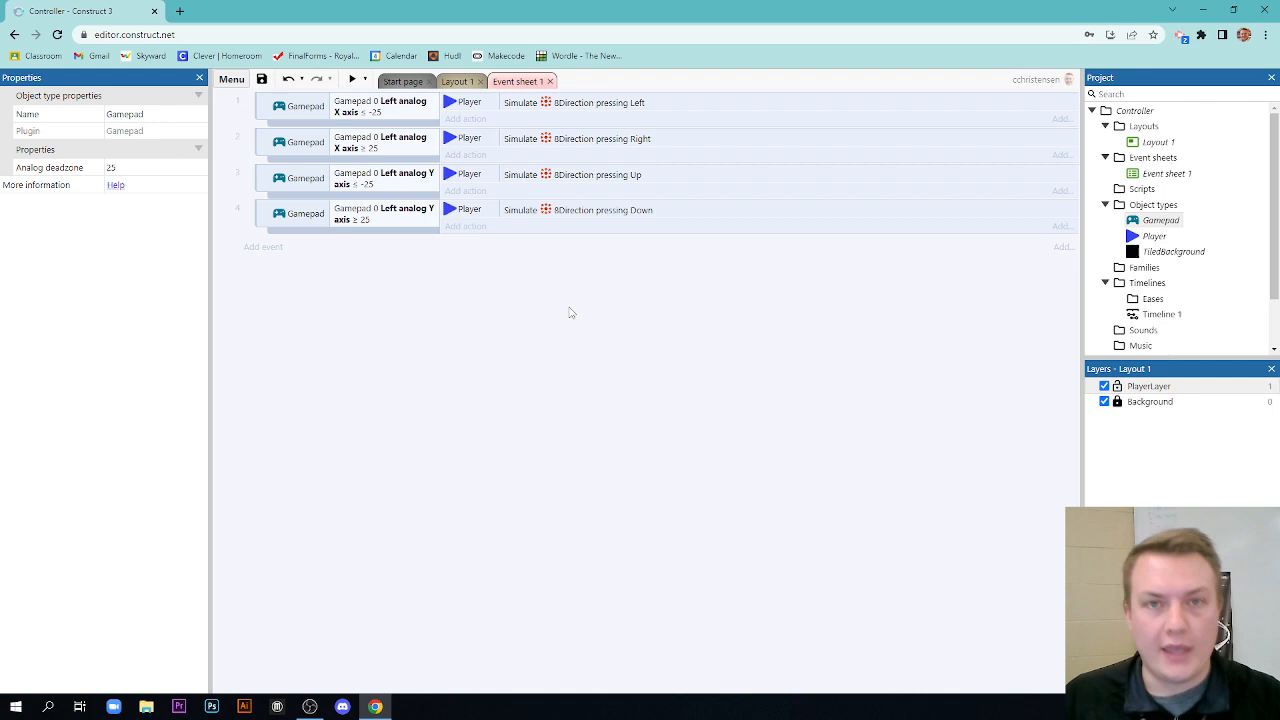
{"action": "mouse_move", "coordinate": [747, 385]}
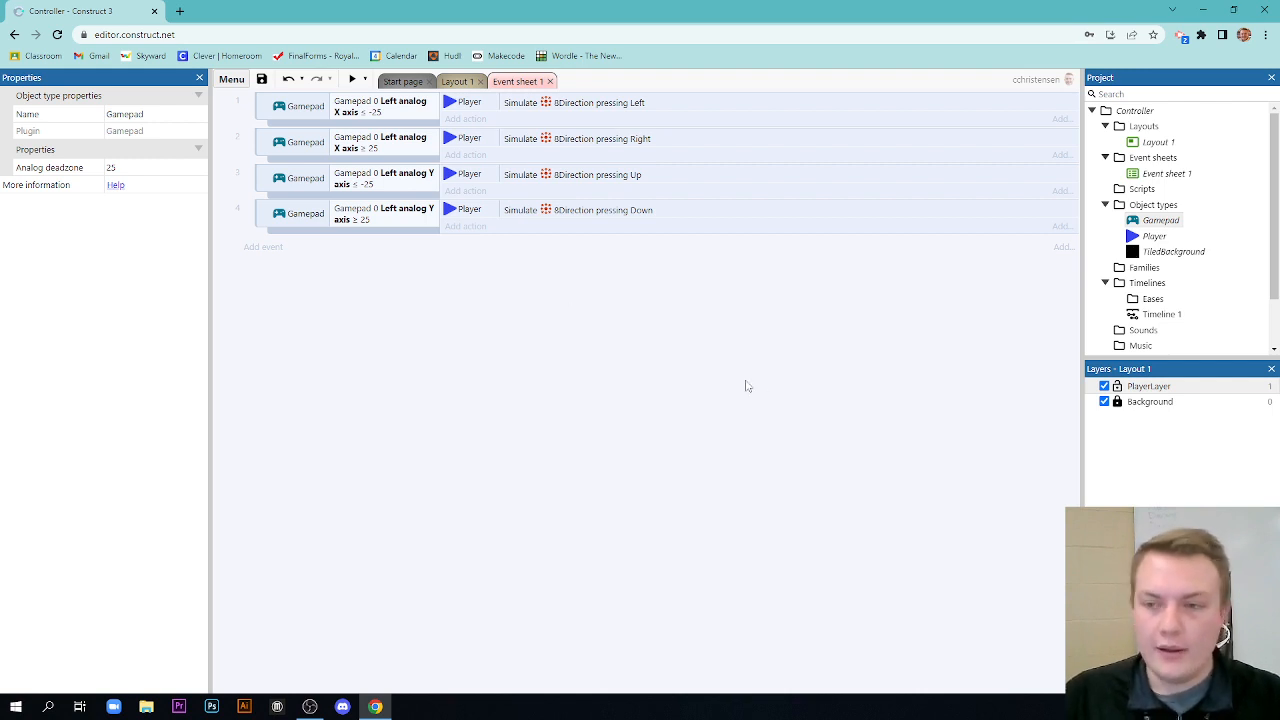